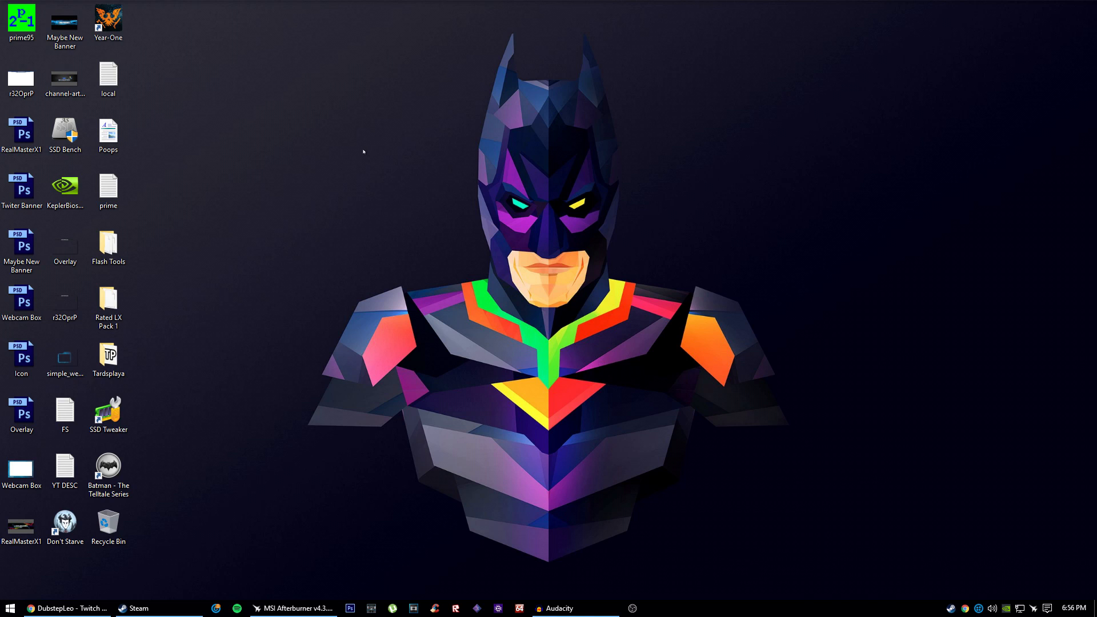
pyautogui.moveTo(338, 147)
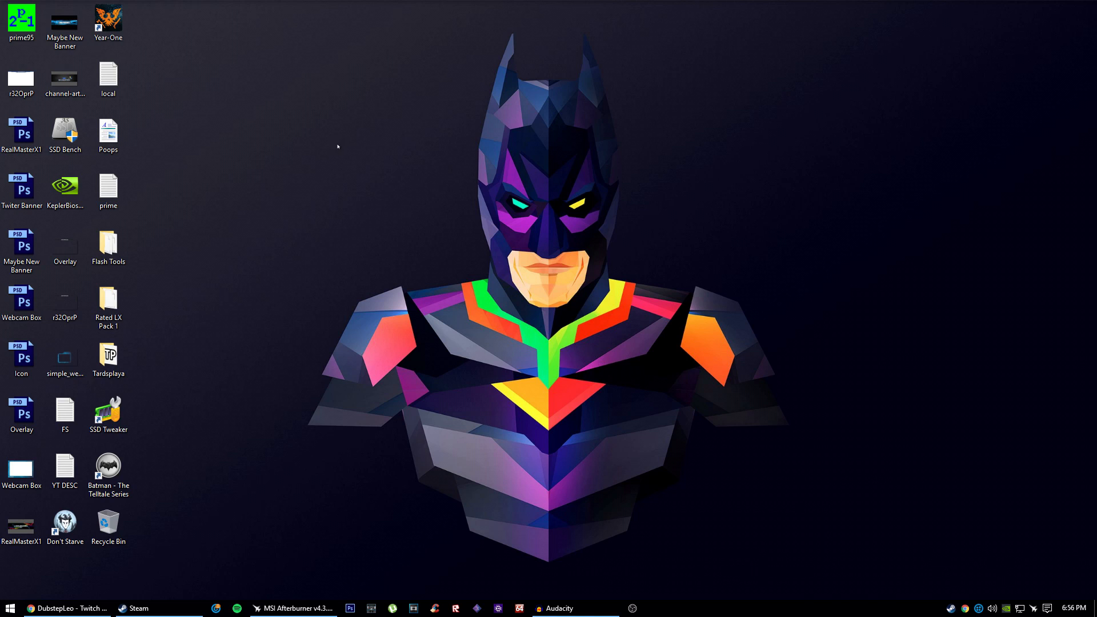
pyautogui.moveTo(337, 146)
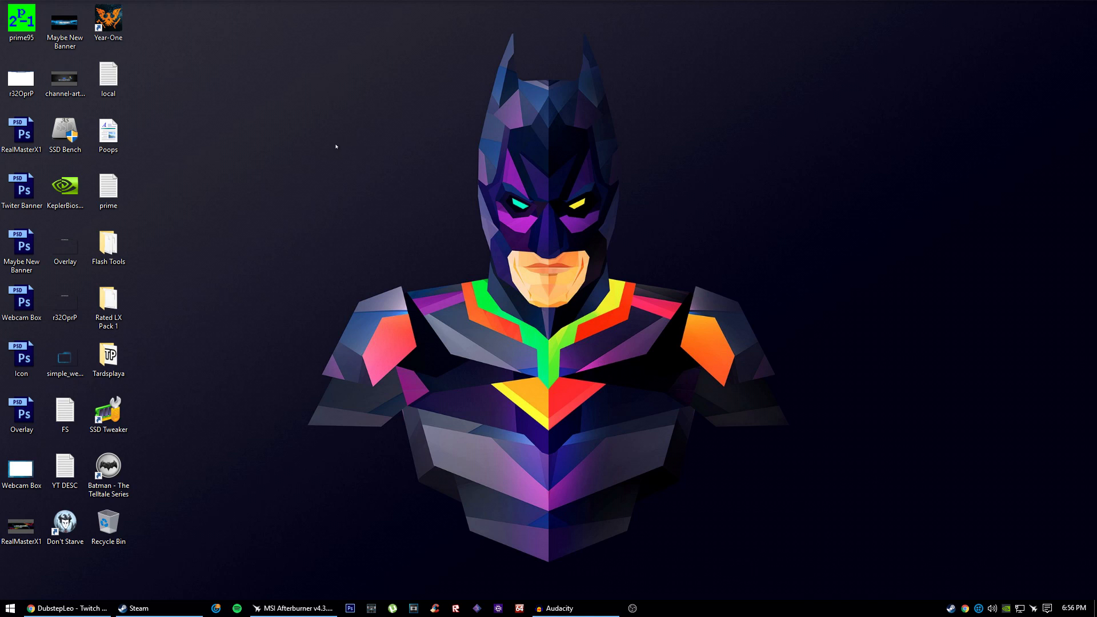
pyautogui.moveTo(333, 149)
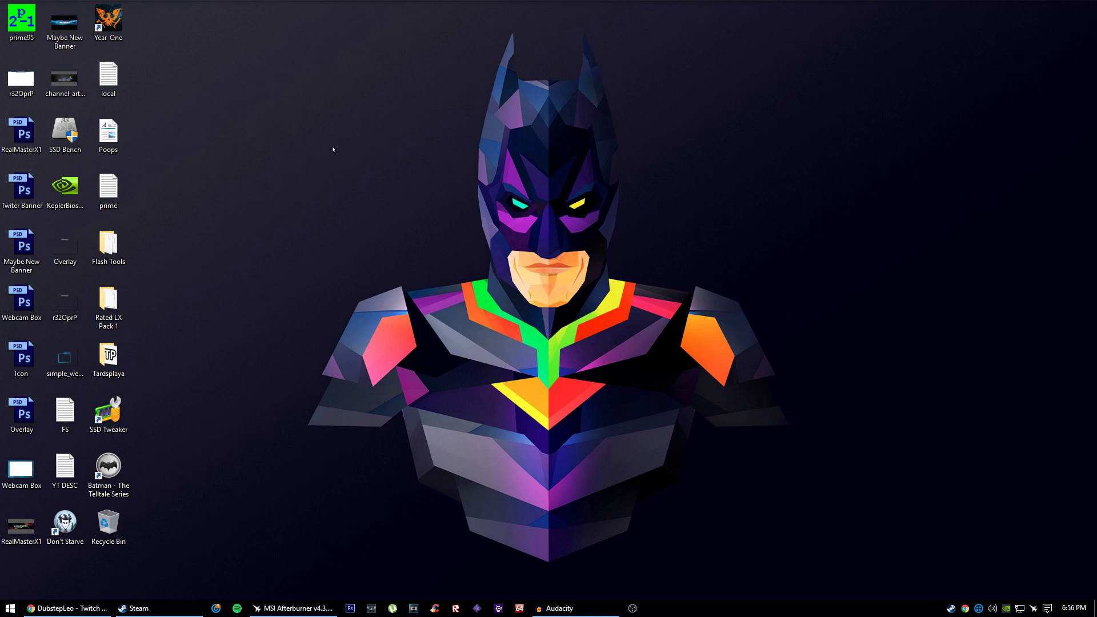
pyautogui.moveTo(333, 162)
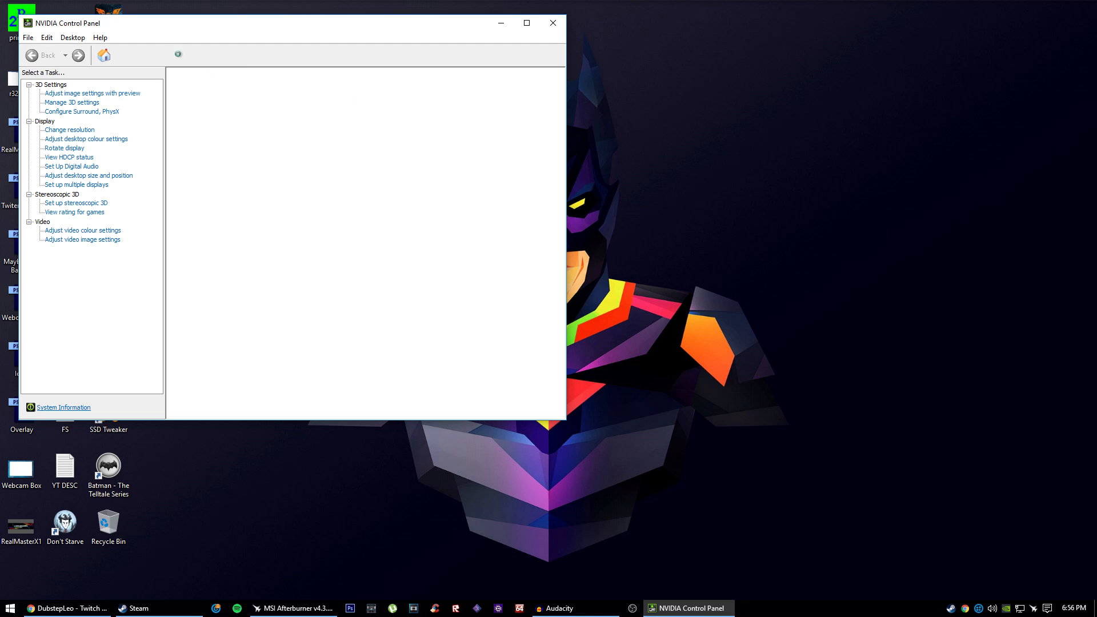
# Maximize the Manage 3D settings page and restore Global Settings to their defaults
pyautogui.click(72, 102)
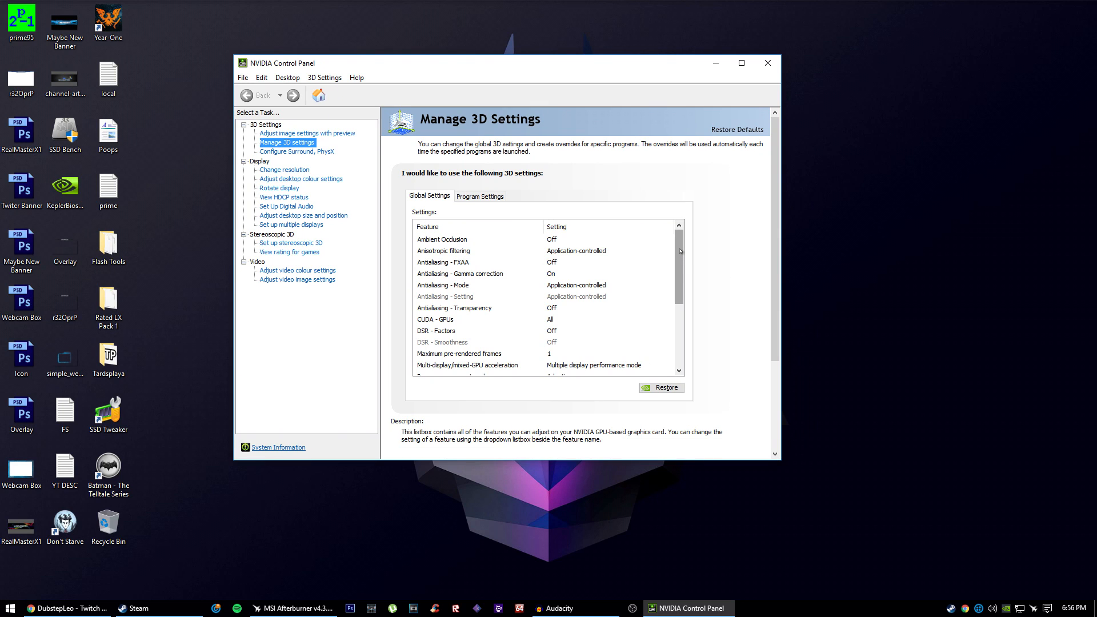
pyautogui.scroll(-3)
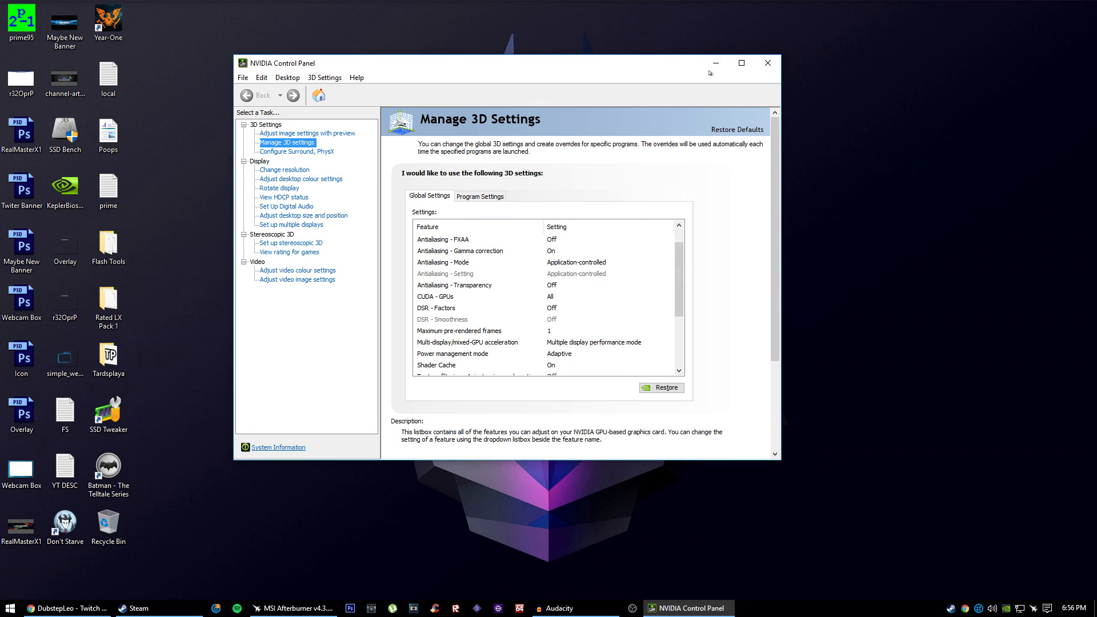
pyautogui.click(741, 63)
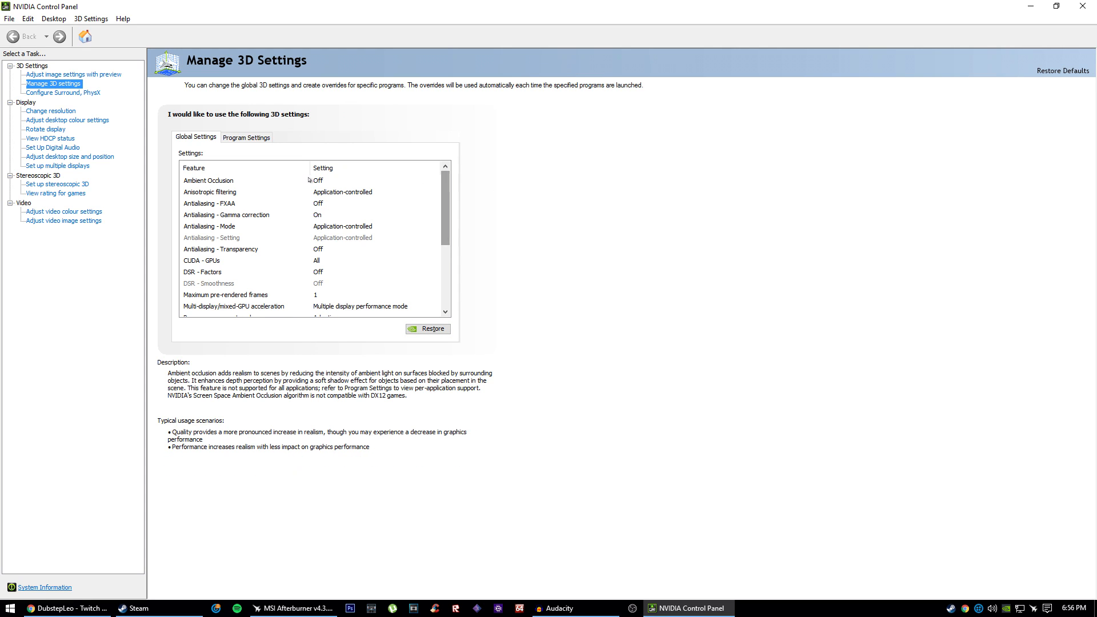
pyautogui.click(427, 329)
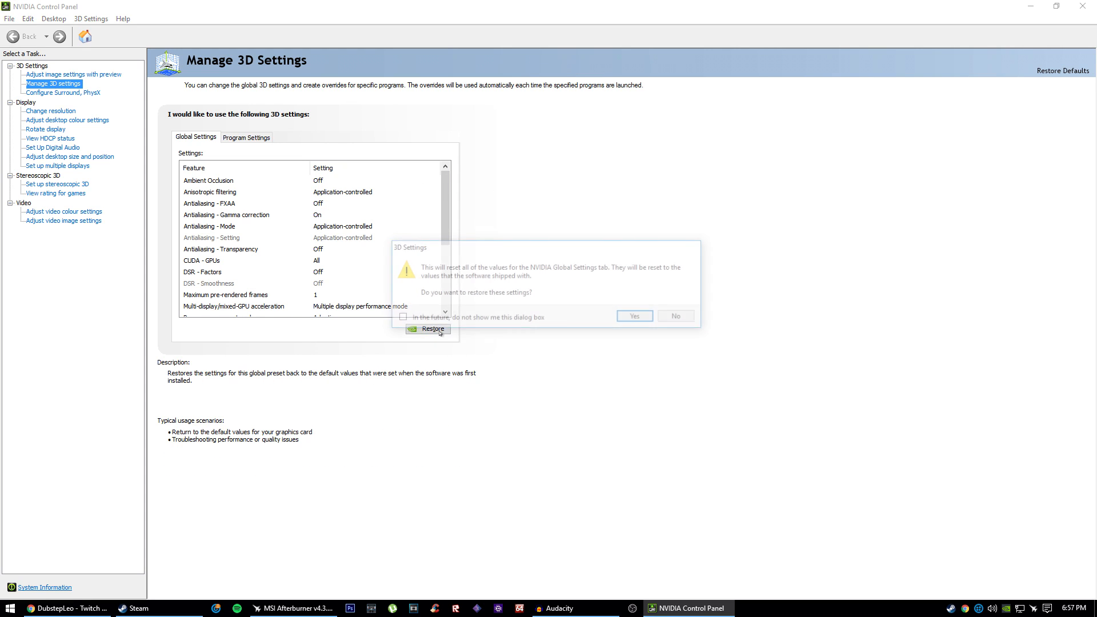
pyautogui.click(632, 315)
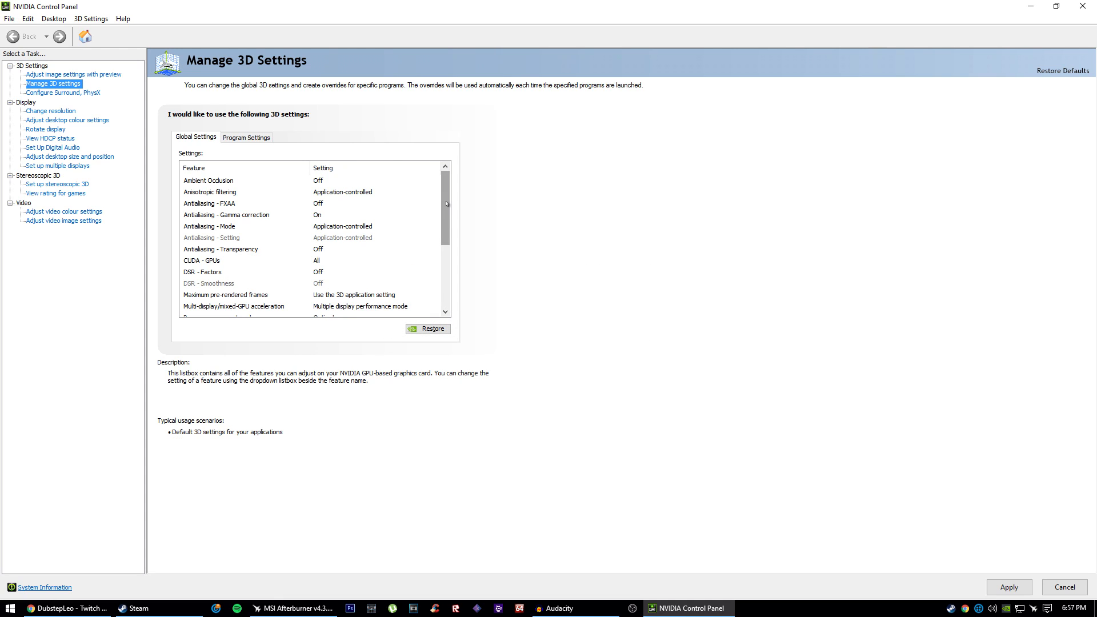
# Change the global anisotropic filtering setting to 16x
pyautogui.click(209, 192)
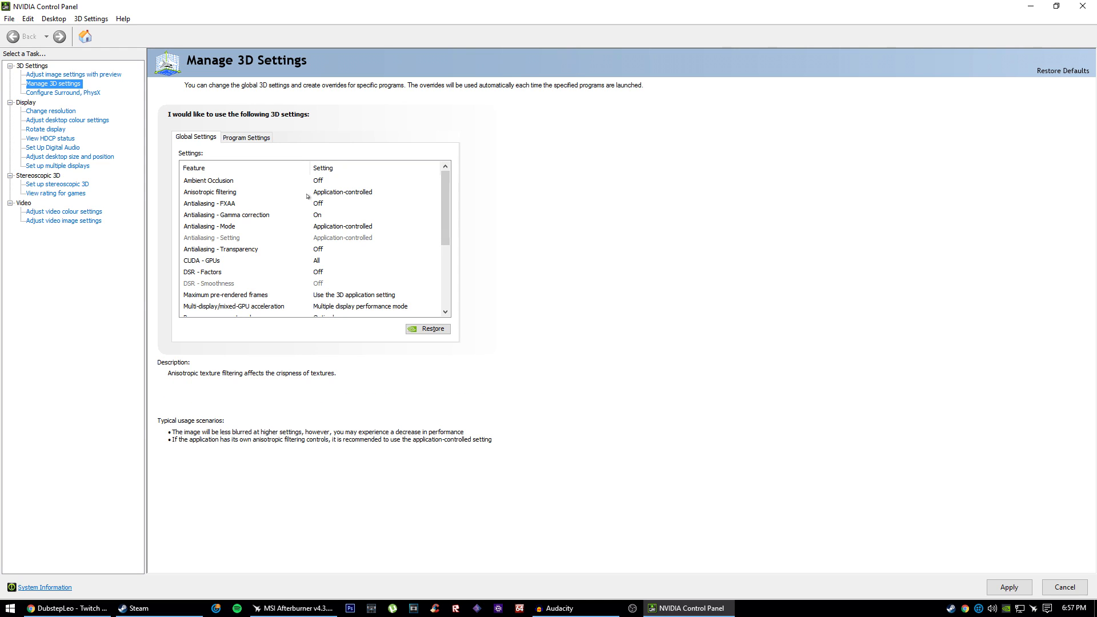
pyautogui.click(436, 192)
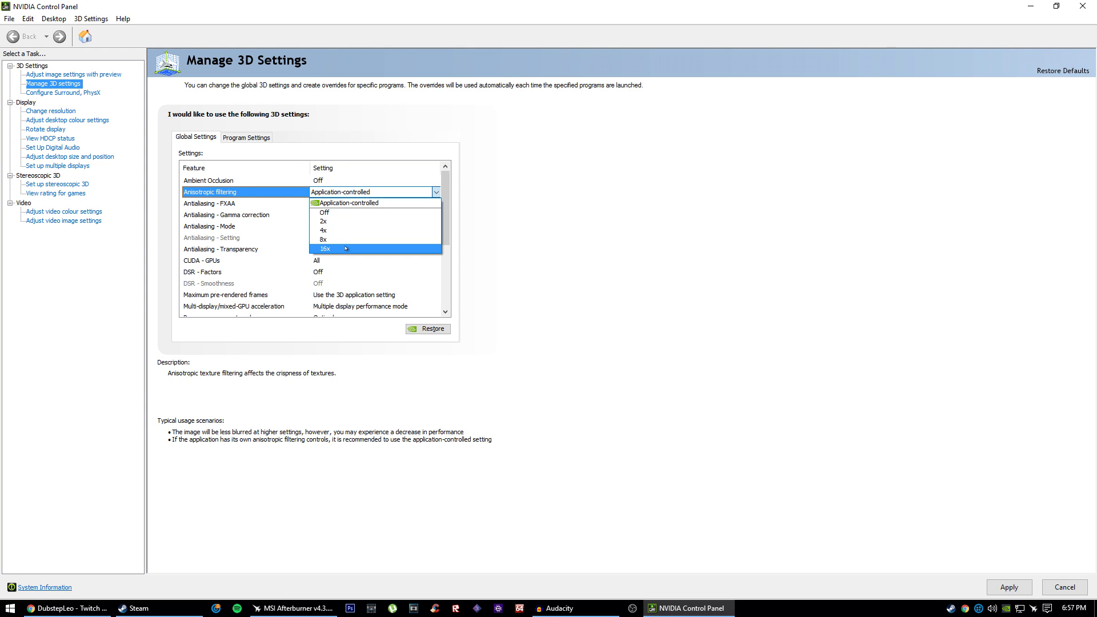
pyautogui.click(322, 248)
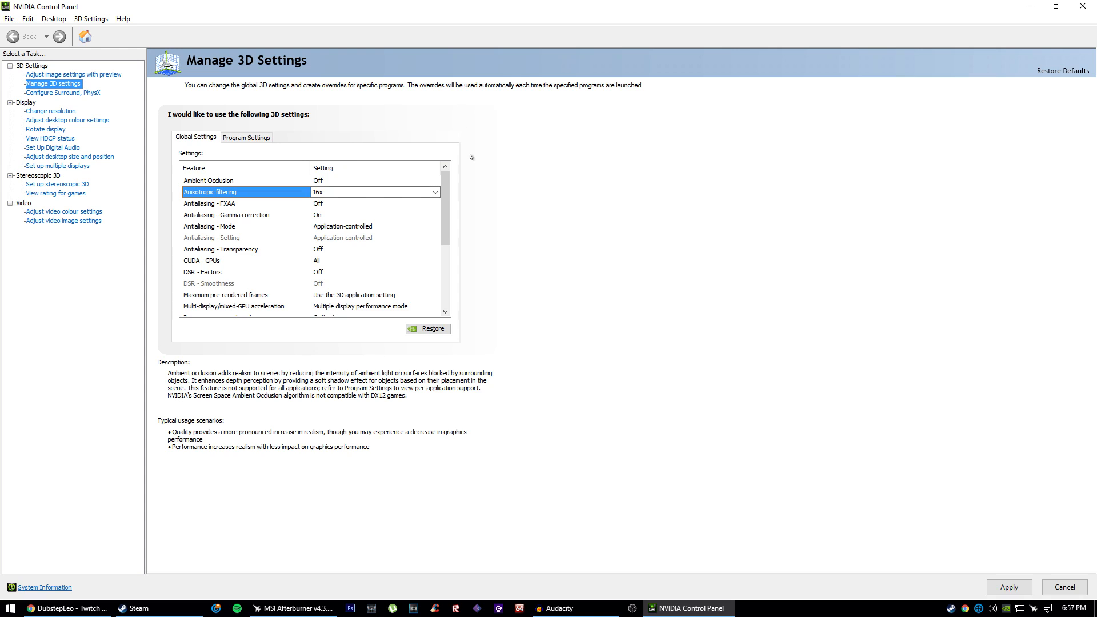
pyautogui.moveTo(334, 193)
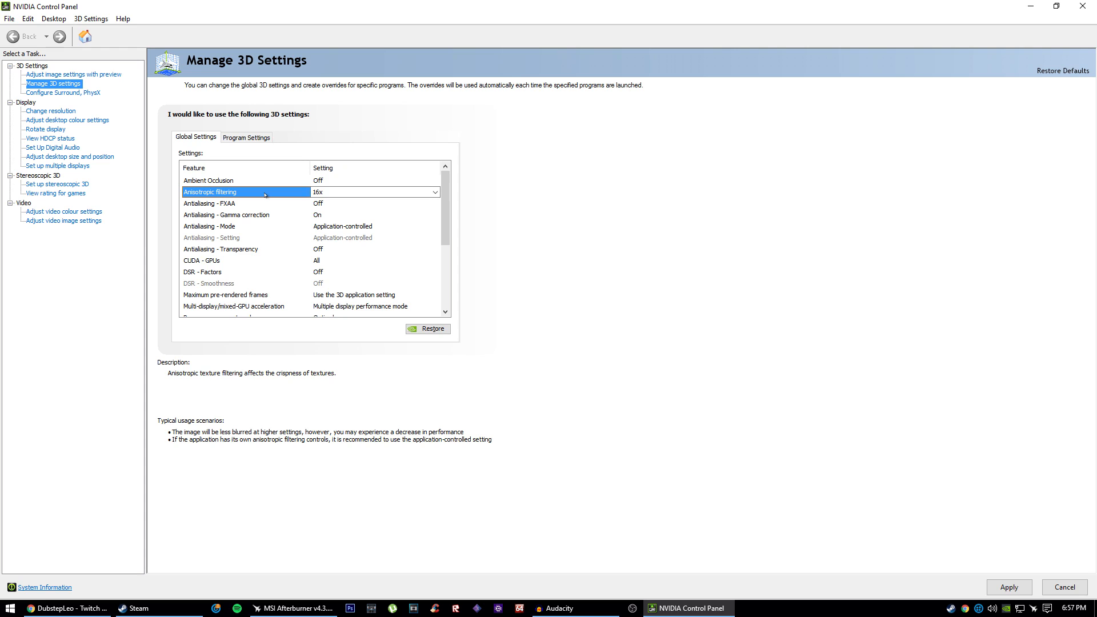
# Set Texture filtering - Negative LOD bias to Clamp
pyautogui.scroll(-3)
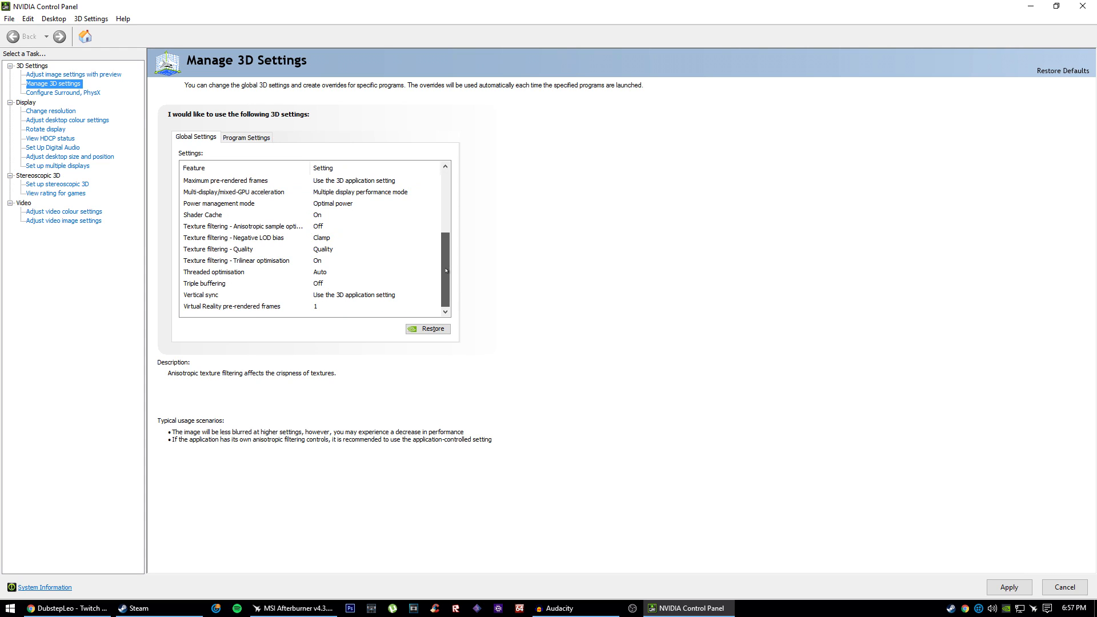
pyautogui.click(374, 237)
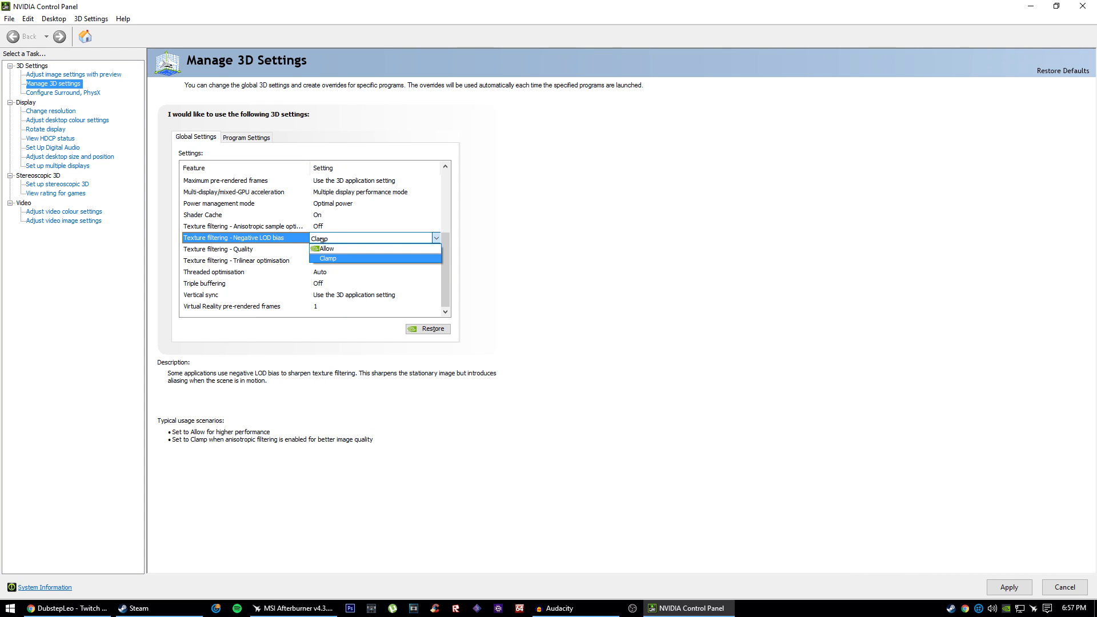
pyautogui.click(326, 257)
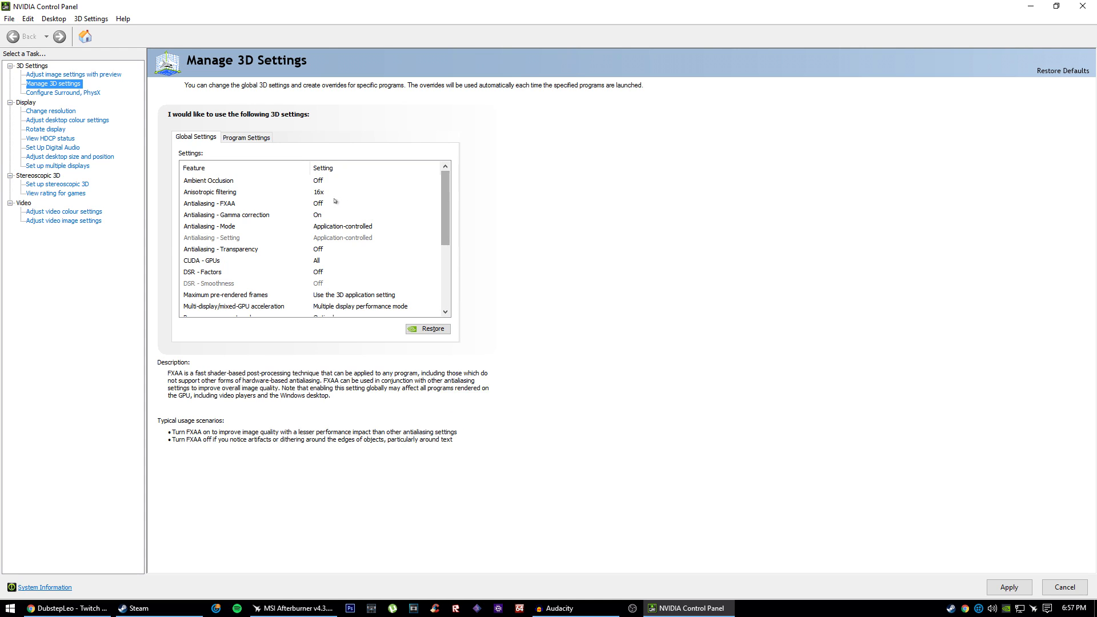
# Set power management mode to Adaptive after briefly choosing Optimal power
pyautogui.click(209, 192)
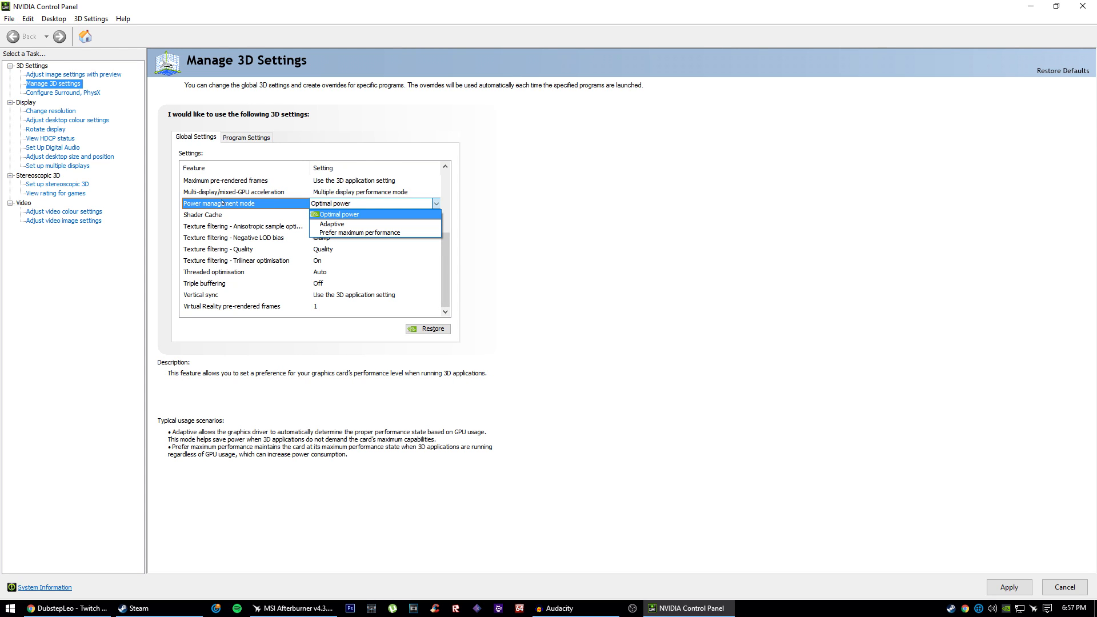
pyautogui.moveTo(358, 232)
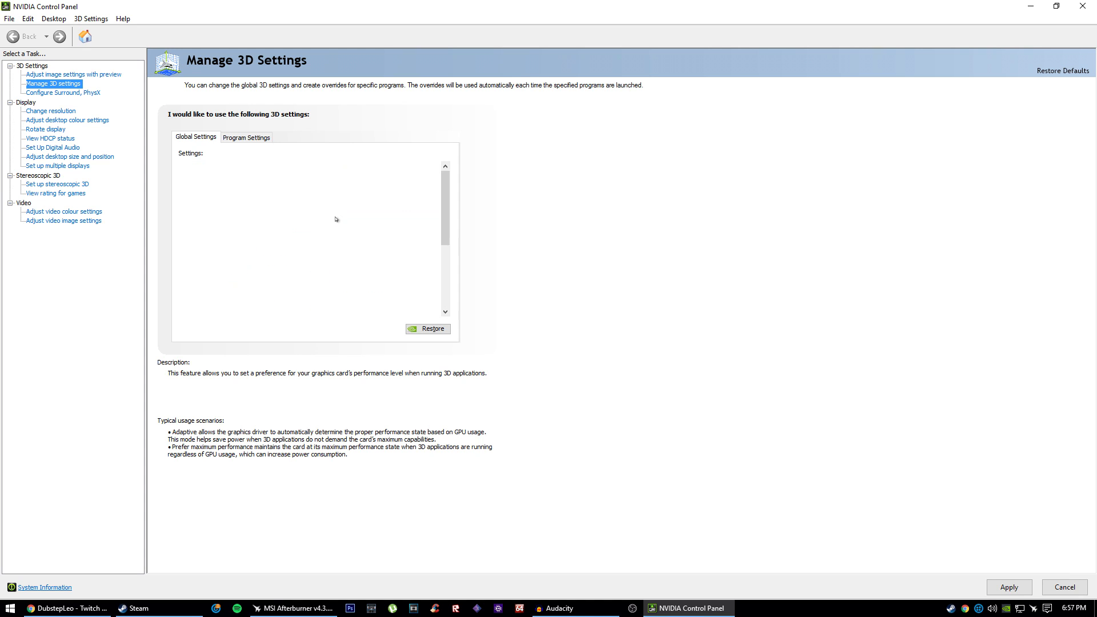
pyautogui.click(434, 250)
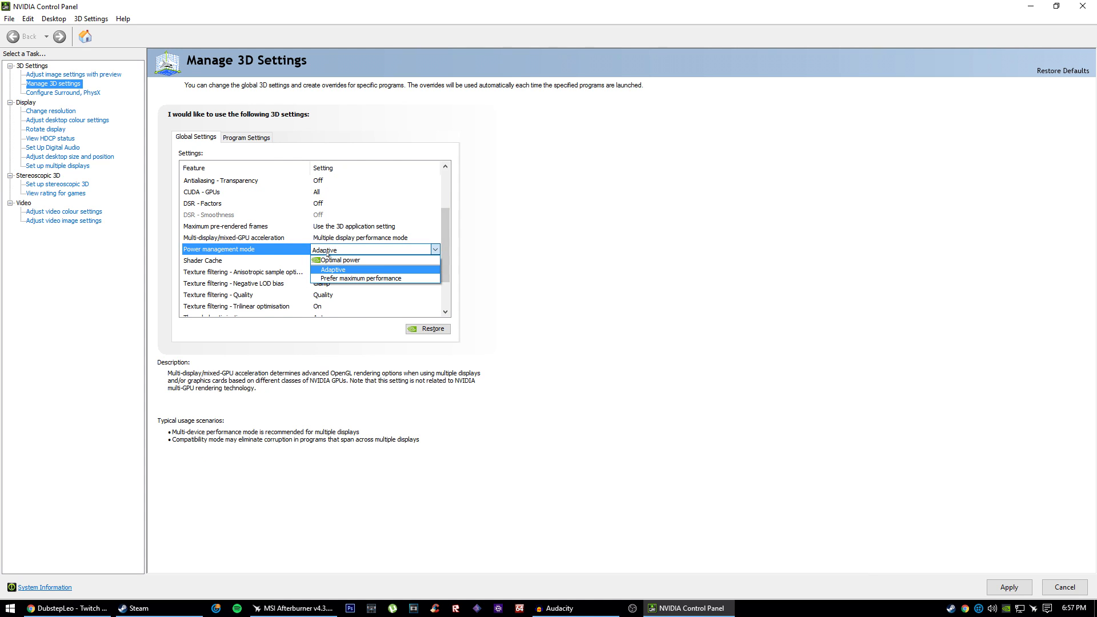
pyautogui.click(339, 259)
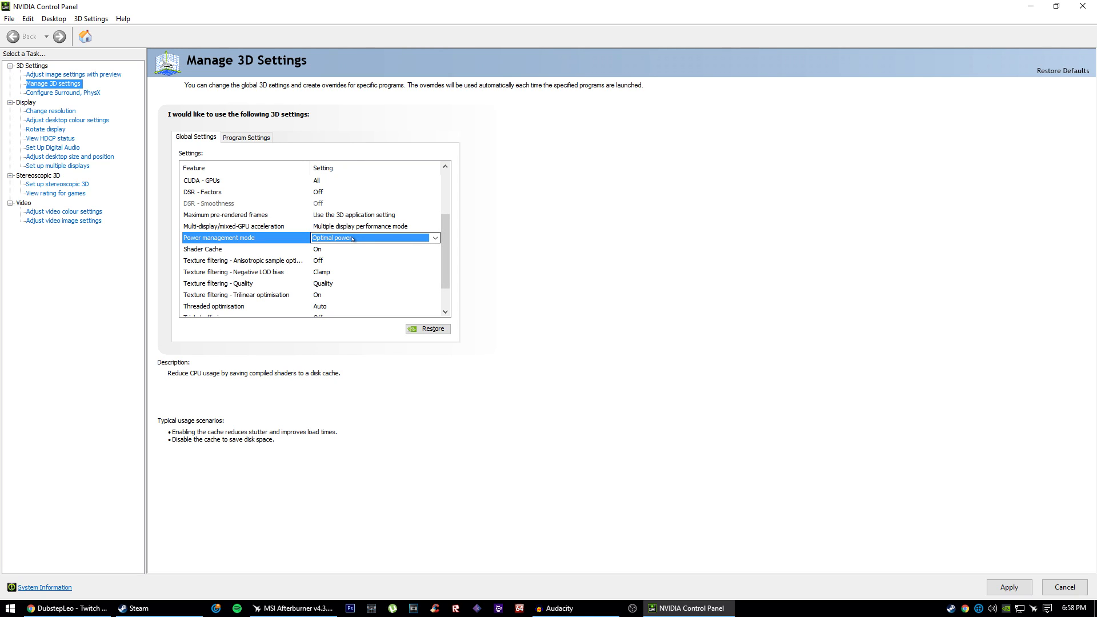
pyautogui.click(433, 237)
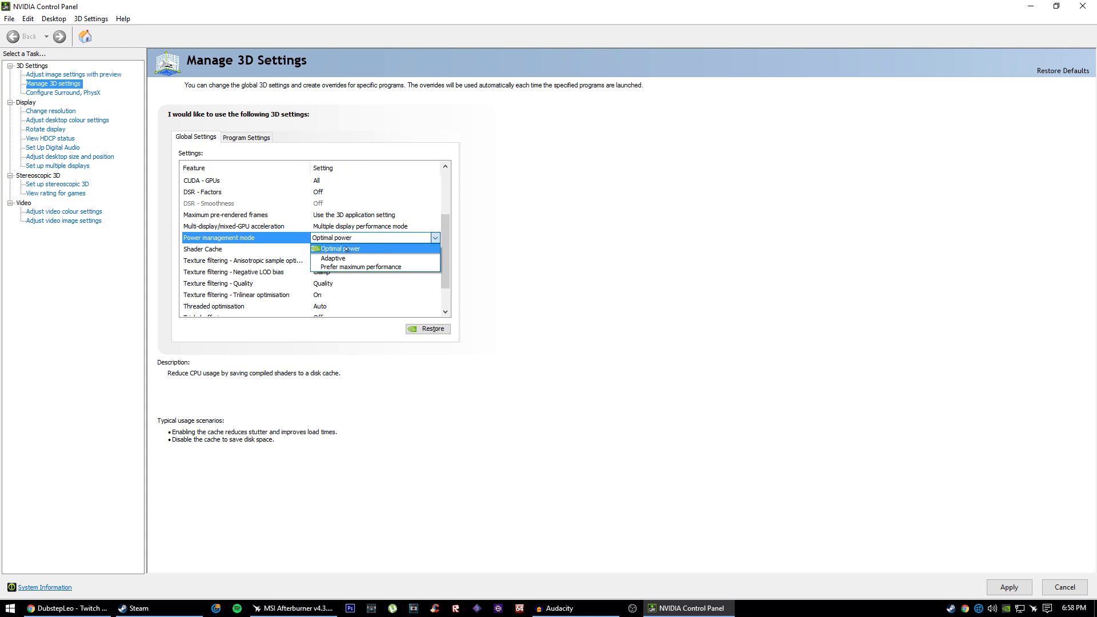
pyautogui.click(333, 258)
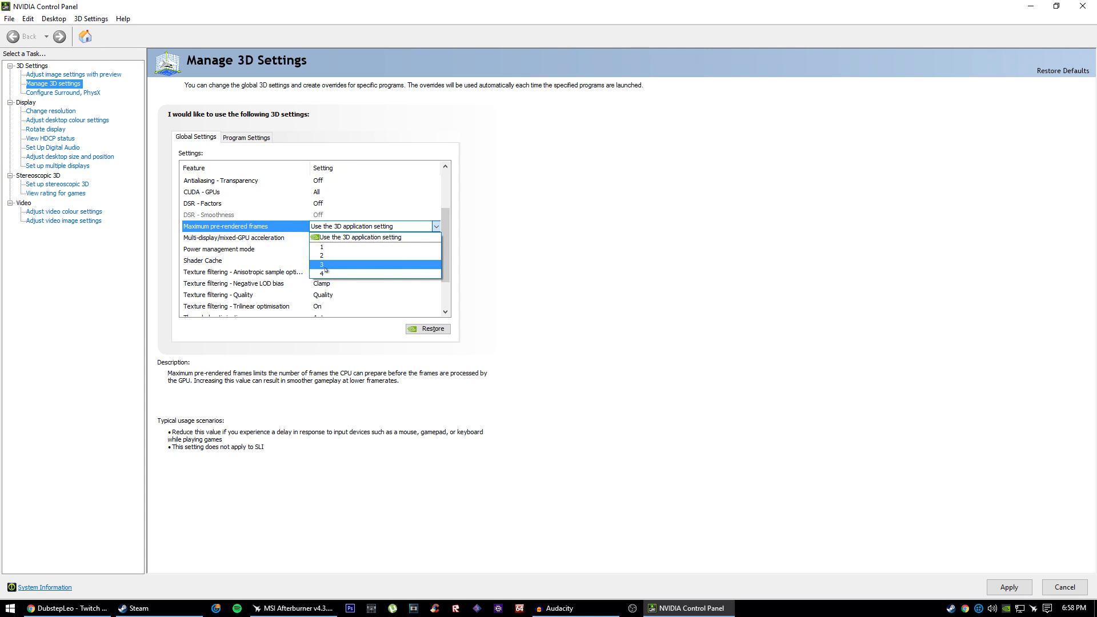
# Choose 1 for maximum pre-rendered frames
pyautogui.click(321, 247)
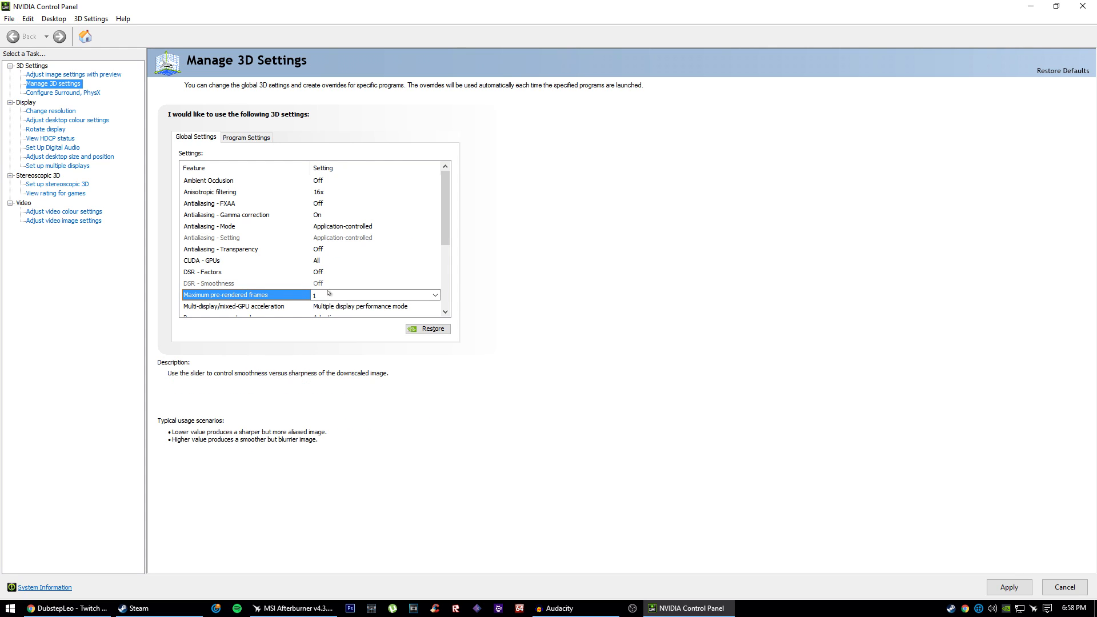
pyautogui.click(374, 294)
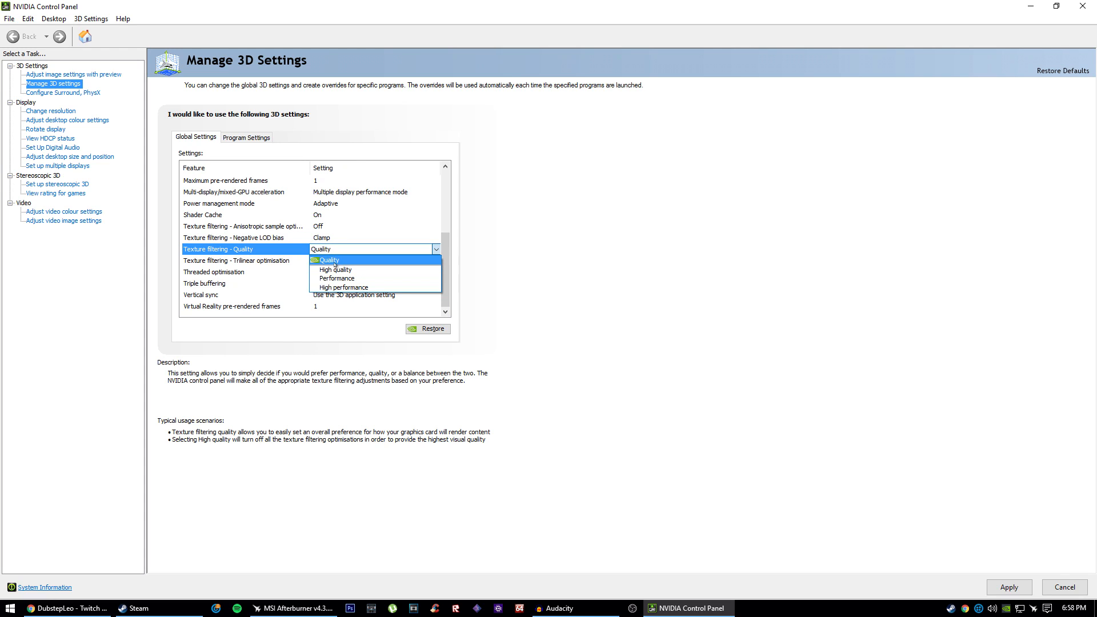
# Set texture filtering quality to Quality after trying High performance and High quality
pyautogui.click(342, 287)
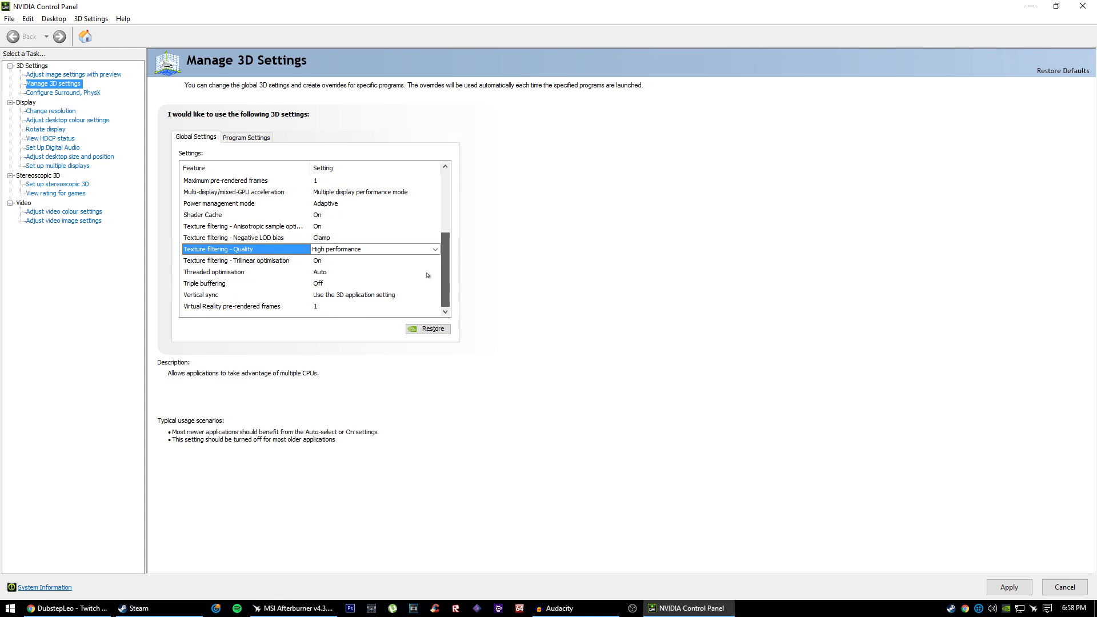
pyautogui.click(434, 249)
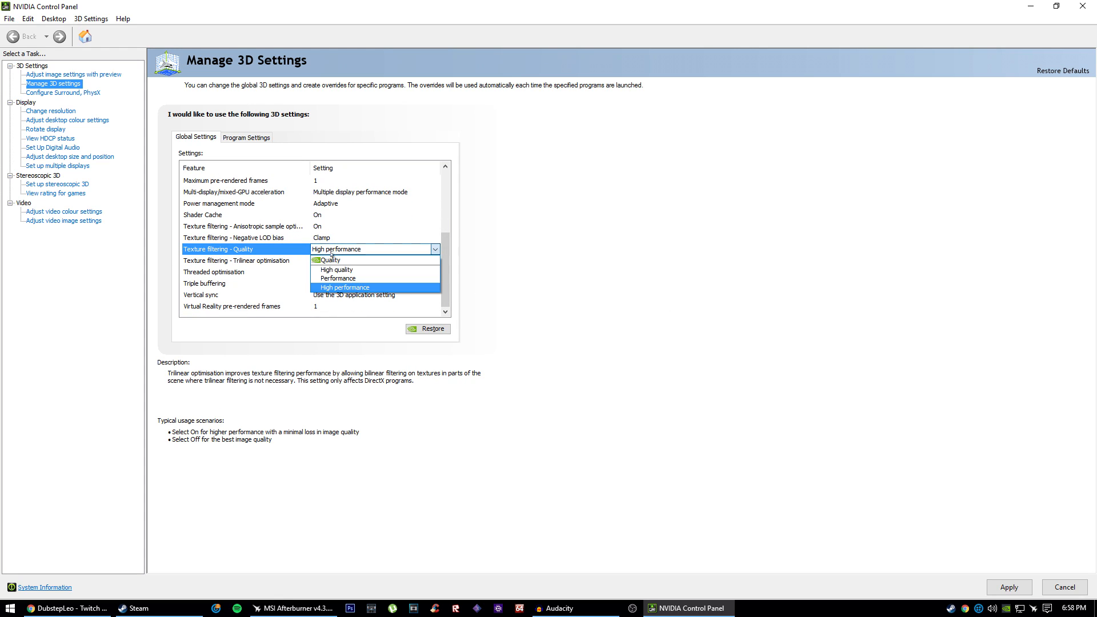
pyautogui.moveTo(336, 269)
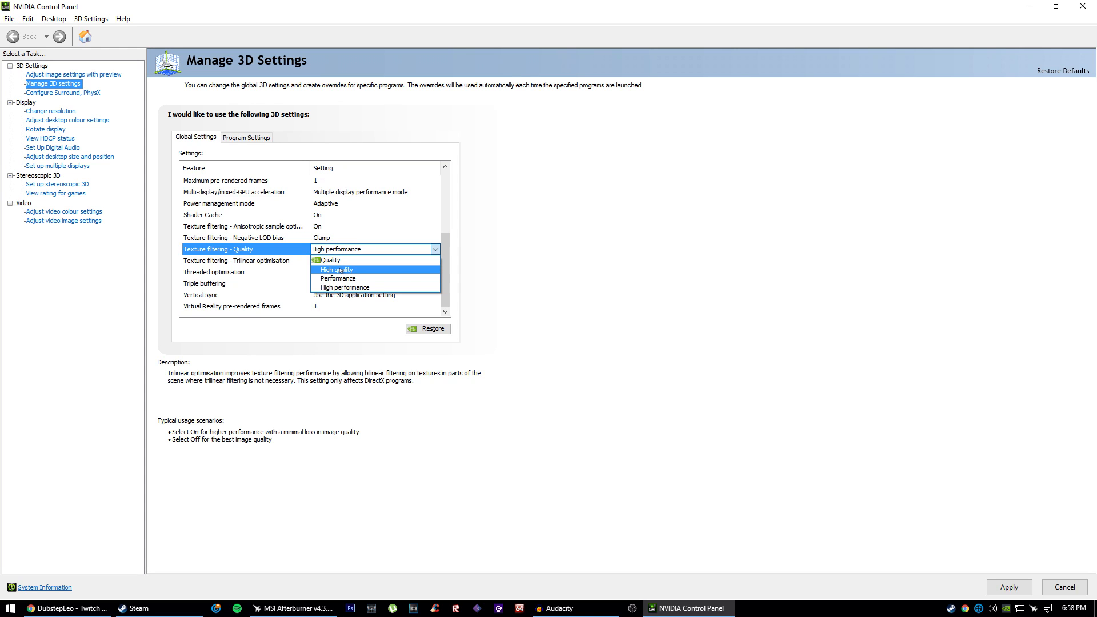
pyautogui.click(336, 269)
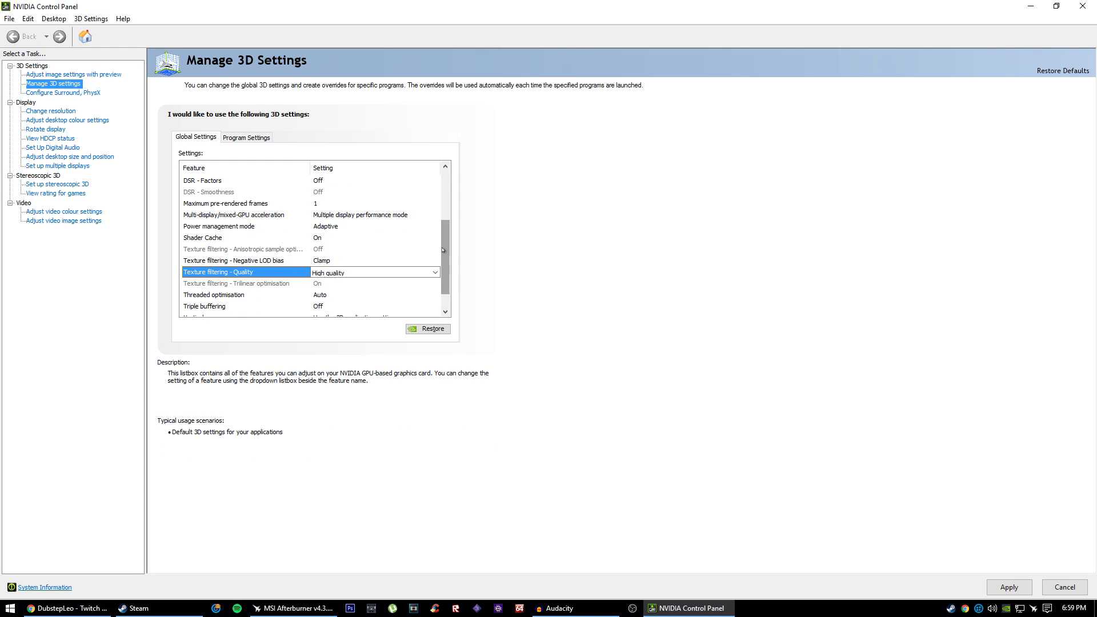
pyautogui.click(434, 250)
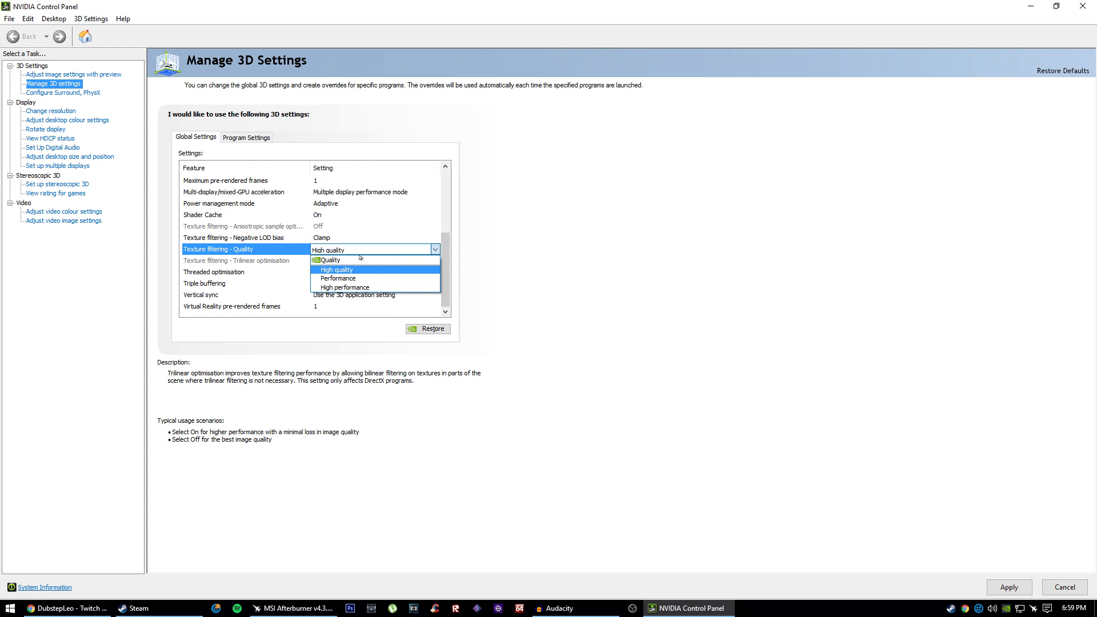
pyautogui.moveTo(326, 259)
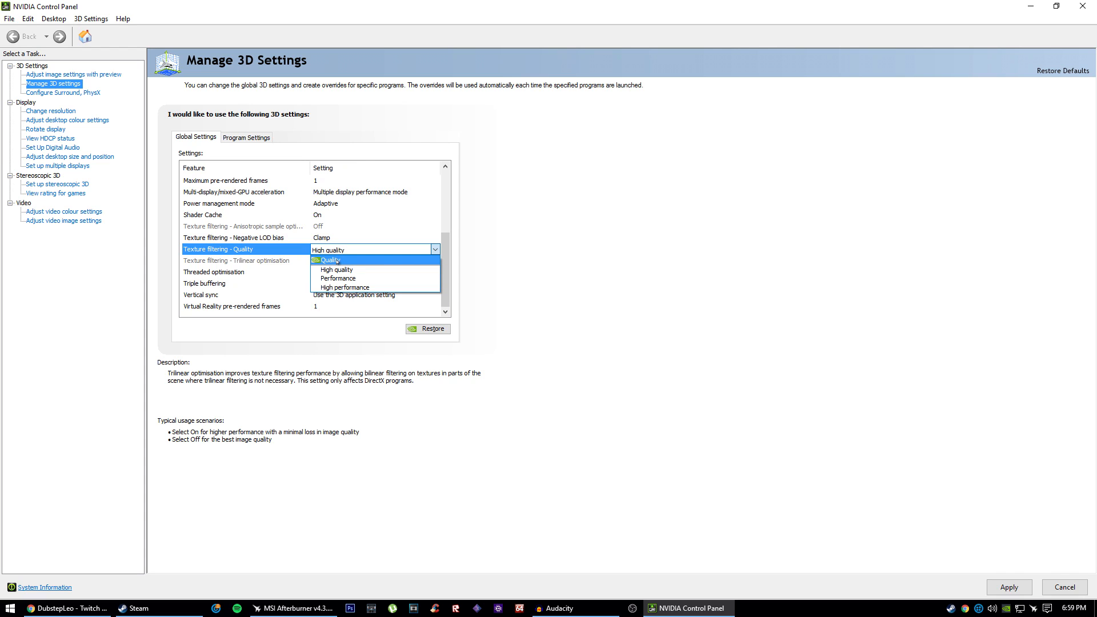
pyautogui.moveTo(336, 262)
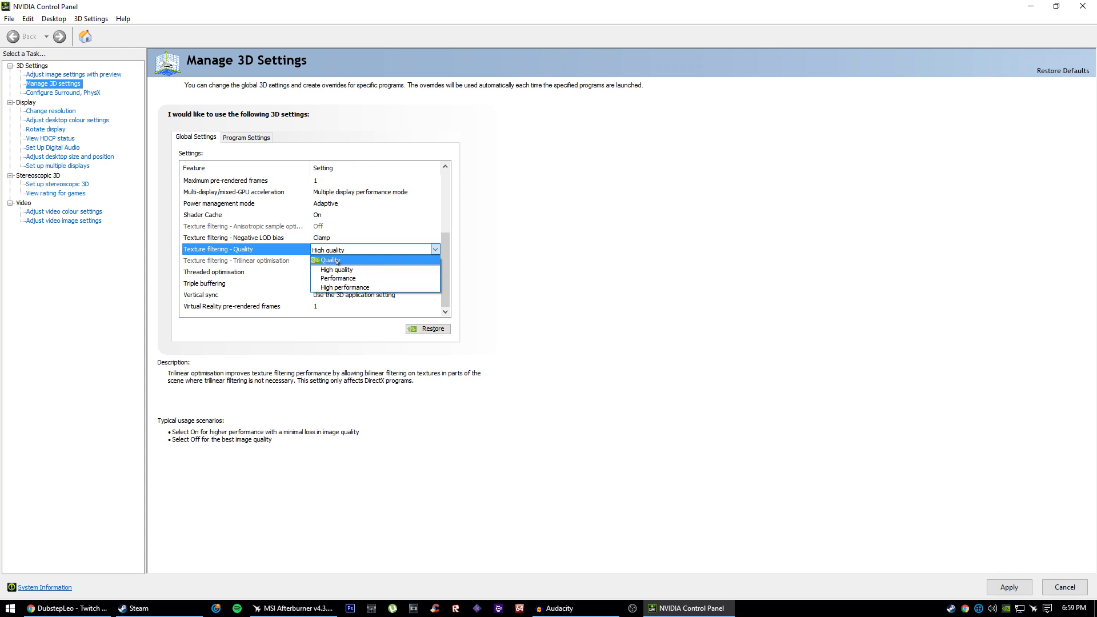
pyautogui.click(326, 260)
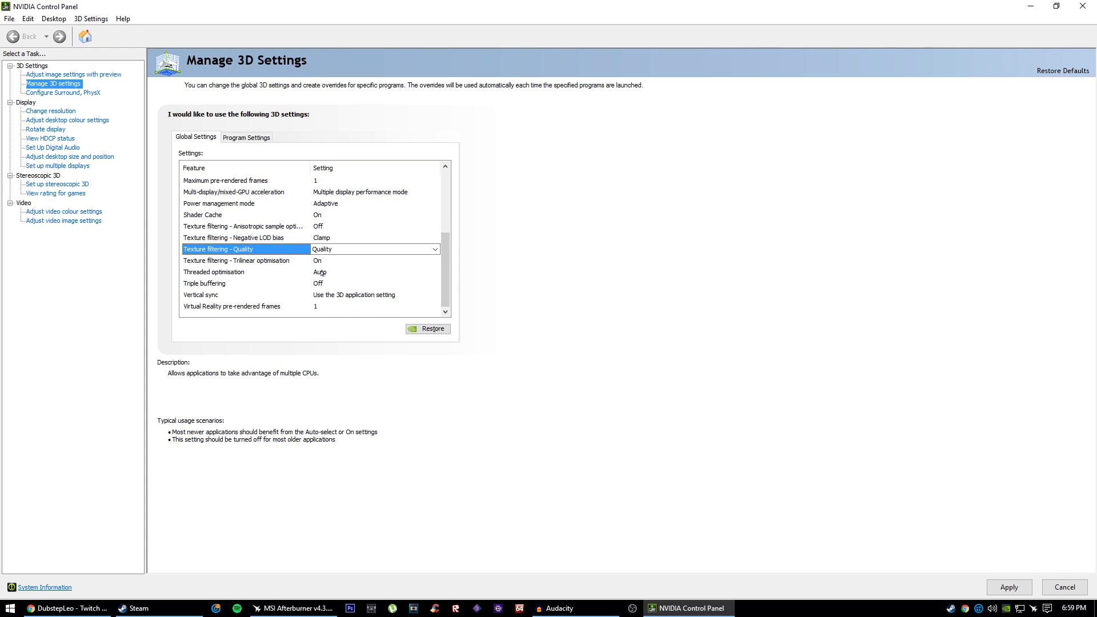
pyautogui.click(244, 272)
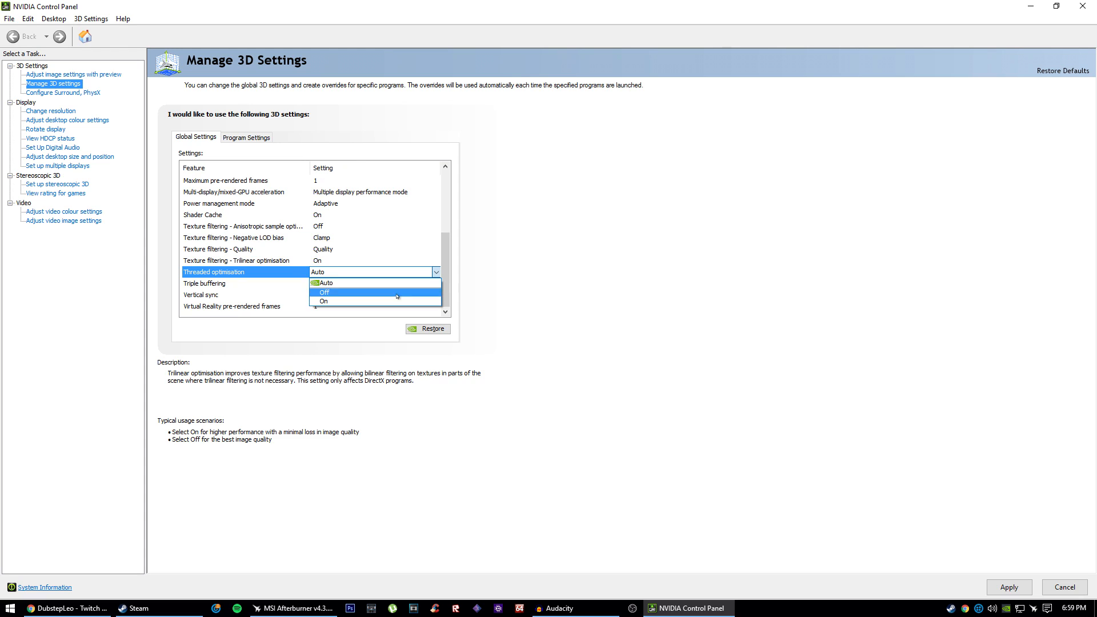
pyautogui.click(324, 282)
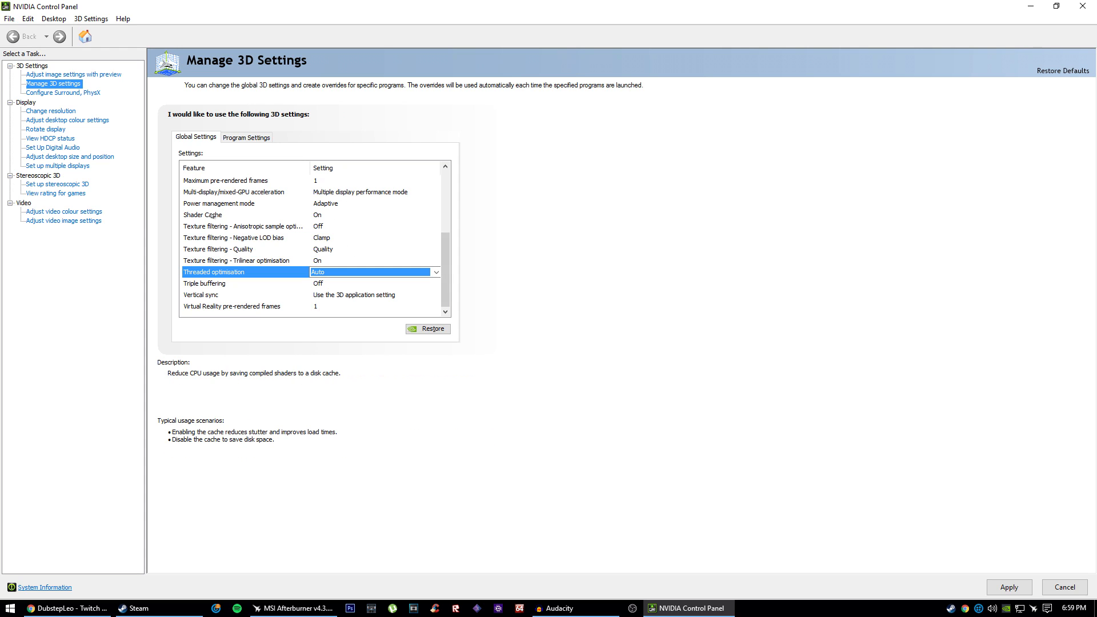
pyautogui.click(219, 214)
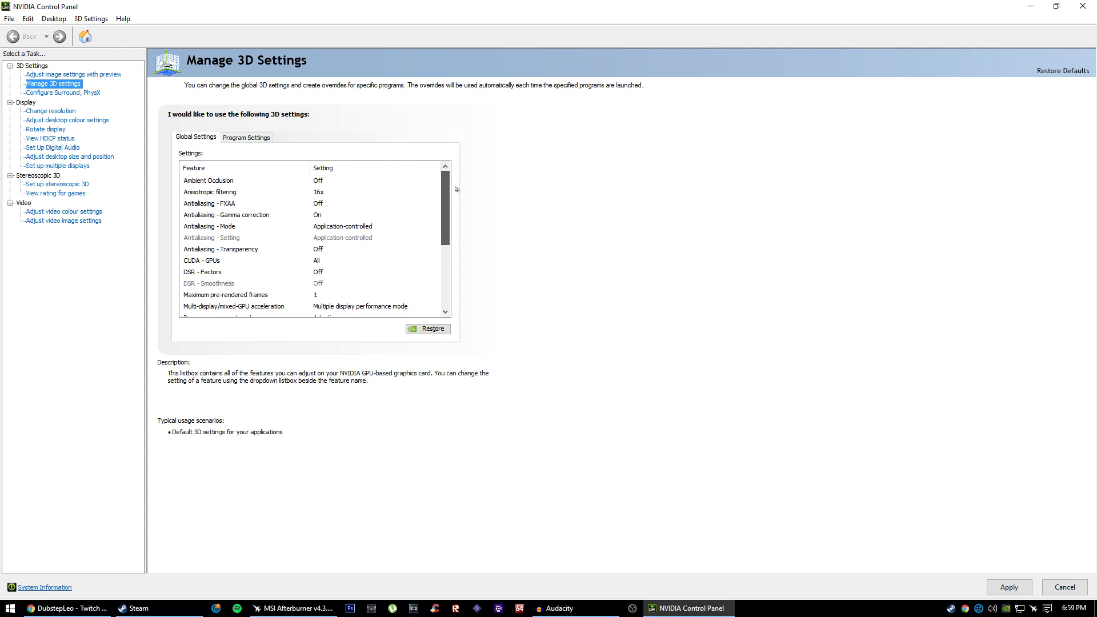
pyautogui.click(226, 214)
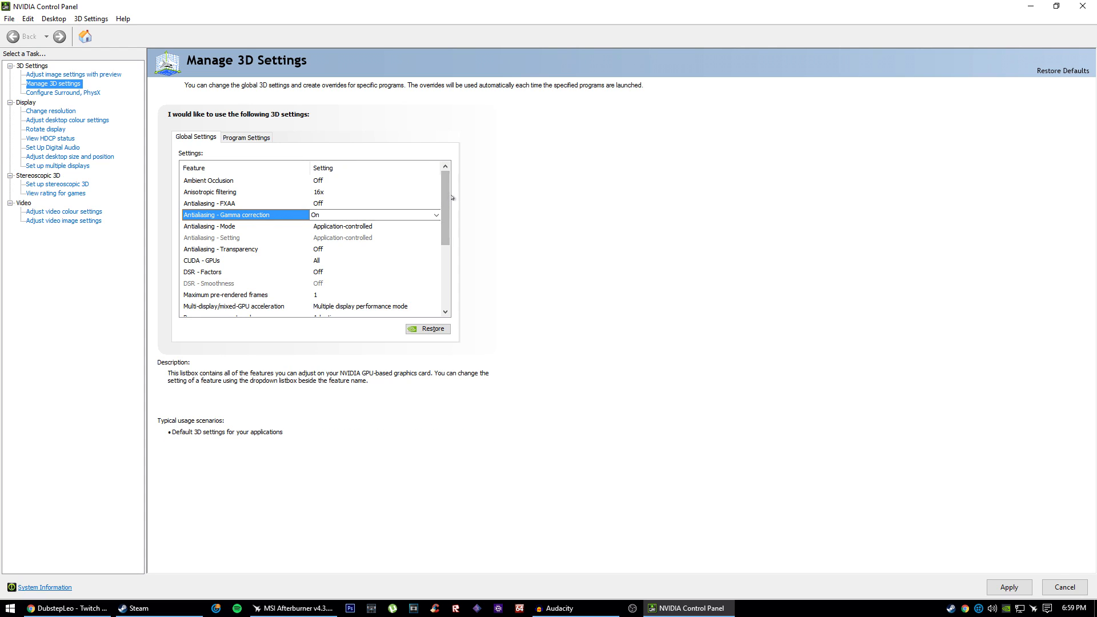
pyautogui.click(208, 180)
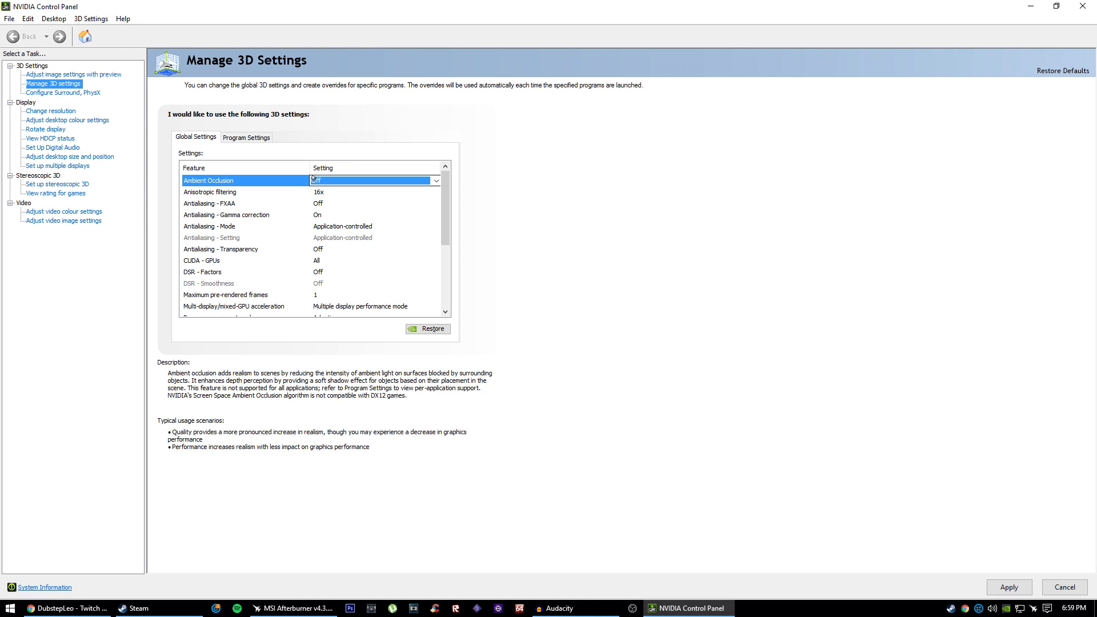
pyautogui.click(433, 181)
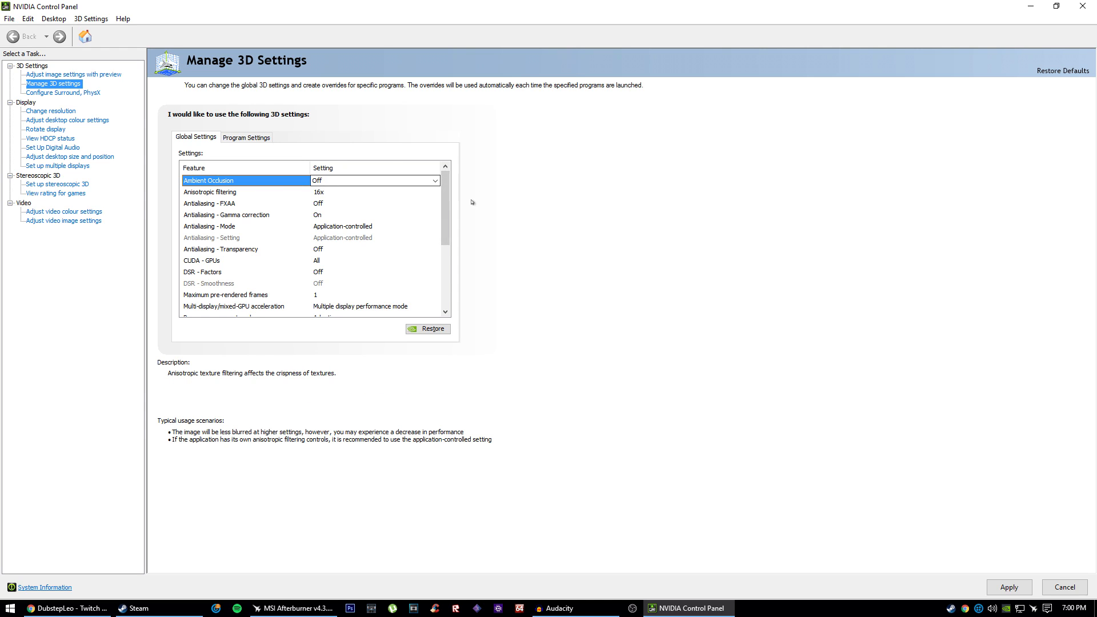
pyautogui.scroll(-3)
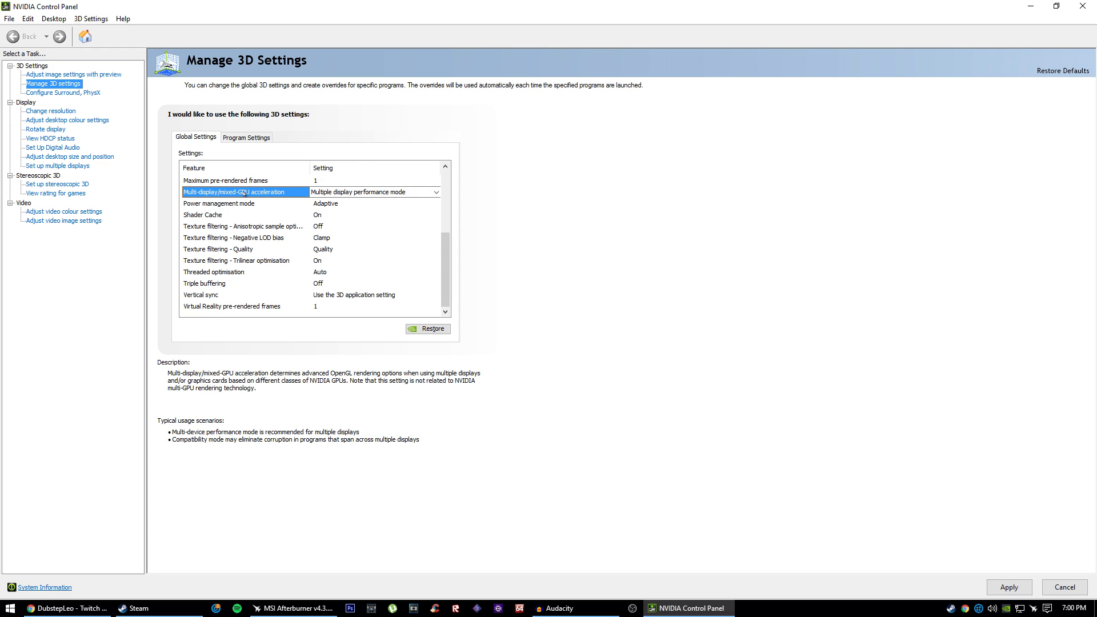
pyautogui.click(436, 192)
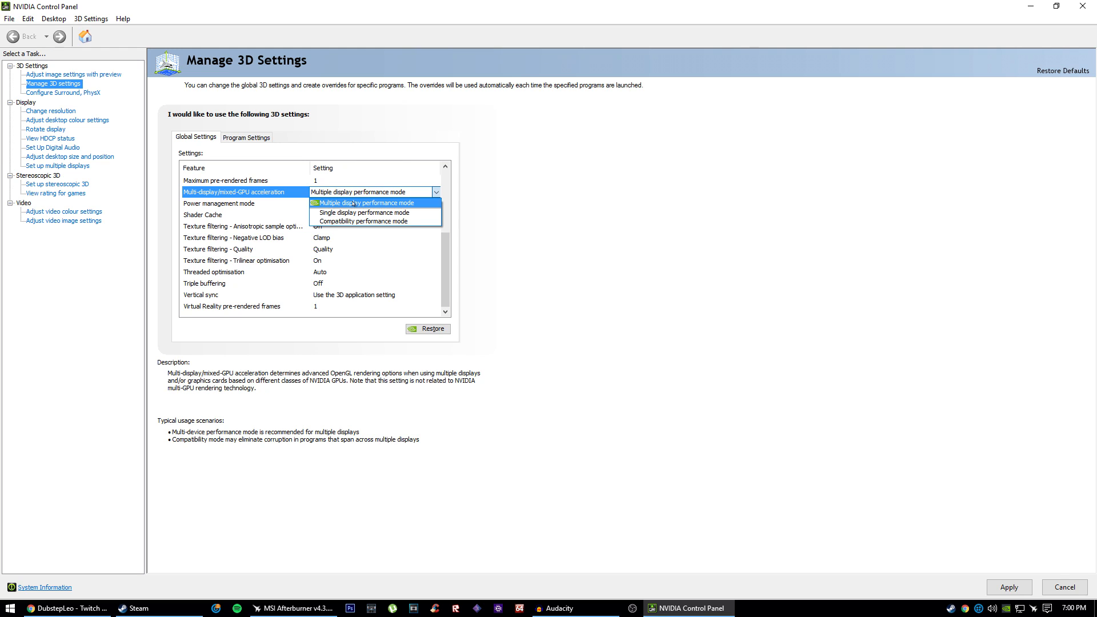
pyautogui.click(363, 211)
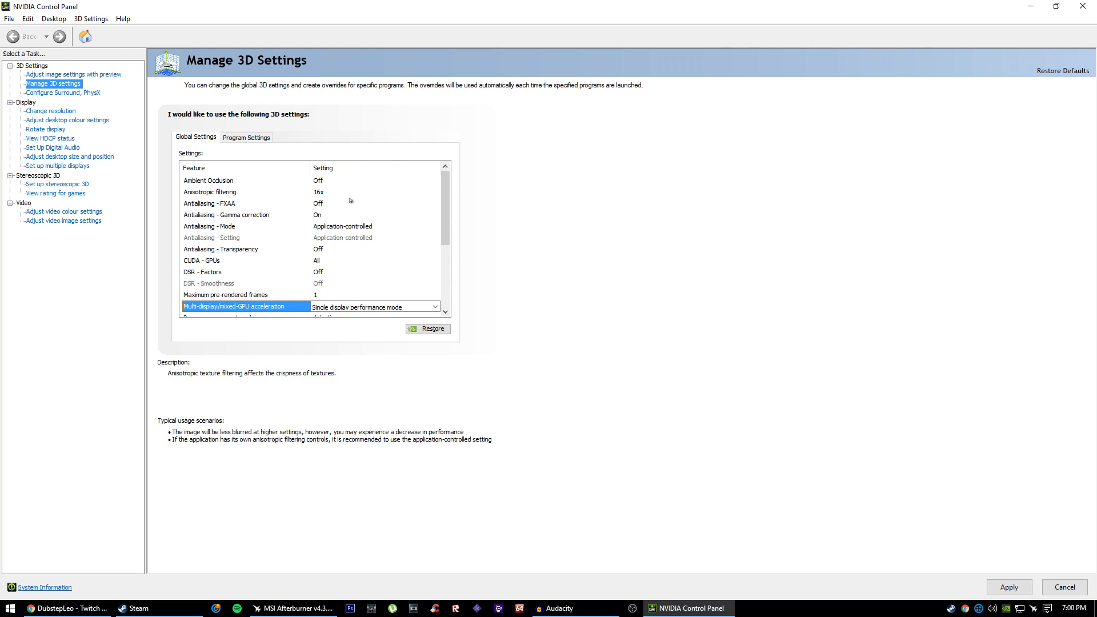
pyautogui.scroll(-3)
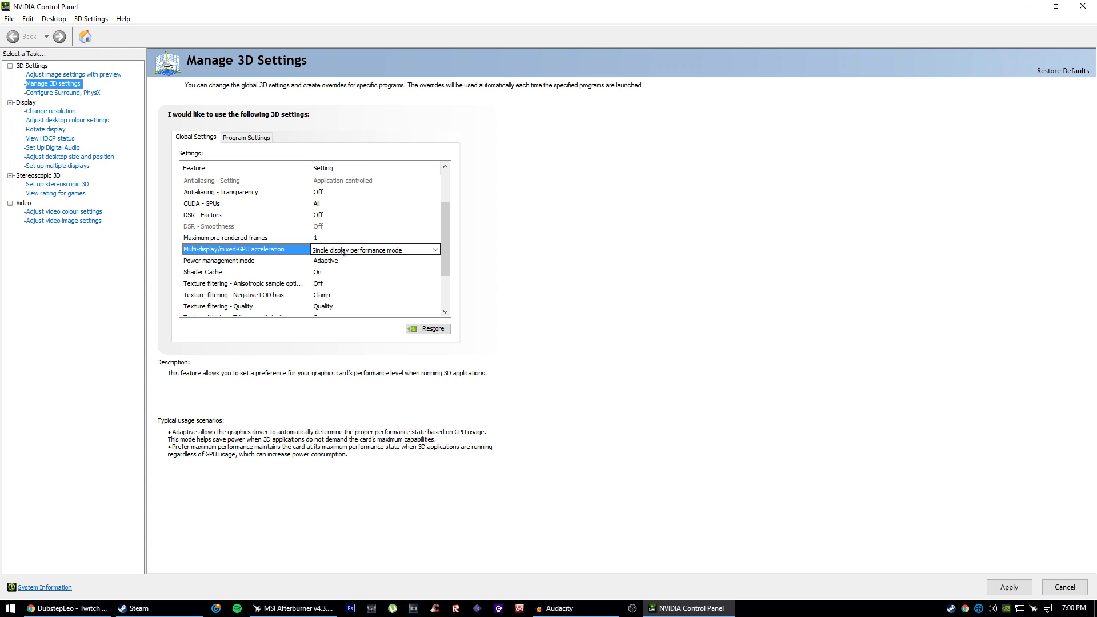
pyautogui.click(434, 249)
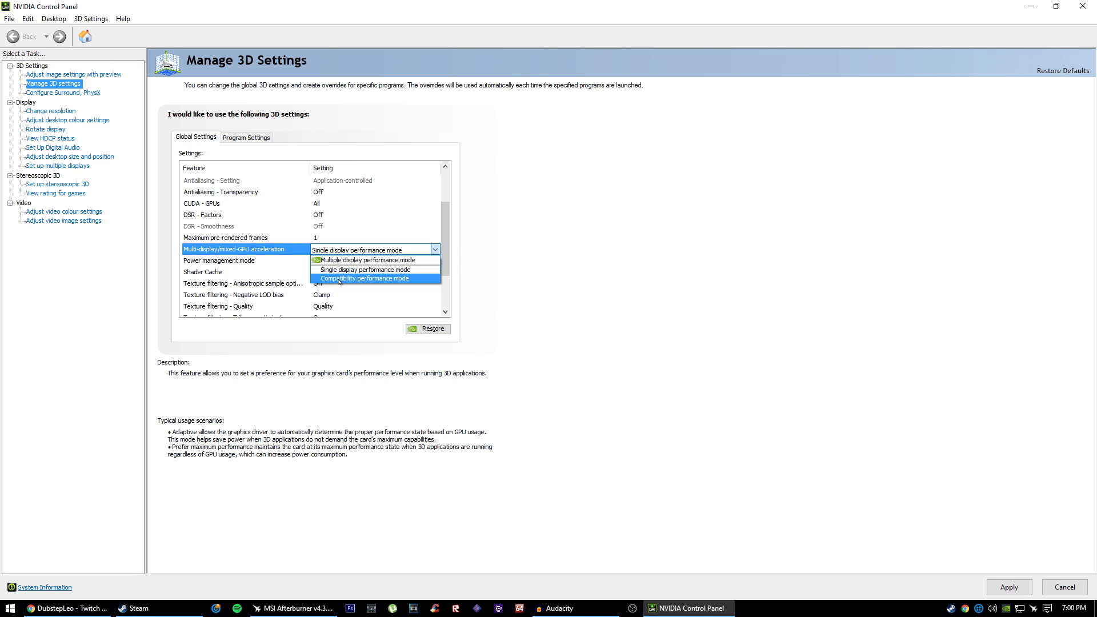
pyautogui.moveTo(364, 259)
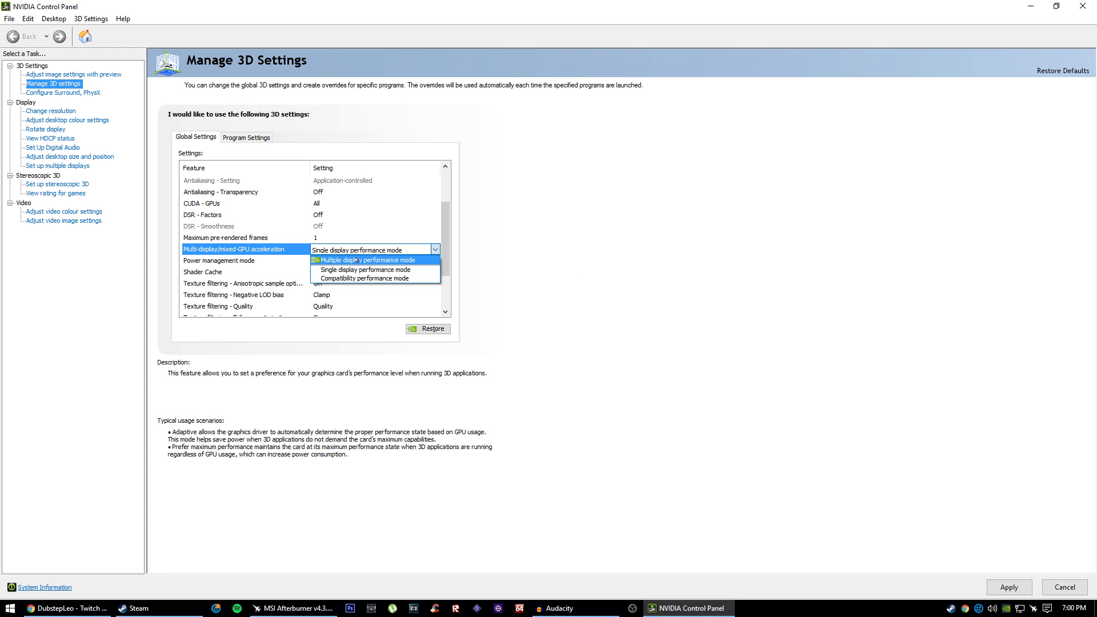
pyautogui.click(367, 260)
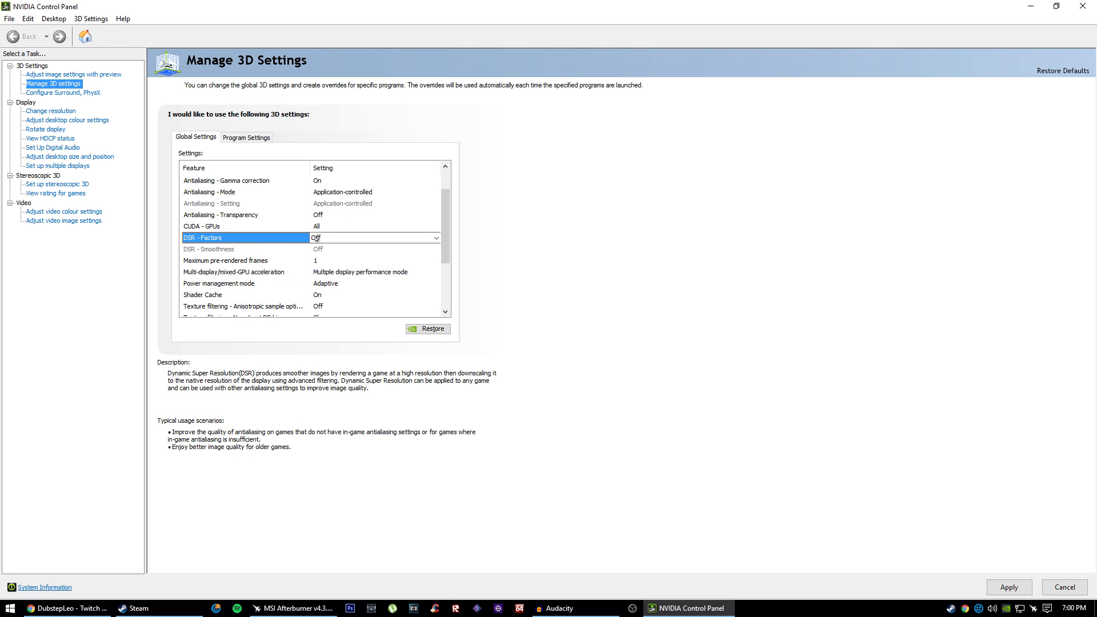
pyautogui.click(435, 237)
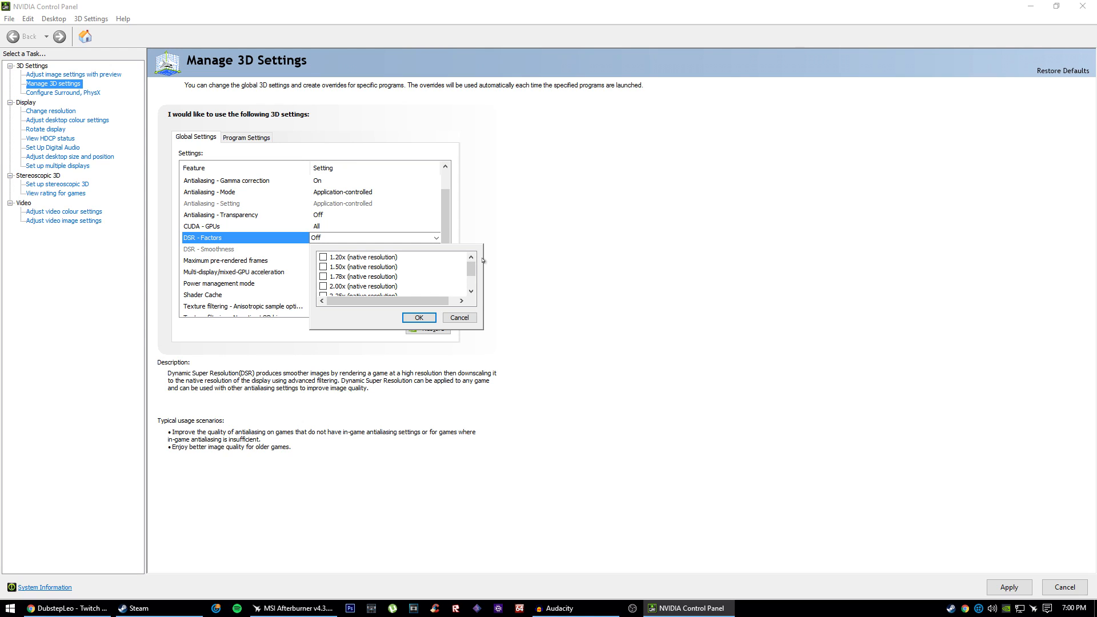
pyautogui.moveTo(676, 265)
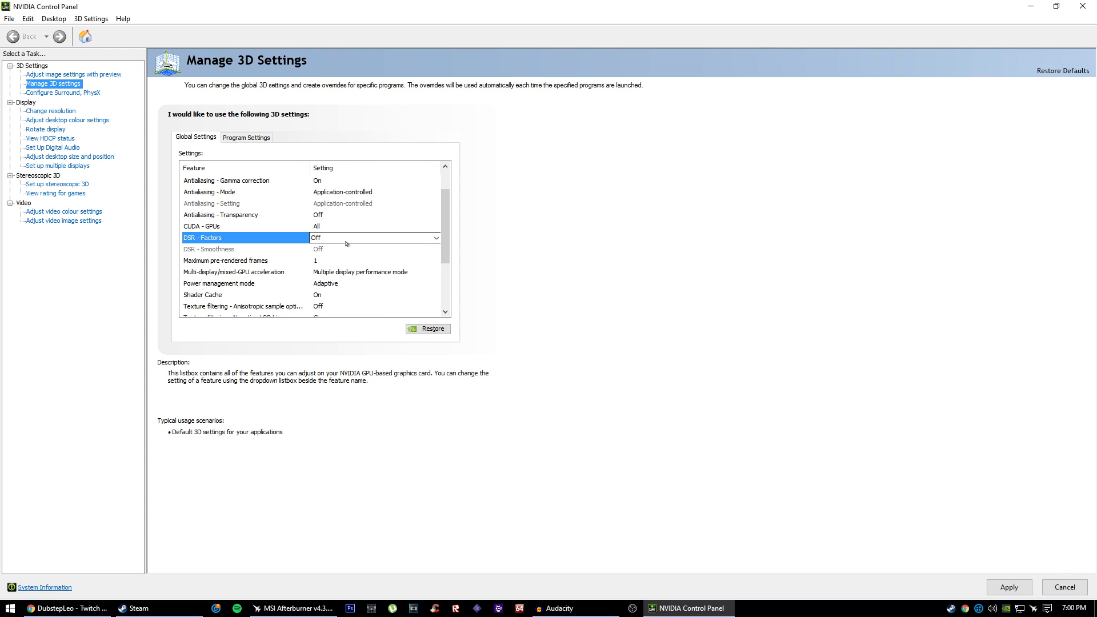
pyautogui.click(436, 238)
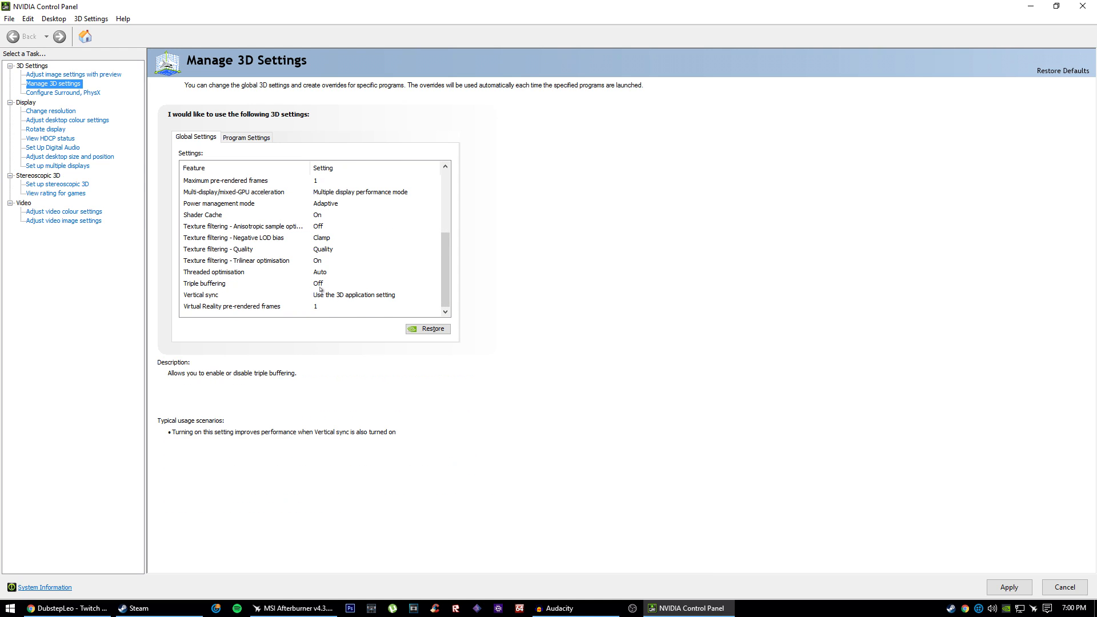
# Turn vertical sync Off and keep triple buffering Off
pyautogui.click(245, 283)
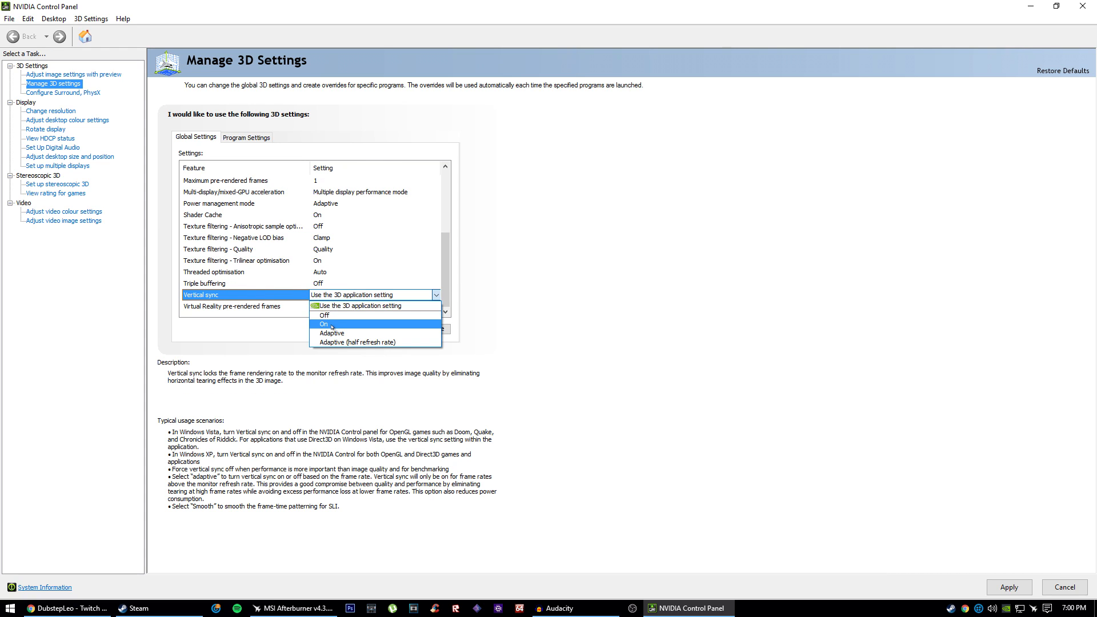
pyautogui.click(324, 324)
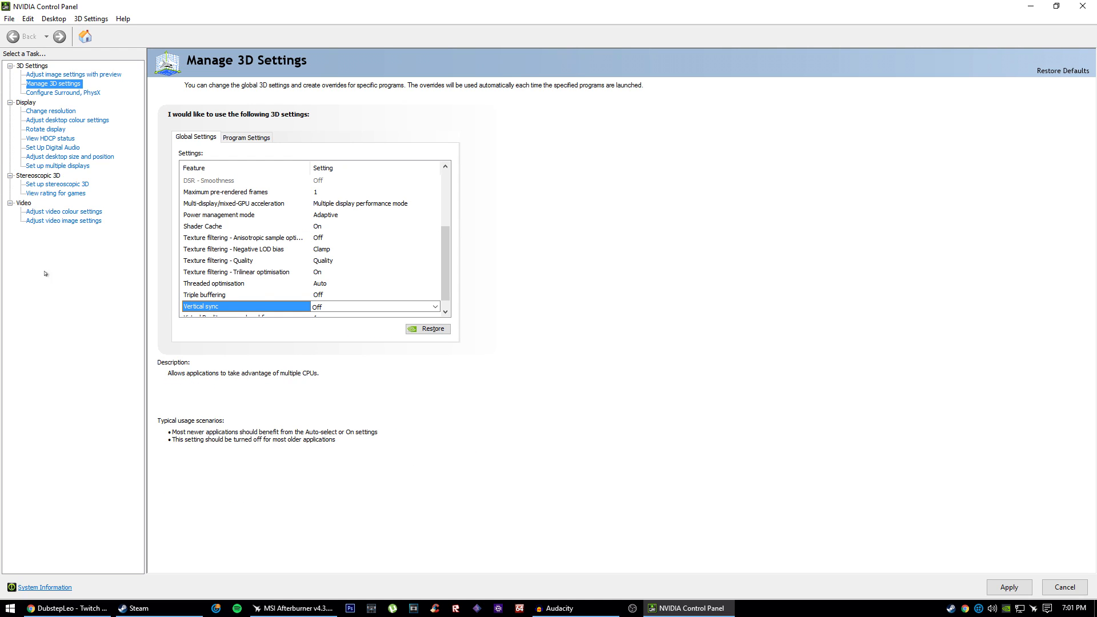
pyautogui.click(213, 295)
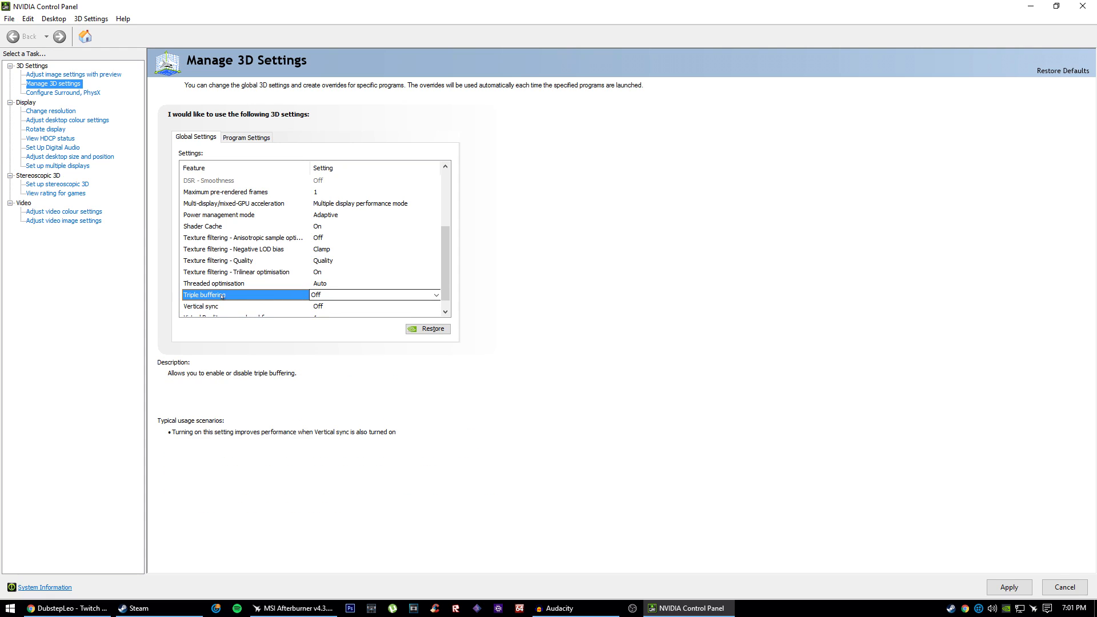
pyautogui.click(200, 306)
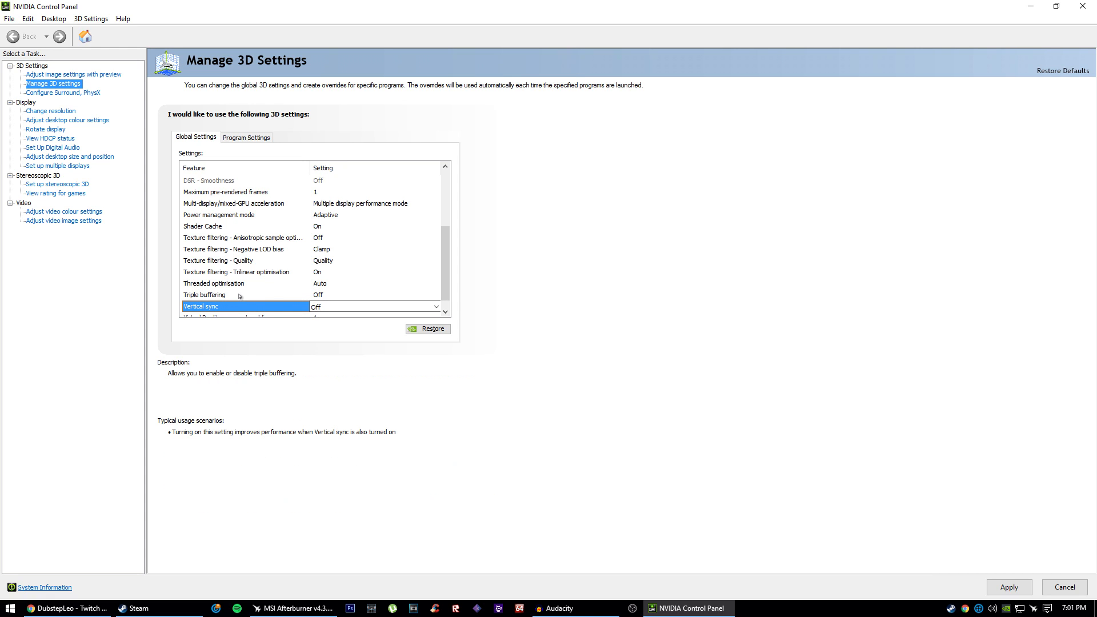
pyautogui.click(433, 295)
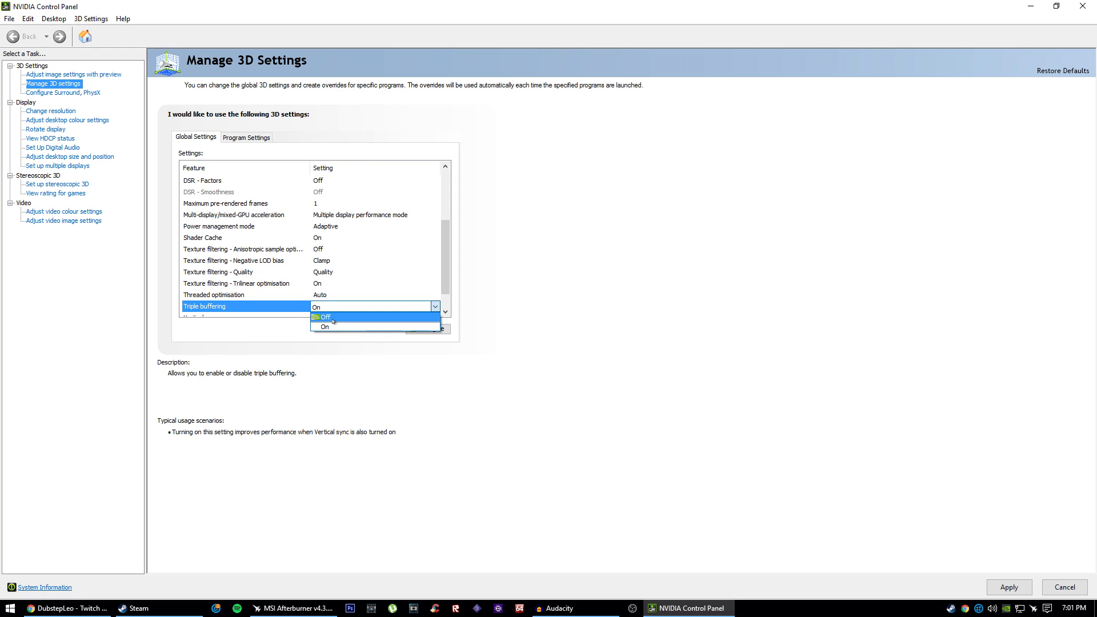
pyautogui.click(323, 317)
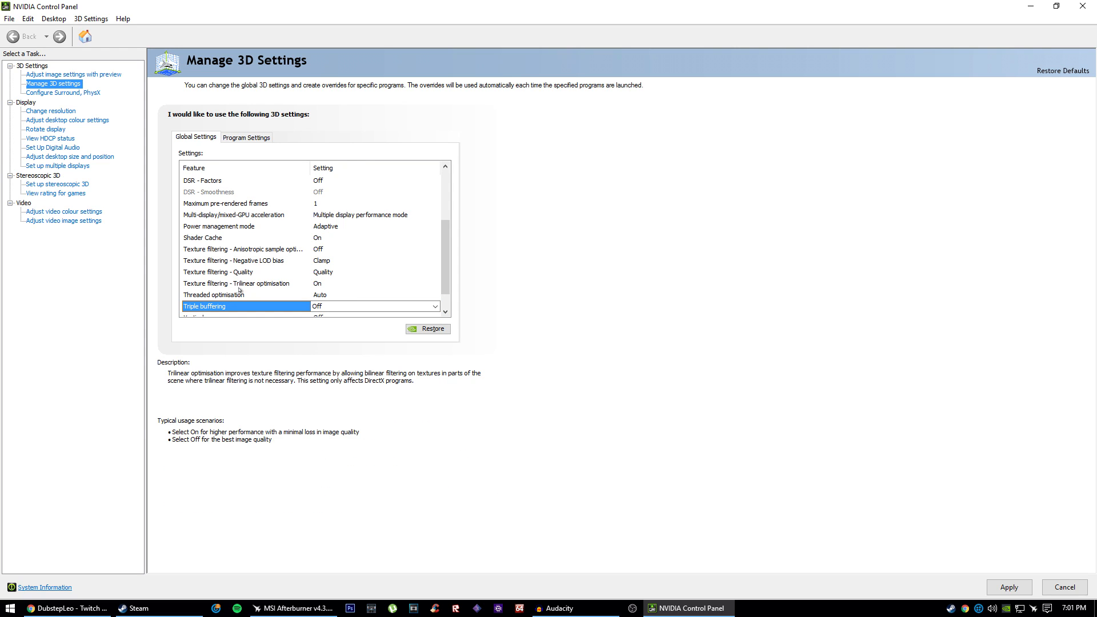
# Review trilinear optimisation's description and keep it On
pyautogui.click(241, 283)
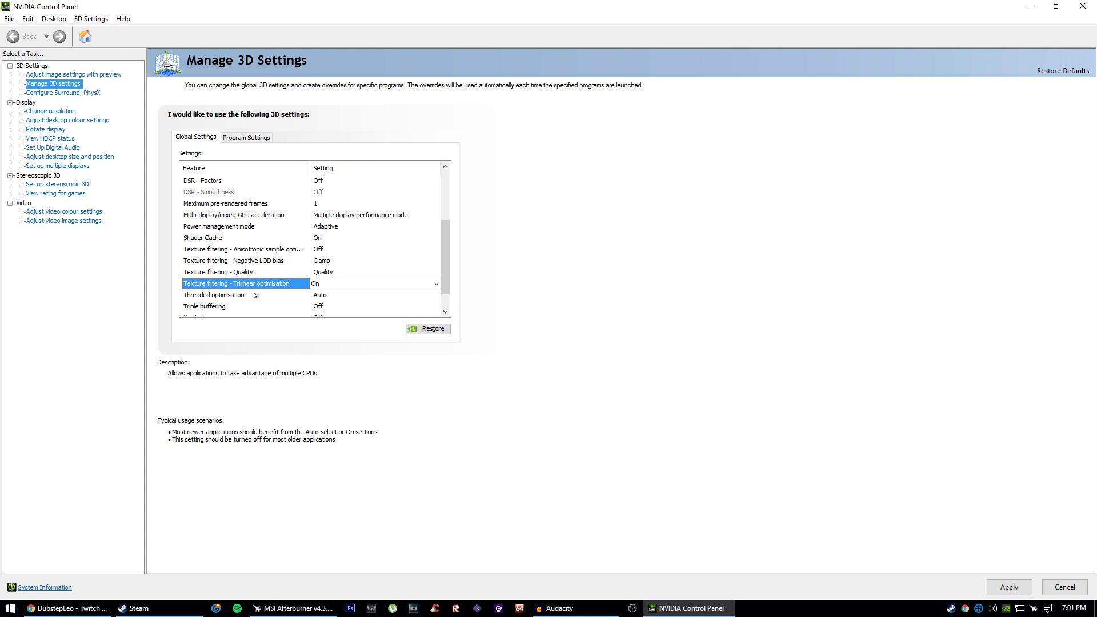
pyautogui.click(240, 283)
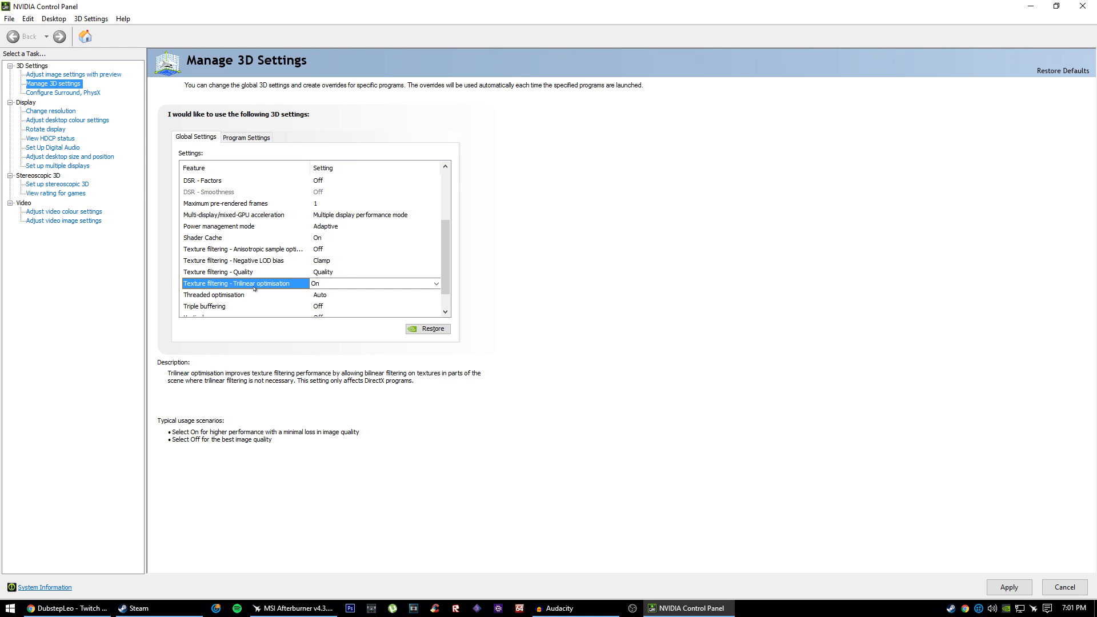
pyautogui.moveTo(303, 284)
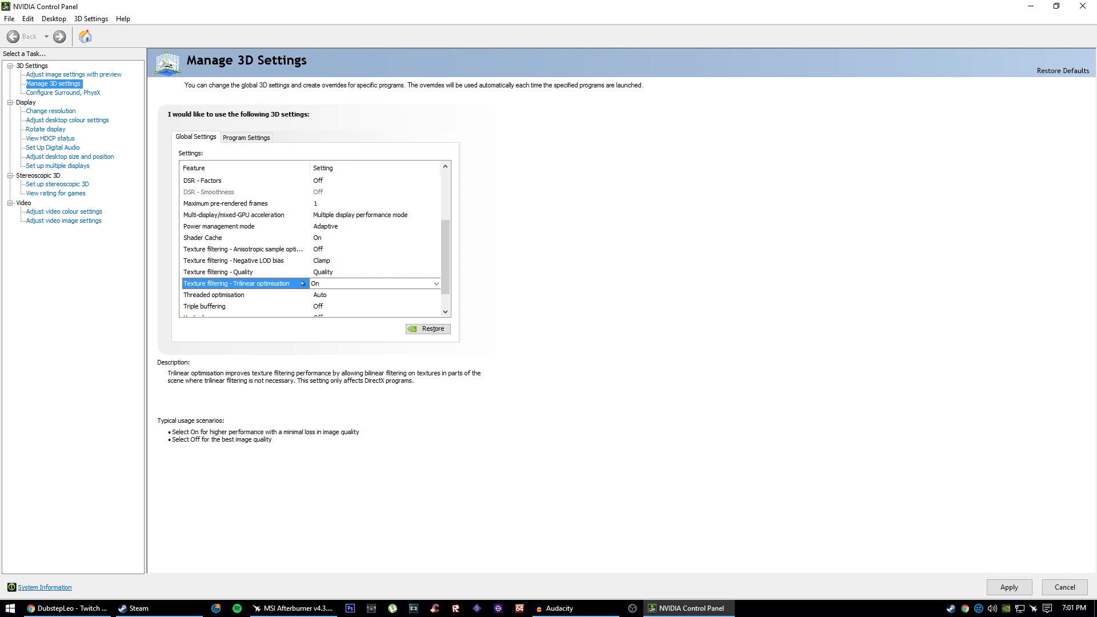
pyautogui.click(375, 283)
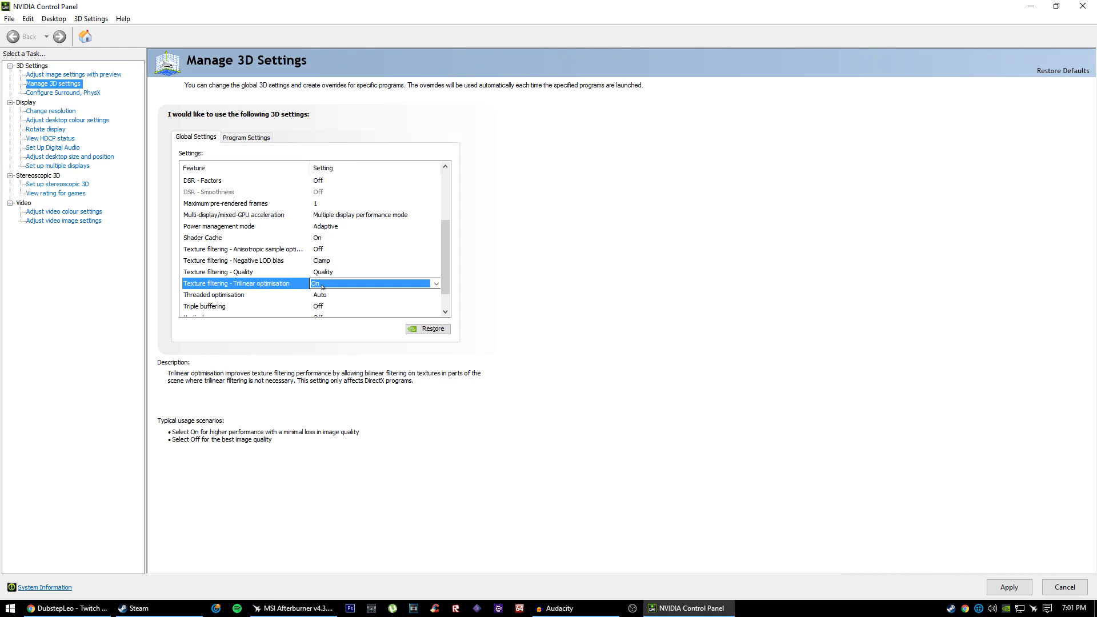
pyautogui.click(436, 284)
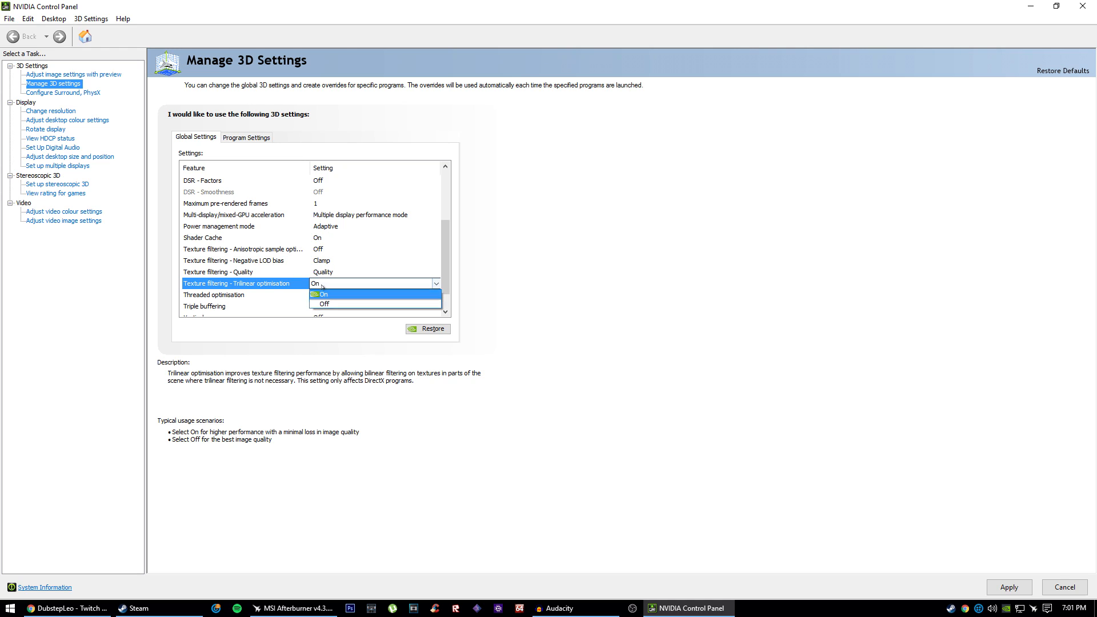
pyautogui.click(320, 294)
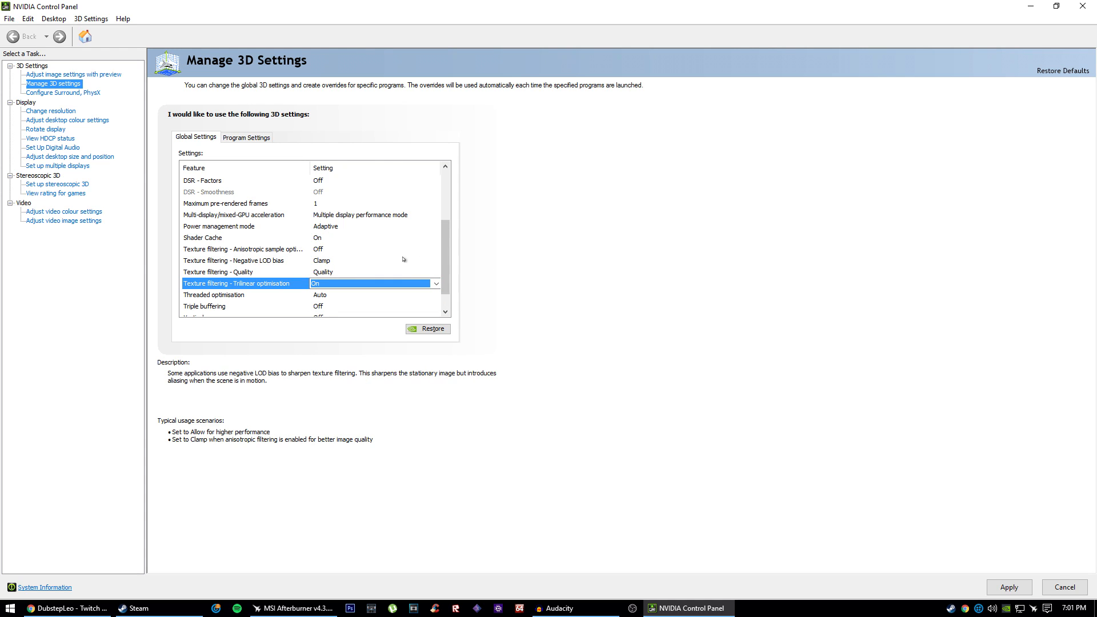
pyautogui.moveTo(428, 328)
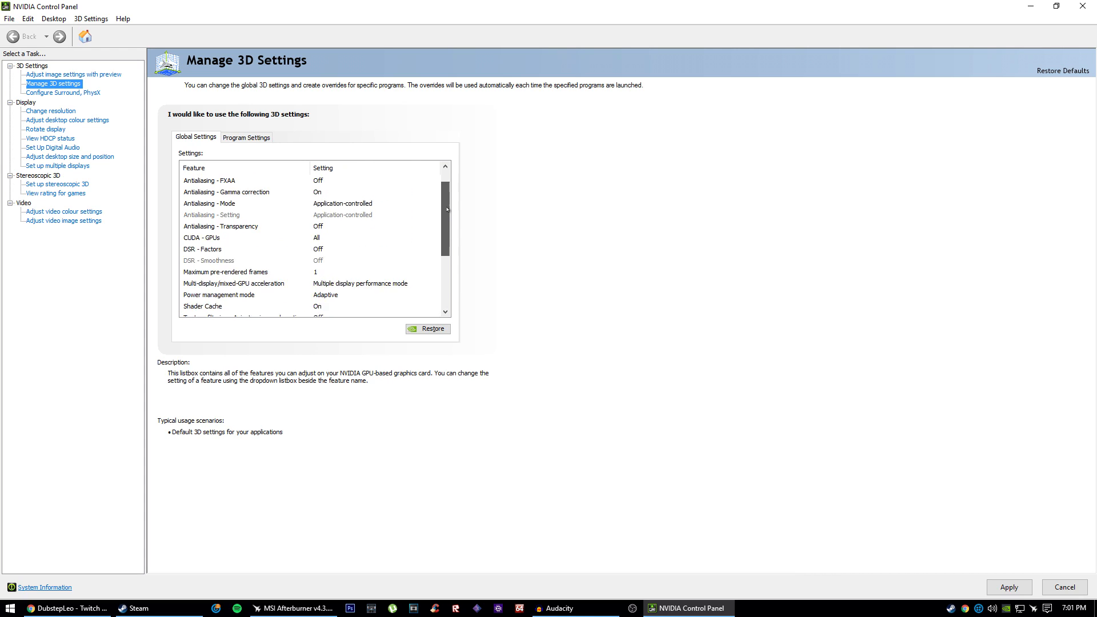
pyautogui.click(238, 203)
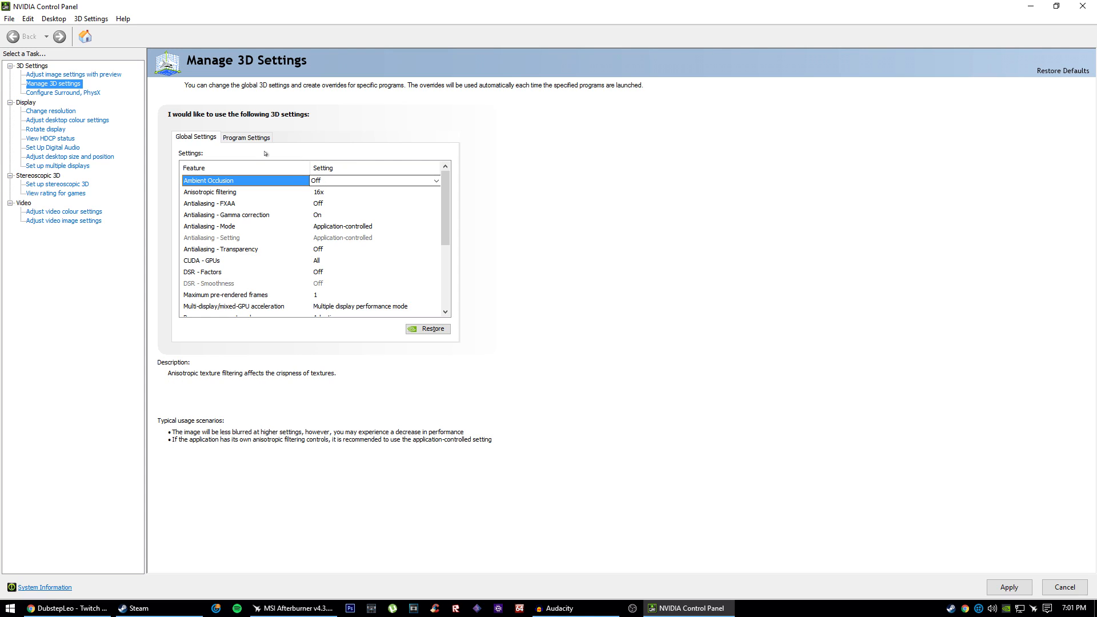
# Give the State of Decay program profile a Negative LOD bias of Clamp, cancelling Add
pyautogui.click(246, 137)
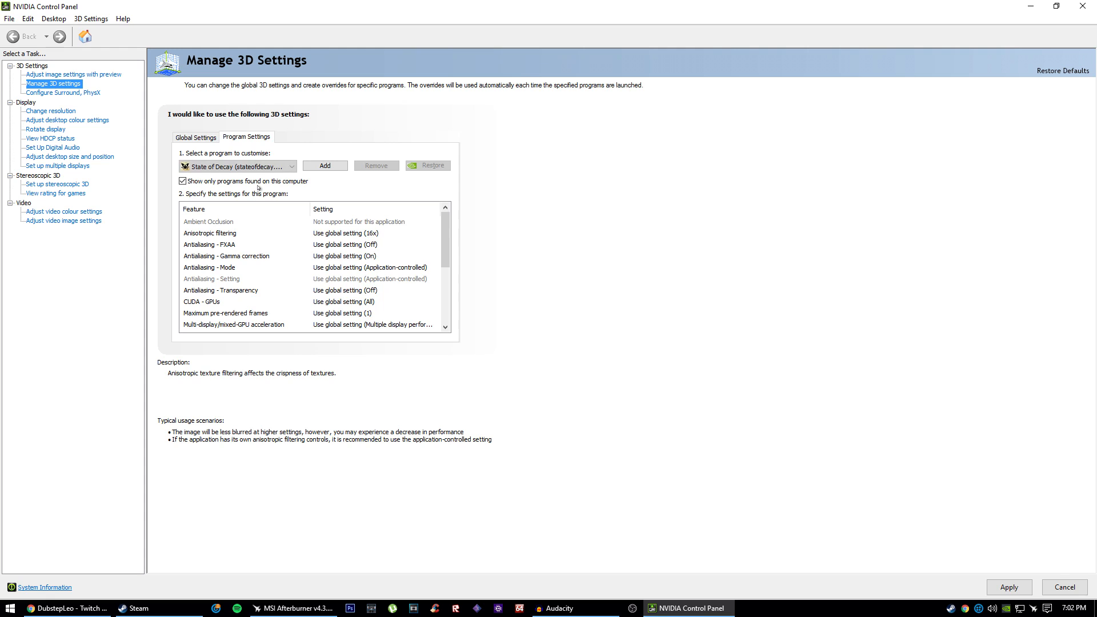
pyautogui.click(290, 166)
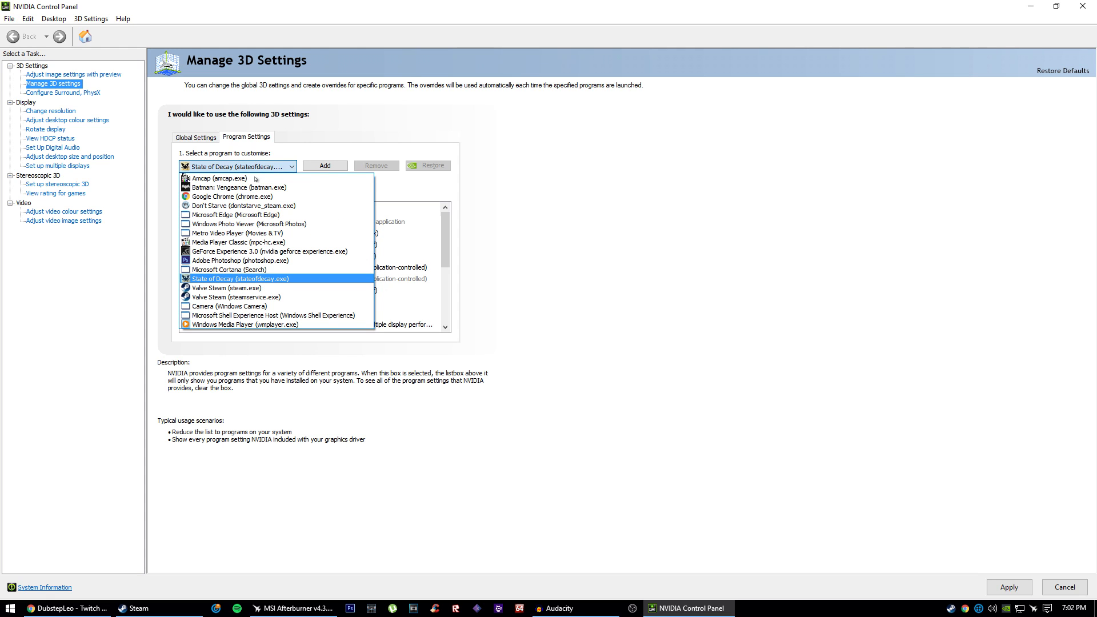
pyautogui.click(241, 278)
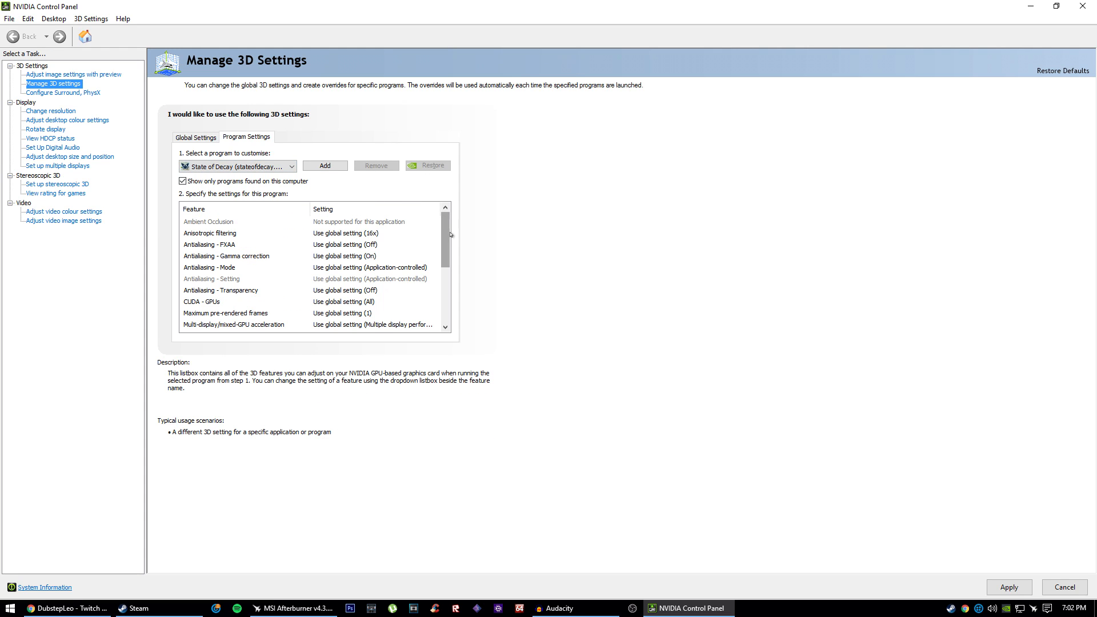
pyautogui.click(435, 255)
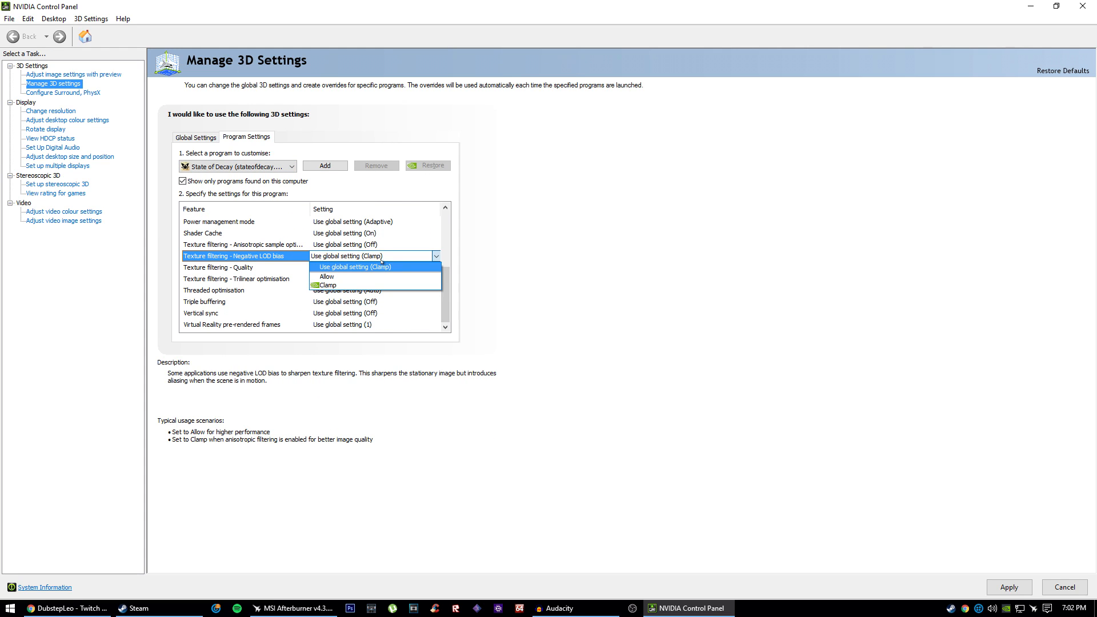
pyautogui.click(326, 284)
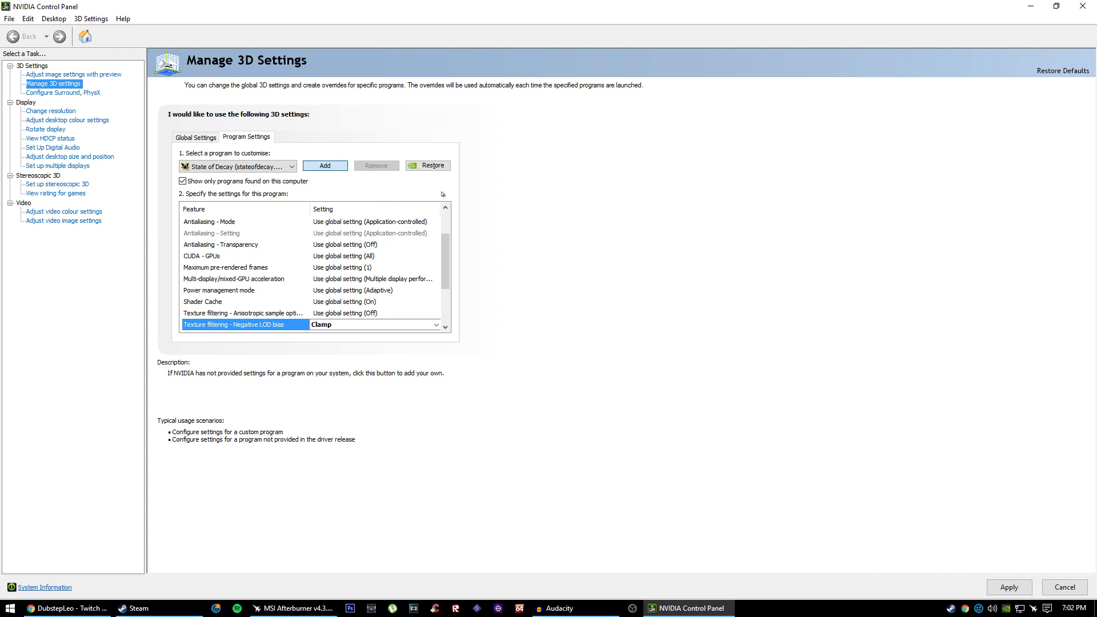
pyautogui.click(325, 166)
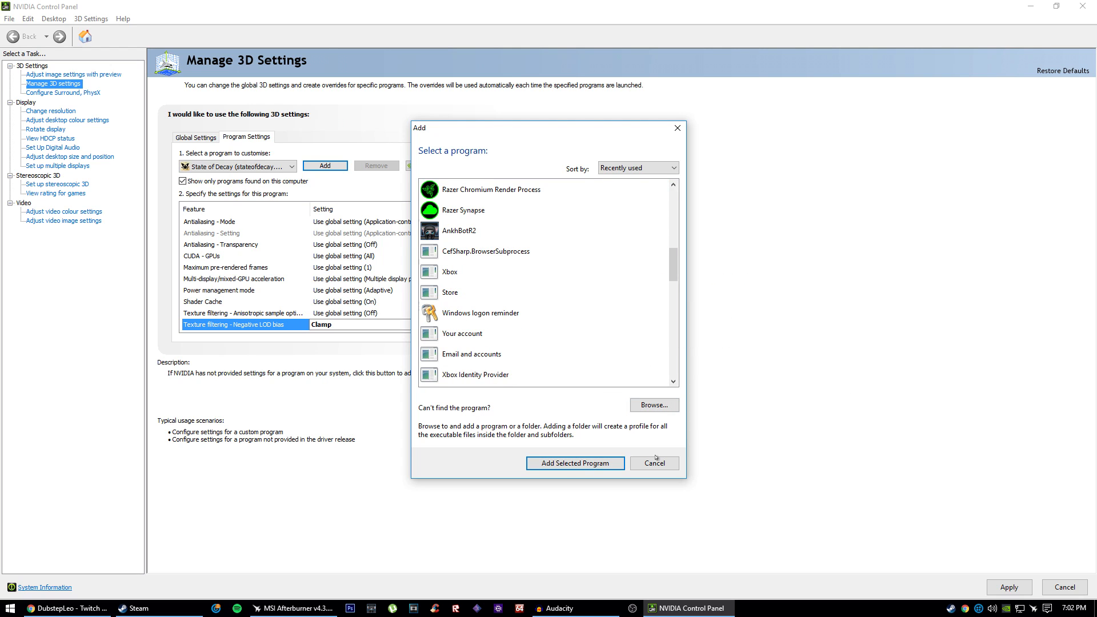
pyautogui.click(653, 463)
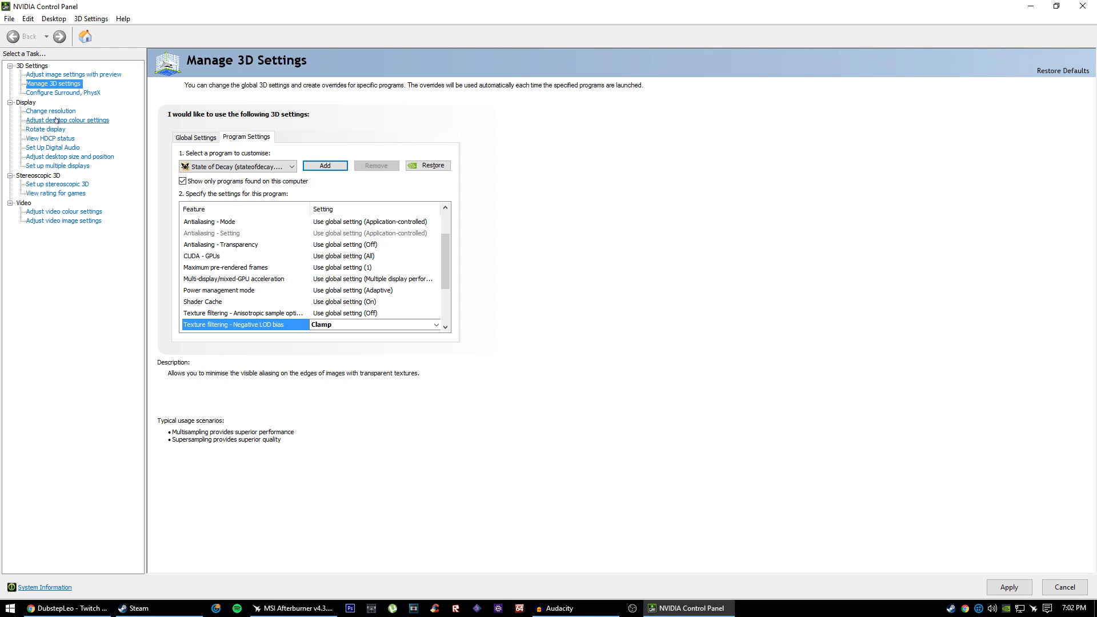
# Toggle desktop colour control, select the Analogue Display, and view HDCP status
pyautogui.click(67, 120)
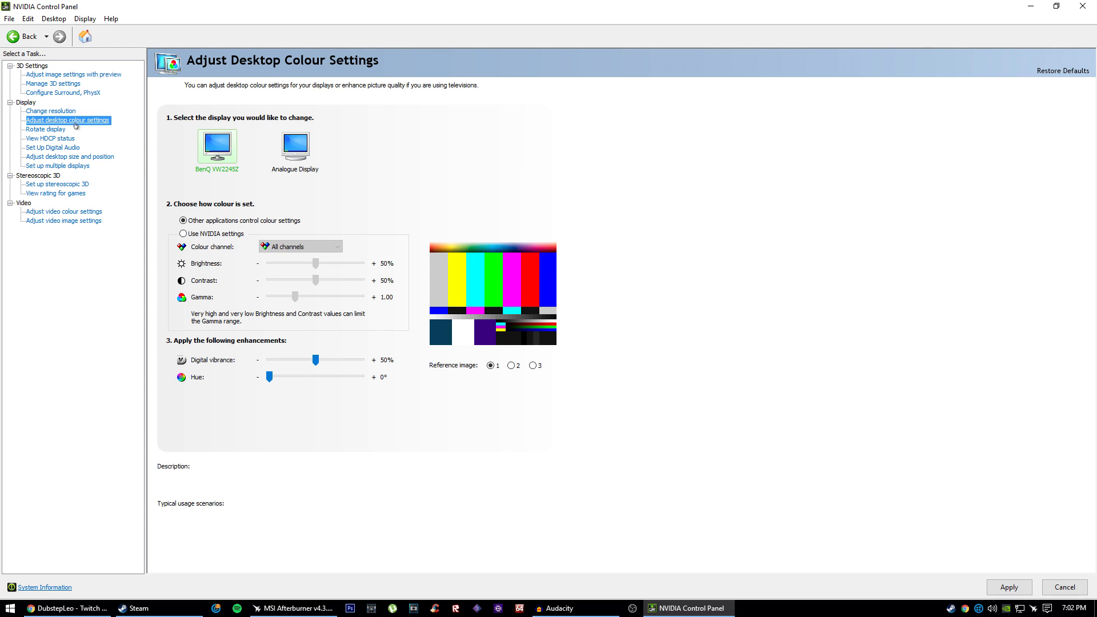
pyautogui.click(183, 233)
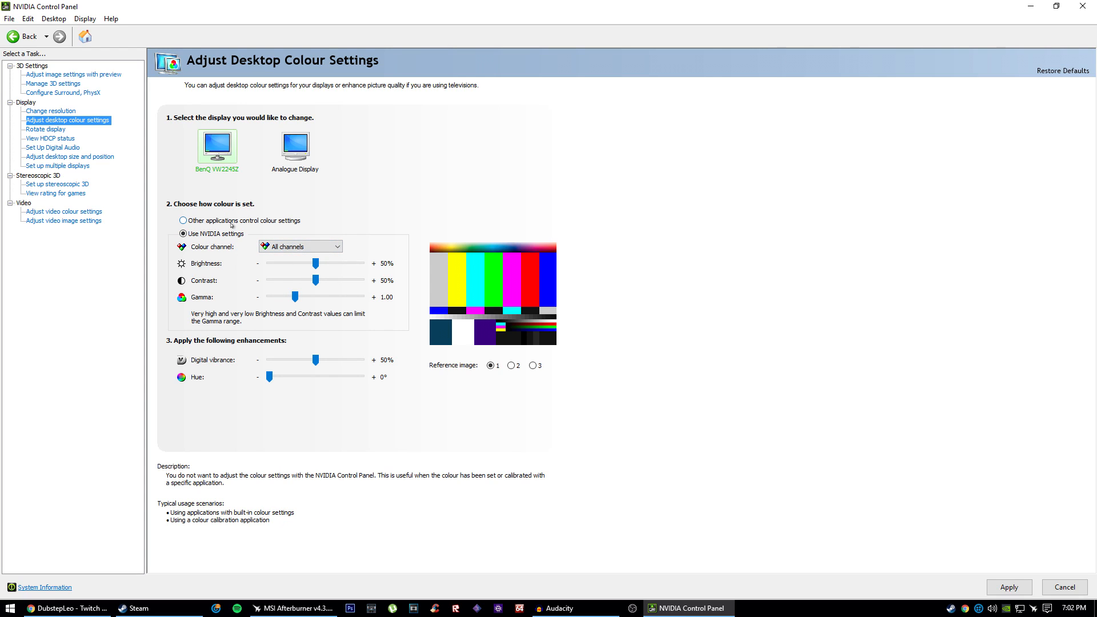
pyautogui.click(183, 220)
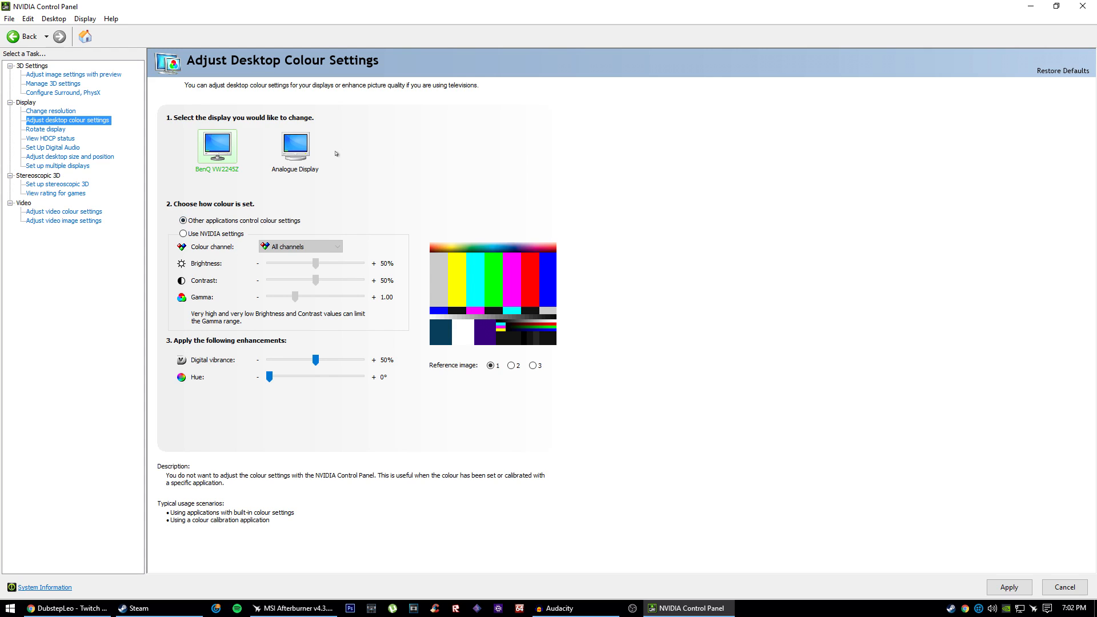
pyautogui.click(295, 144)
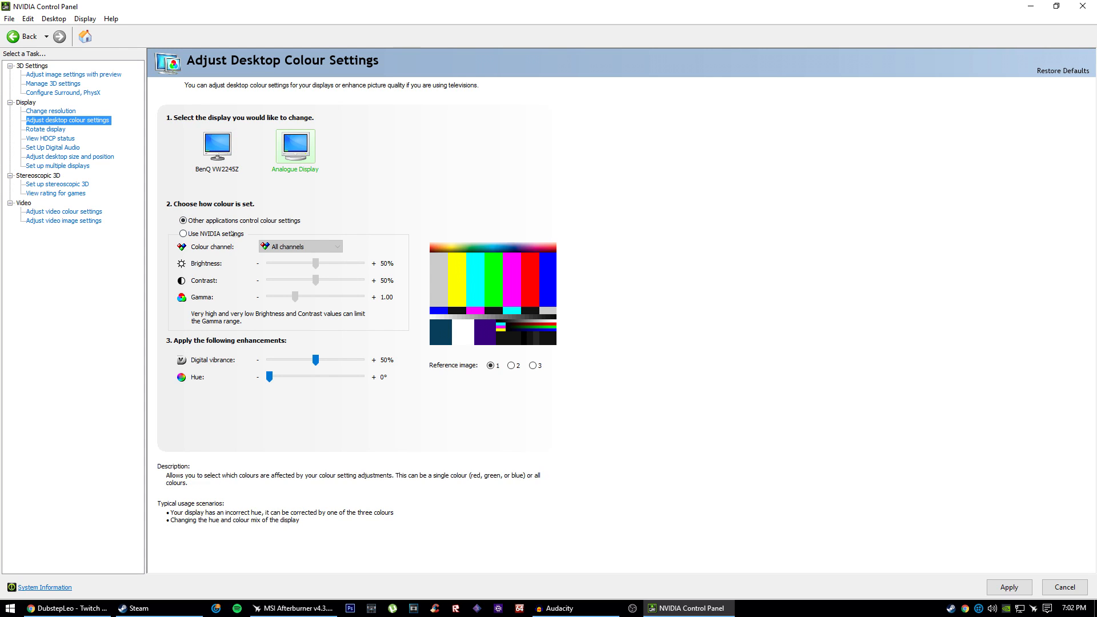
pyautogui.click(49, 138)
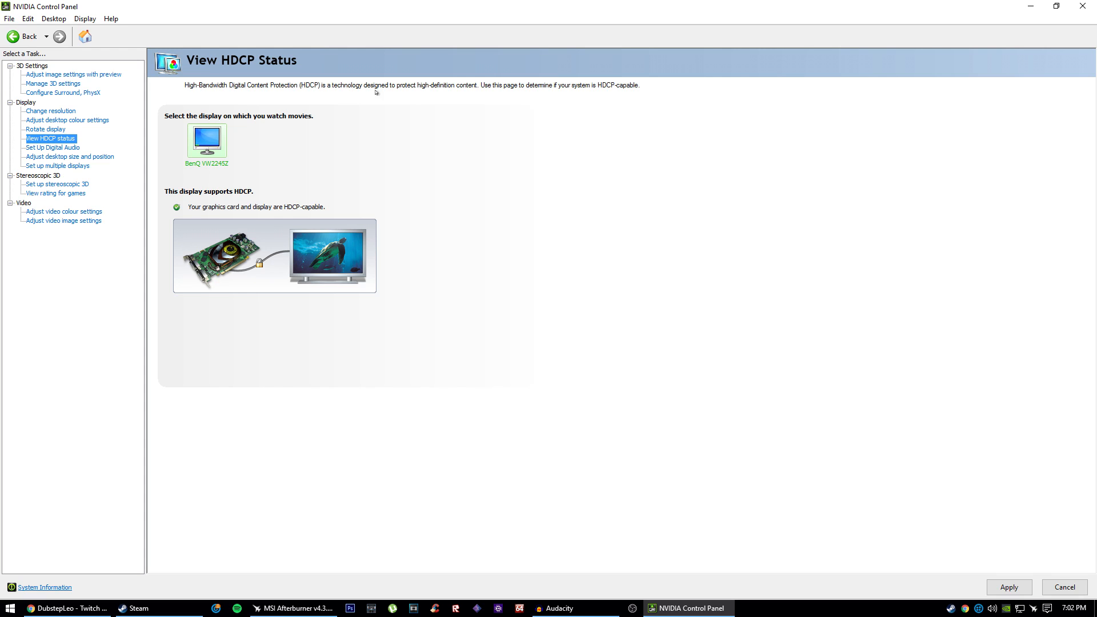
pyautogui.moveTo(50, 148)
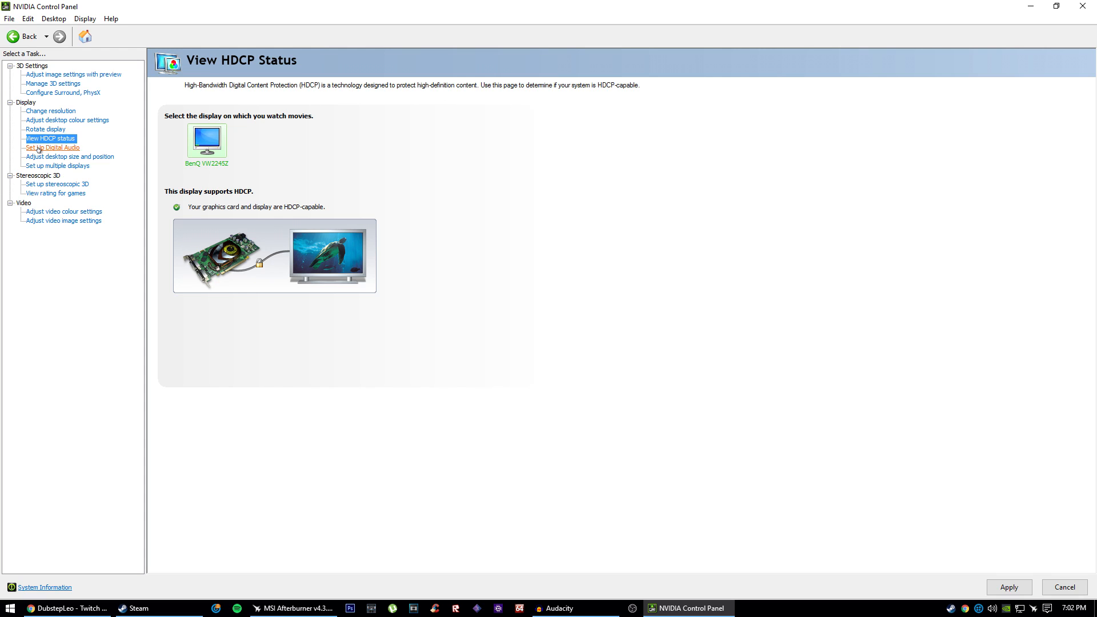
pyautogui.click(52, 147)
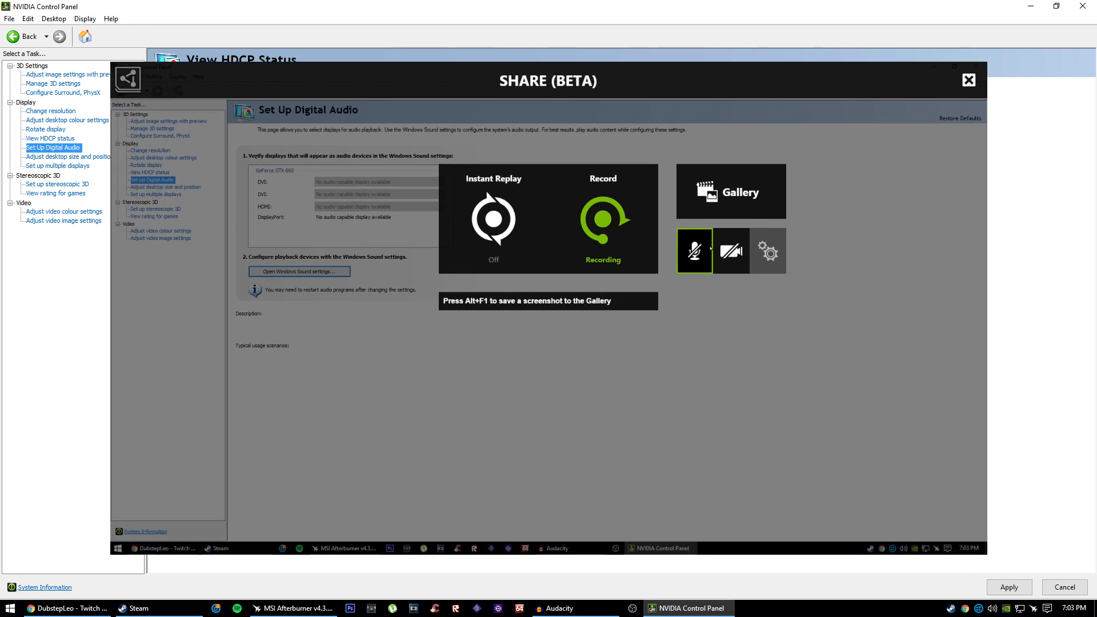
# Review the digital audio connector list showing no audio-capable GTX 660 displays
pyautogui.click(968, 80)
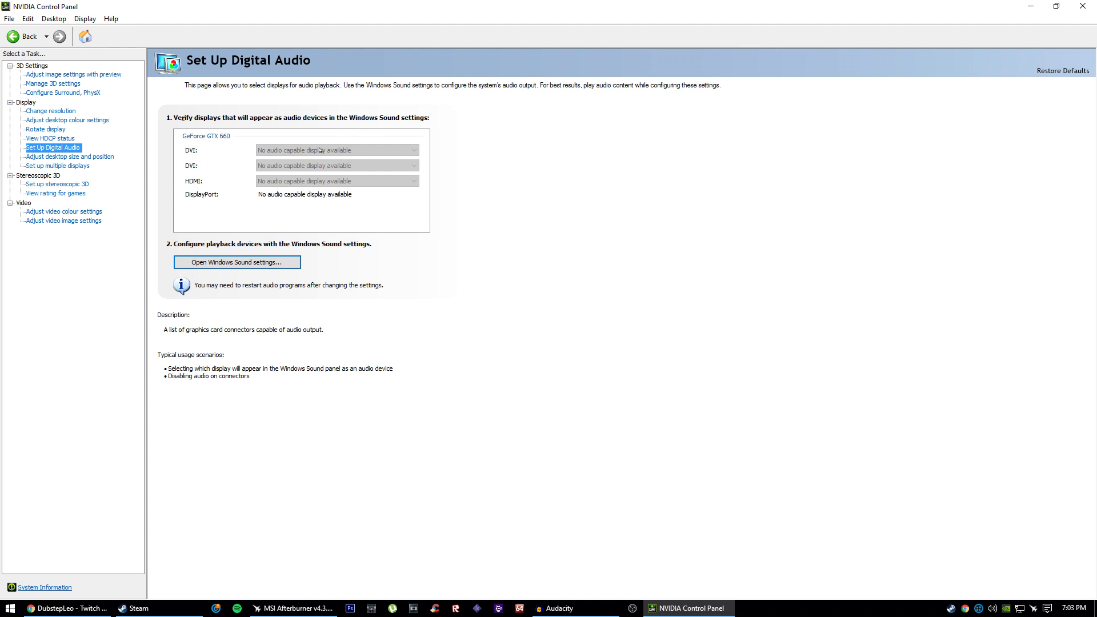
pyautogui.moveTo(69, 157)
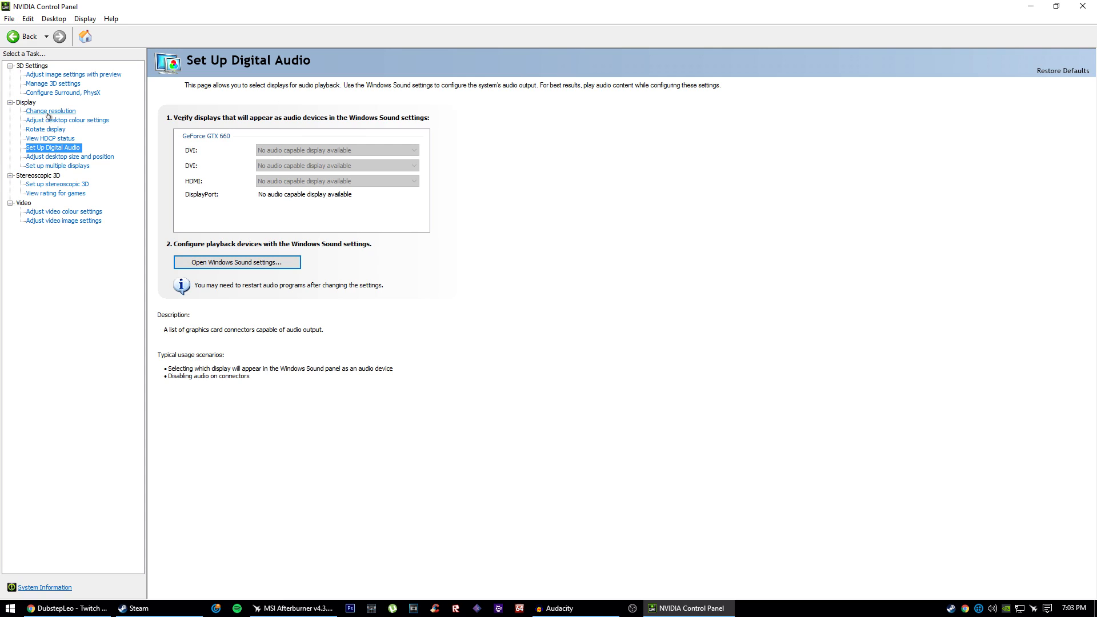
pyautogui.moveTo(258, 188)
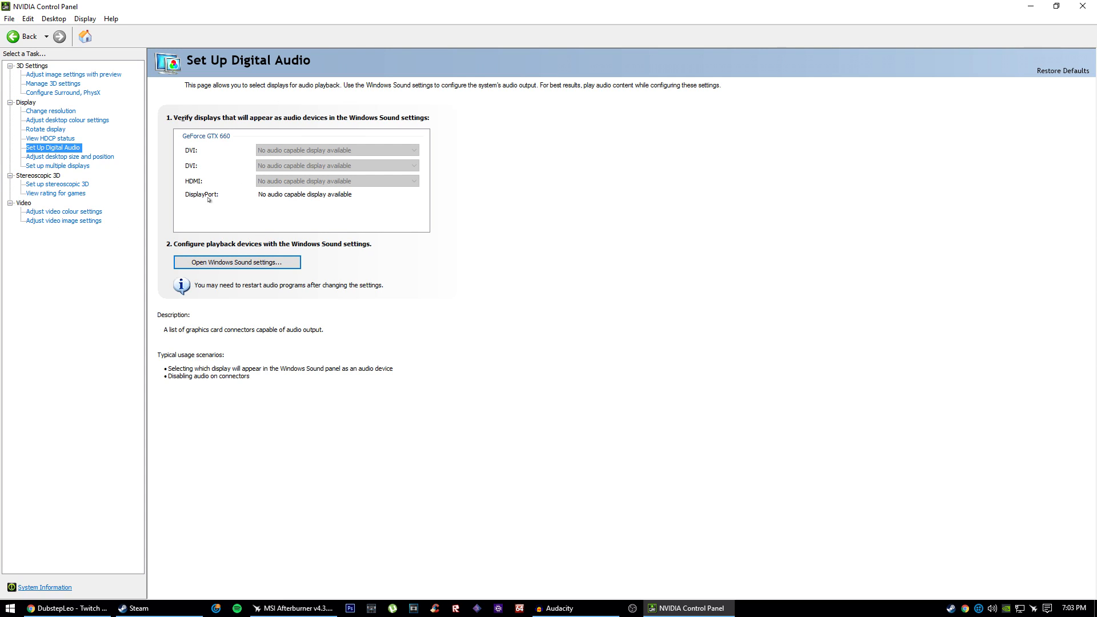
pyautogui.moveTo(166, 96)
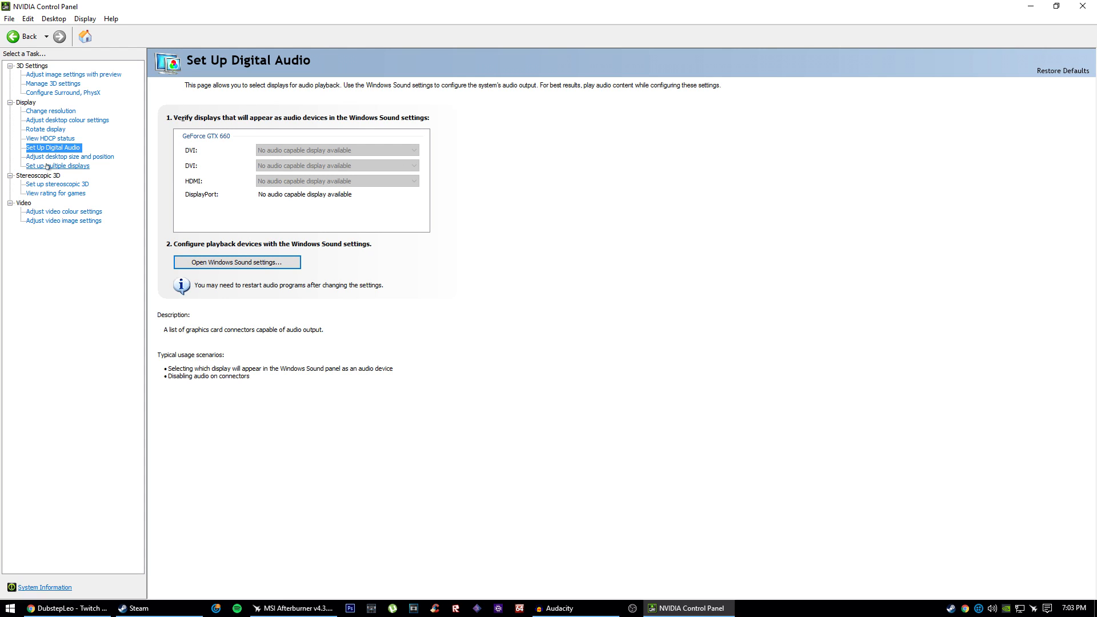
# Preview desktop size and position at 1920 x 1080 and review the refresh rate options
pyautogui.click(70, 156)
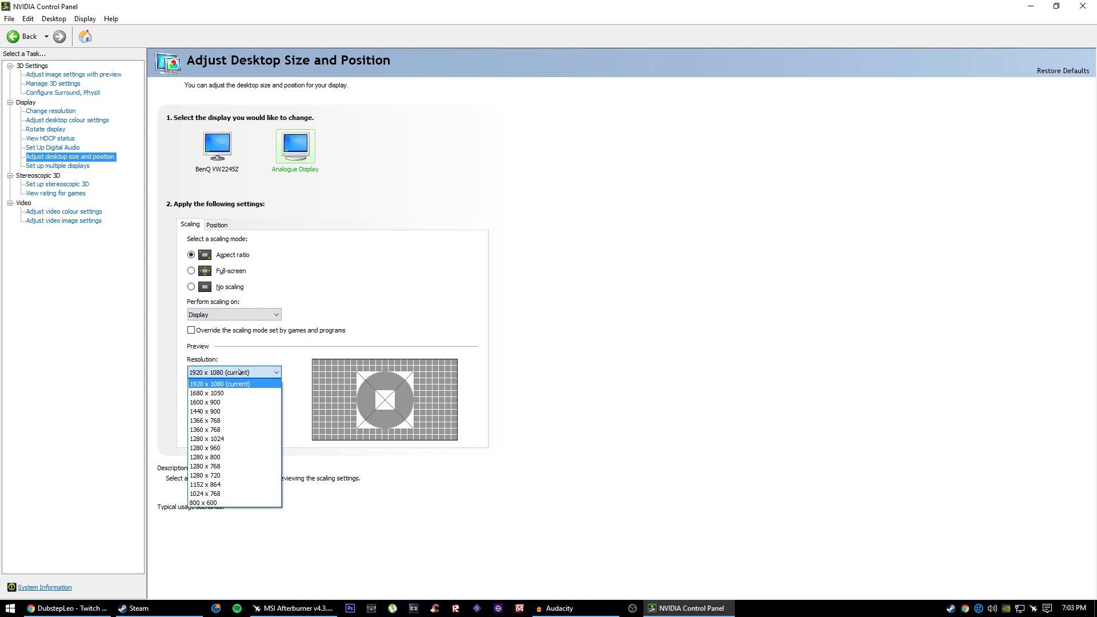
pyautogui.click(233, 383)
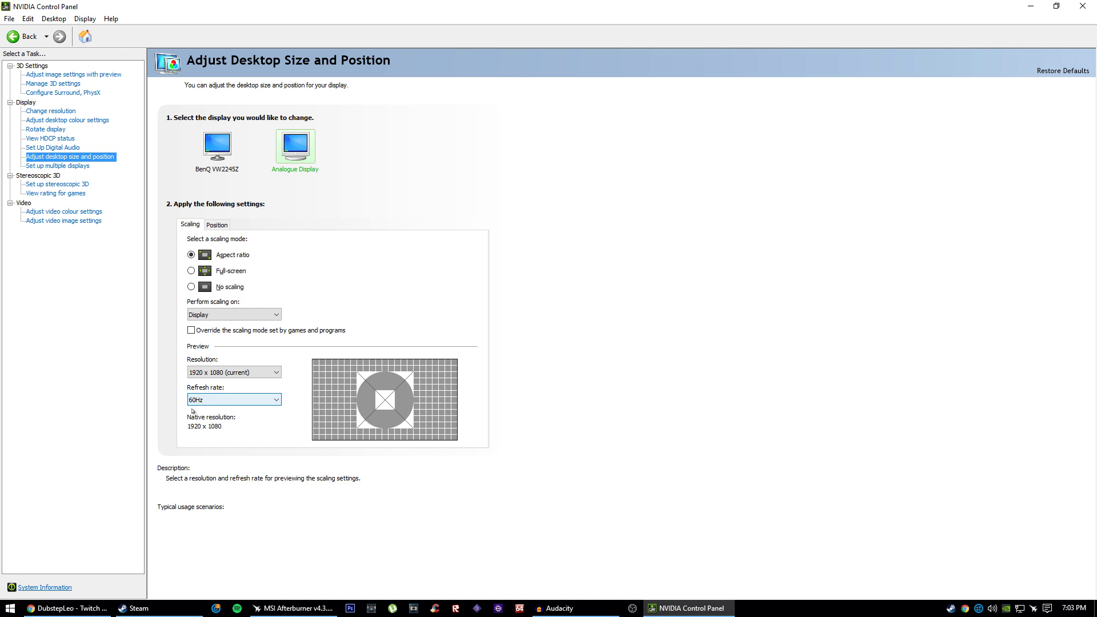
pyautogui.click(515, 286)
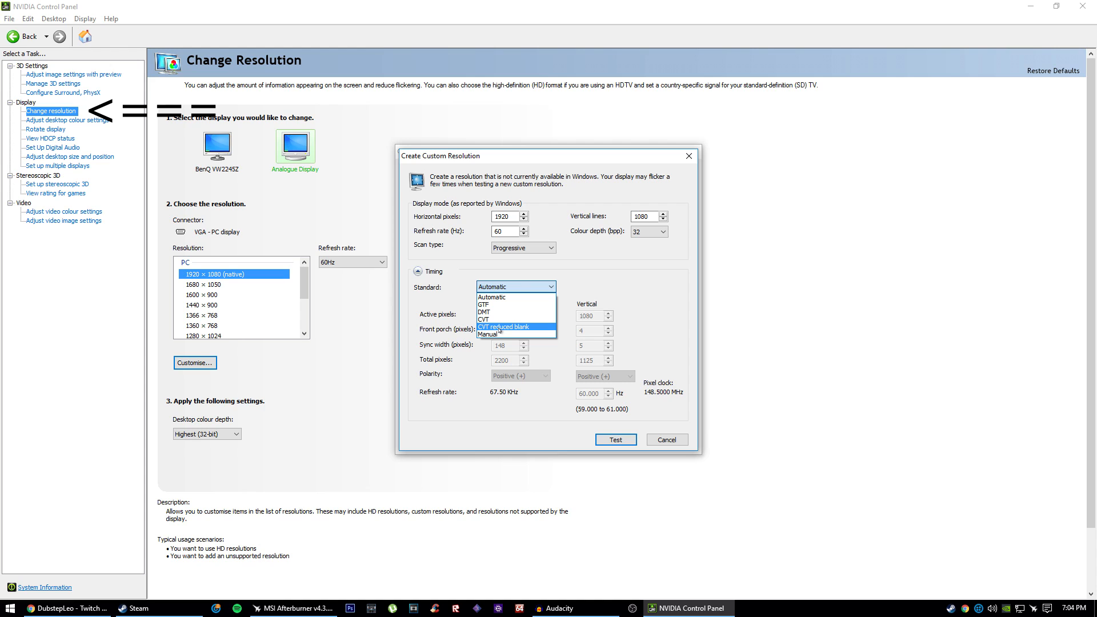
# Restart the custom resolution dialog, choosing CVT reduced blank timing and a 61 Hz refresh rate
pyautogui.click(491, 296)
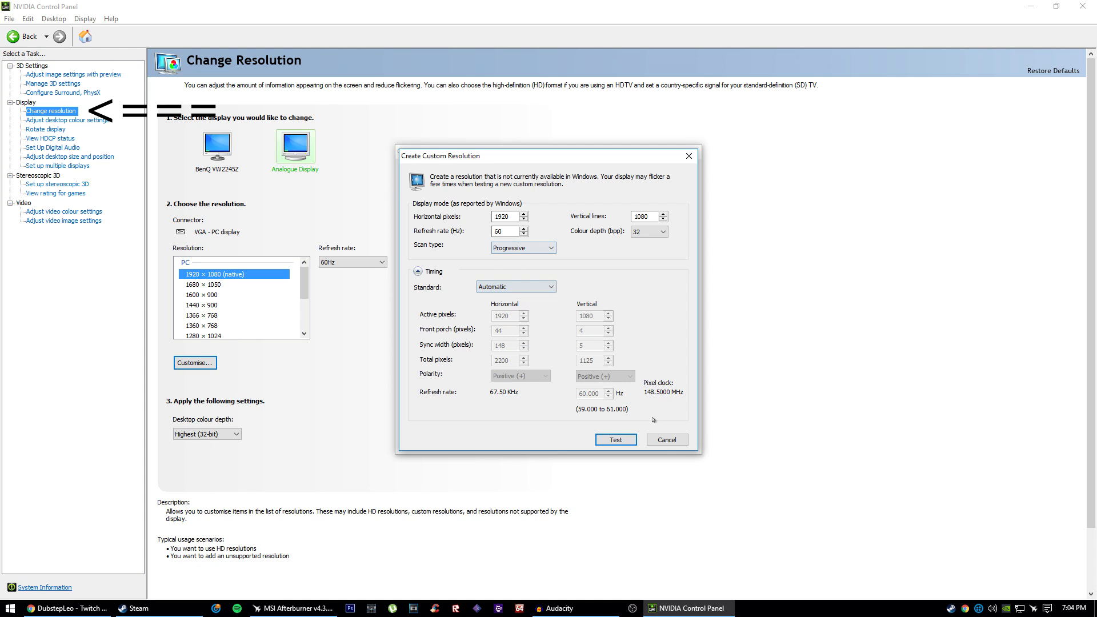
pyautogui.click(665, 440)
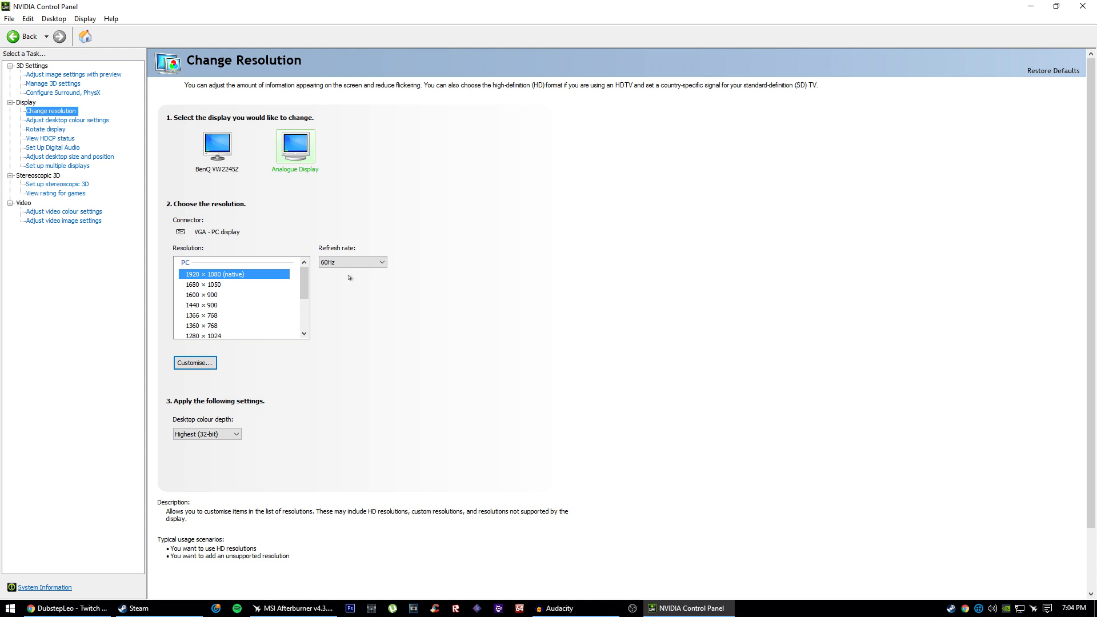
pyautogui.click(194, 362)
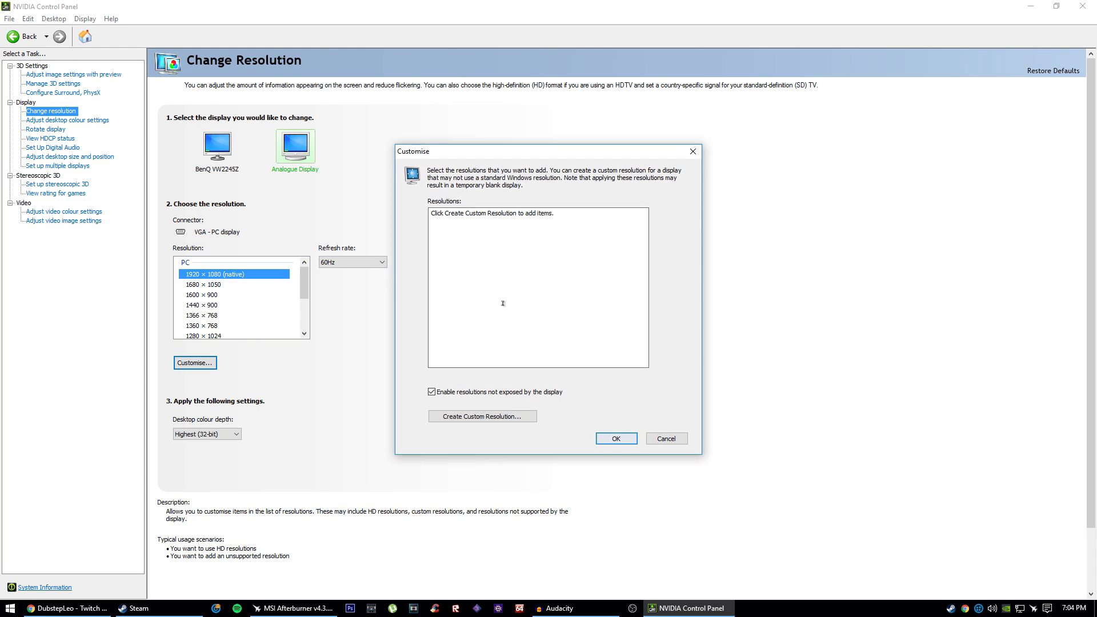
pyautogui.click(482, 416)
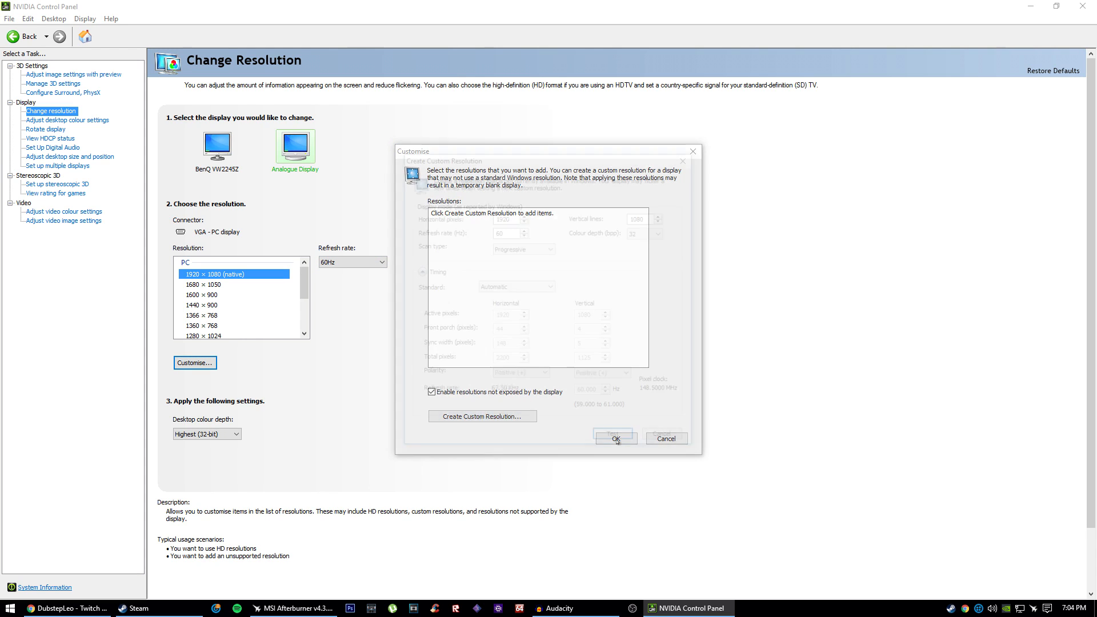
pyautogui.click(482, 416)
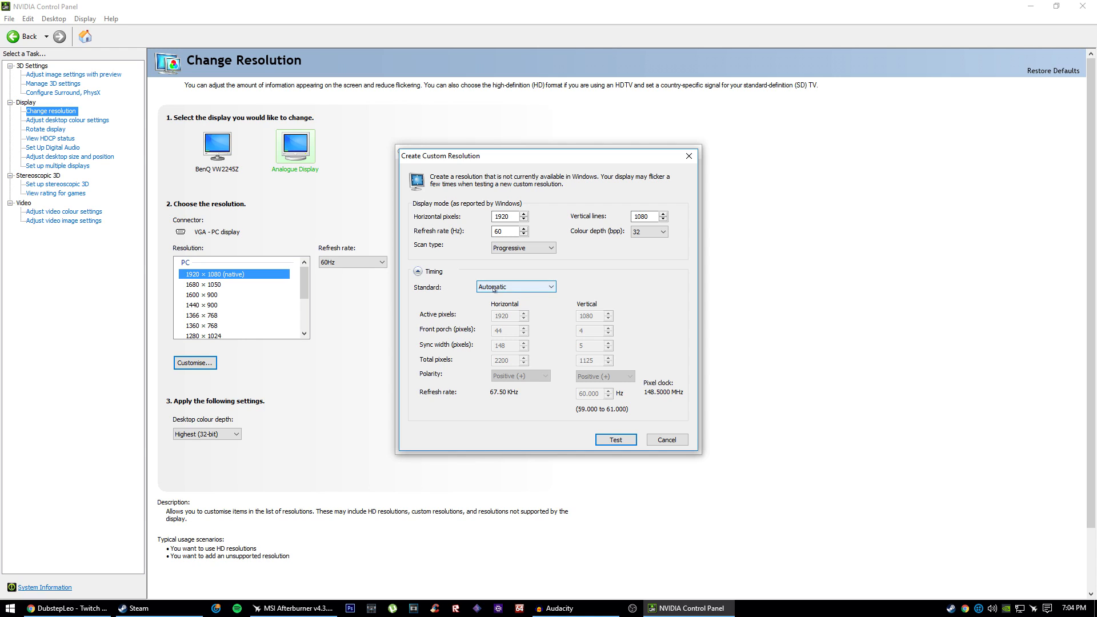
pyautogui.click(516, 287)
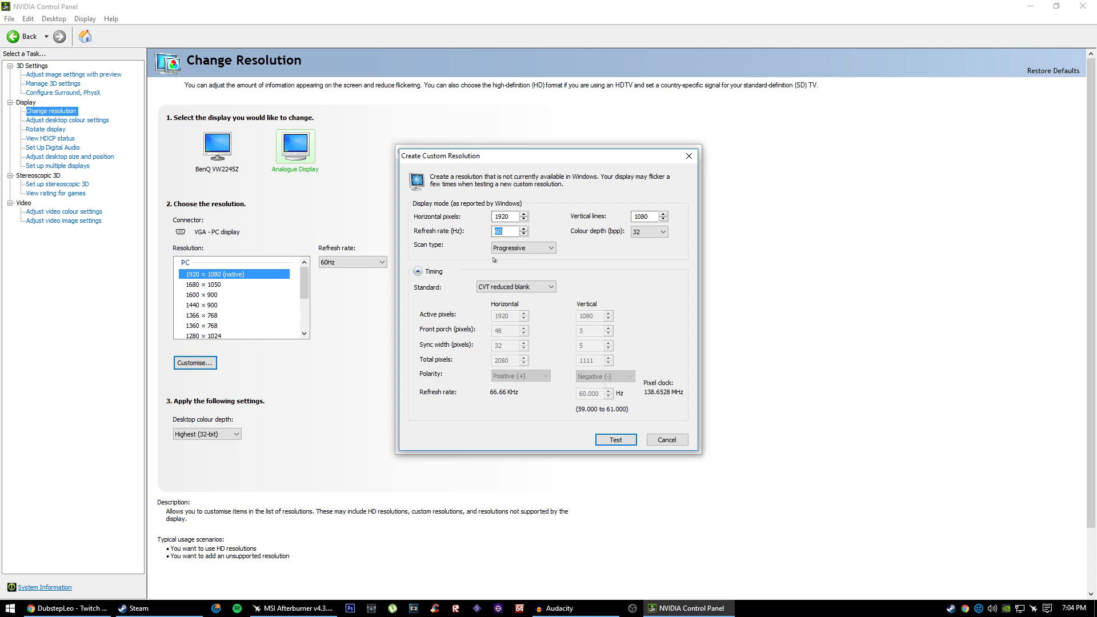
pyautogui.write('61')
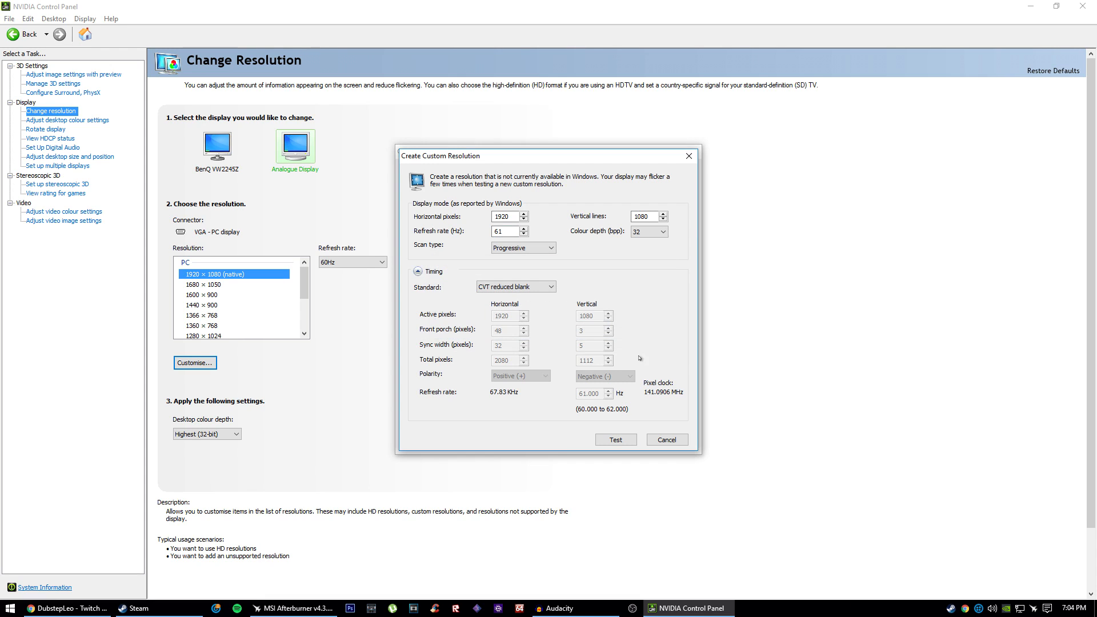
pyautogui.moveTo(546, 364)
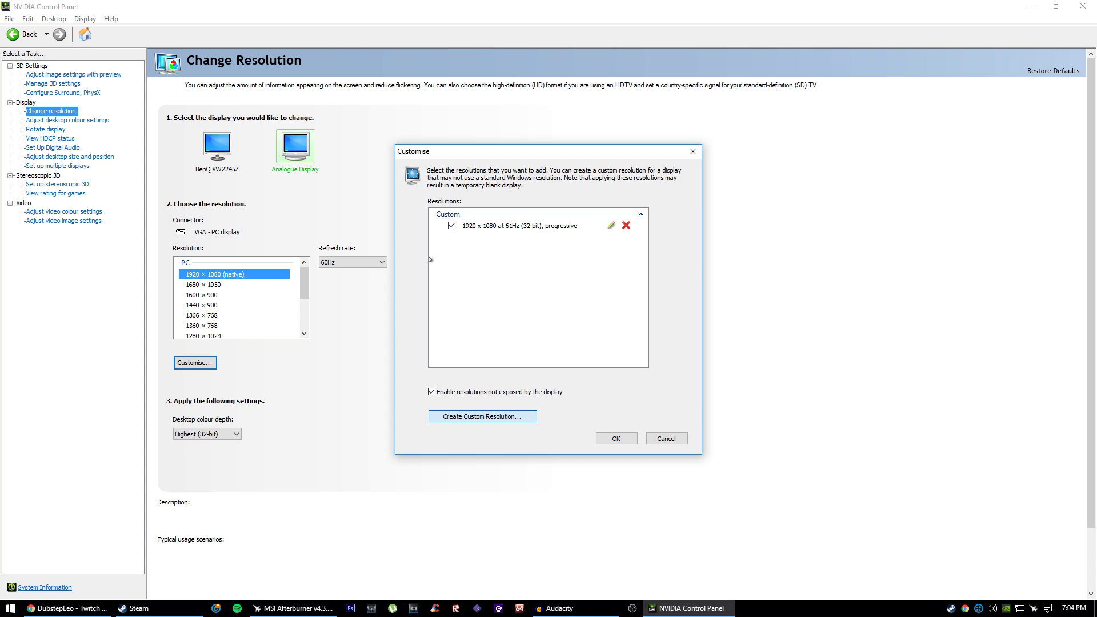
# Create a 1920 x 1080 custom resolution at 71 Hz, test it and save it
pyautogui.click(481, 415)
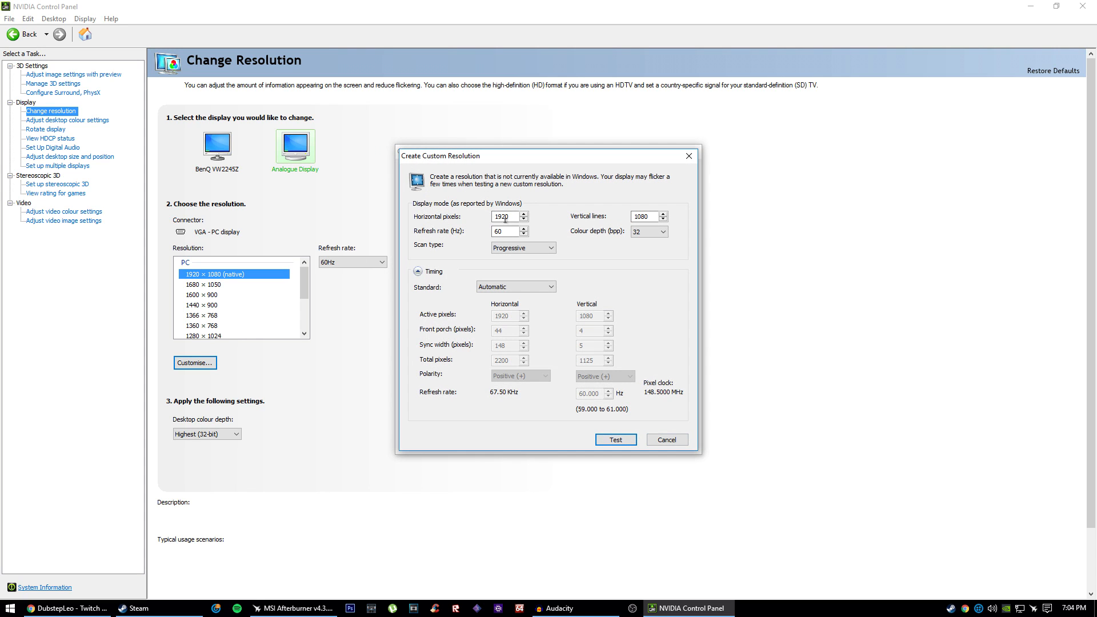
pyautogui.tripleClick(504, 230)
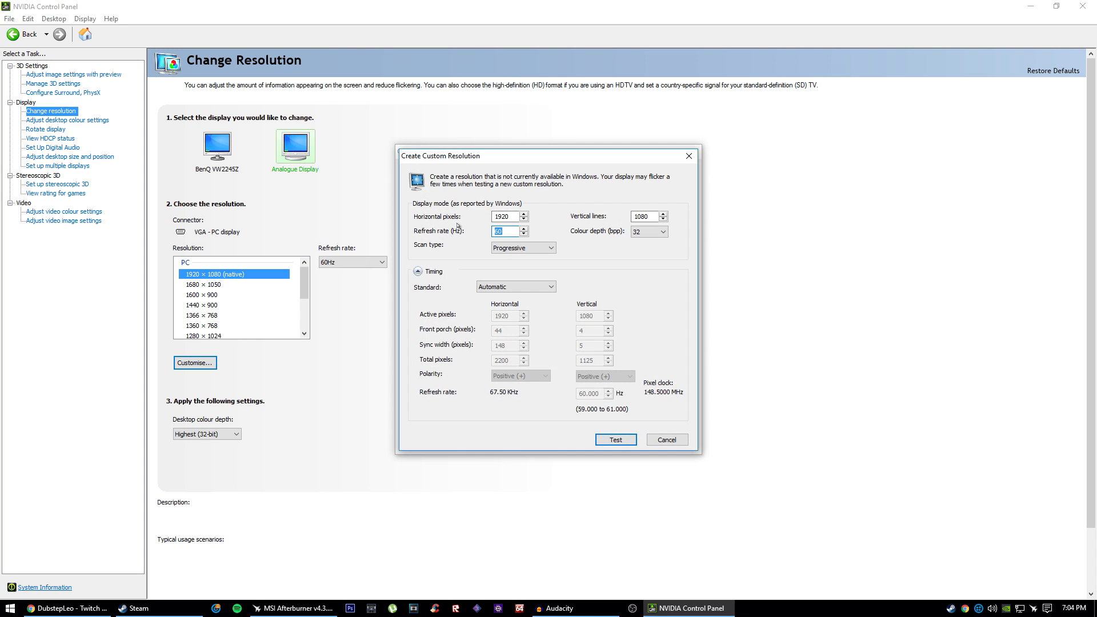
pyautogui.write('71')
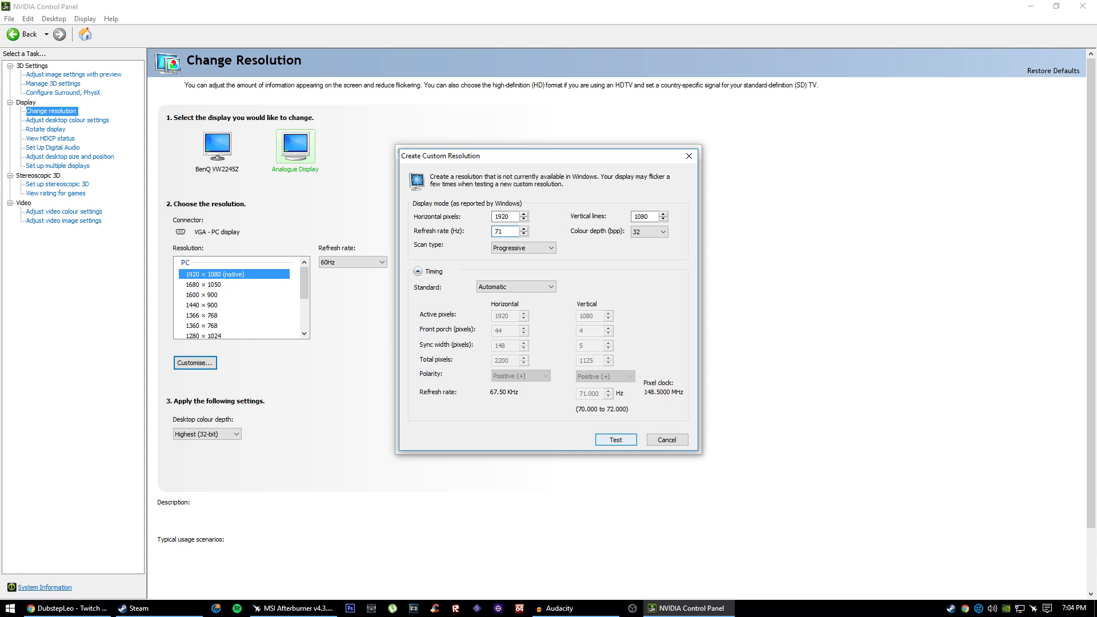
pyautogui.click(614, 439)
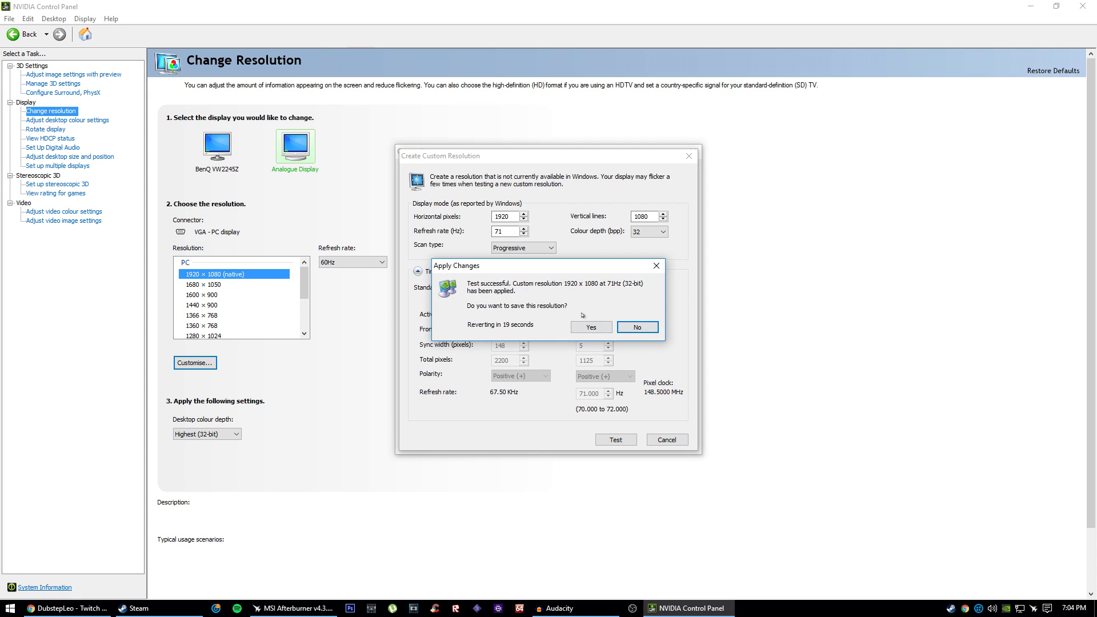
pyautogui.click(636, 327)
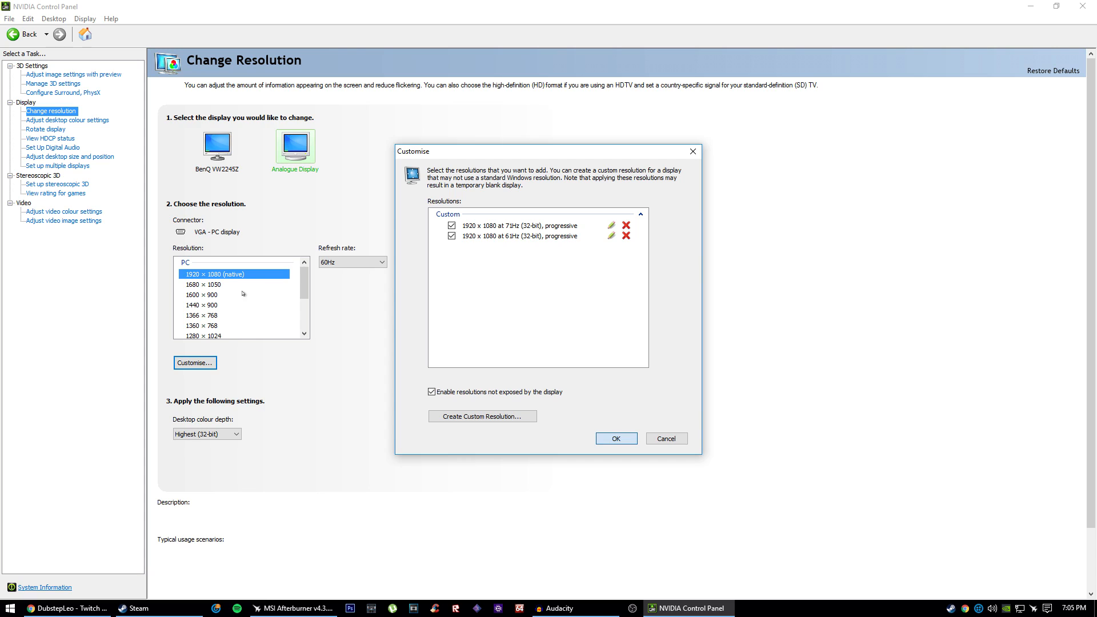
# Pick Custom 1920 × 1080, compare BenQ and analogue displays, then view video colour settings
pyautogui.click(615, 439)
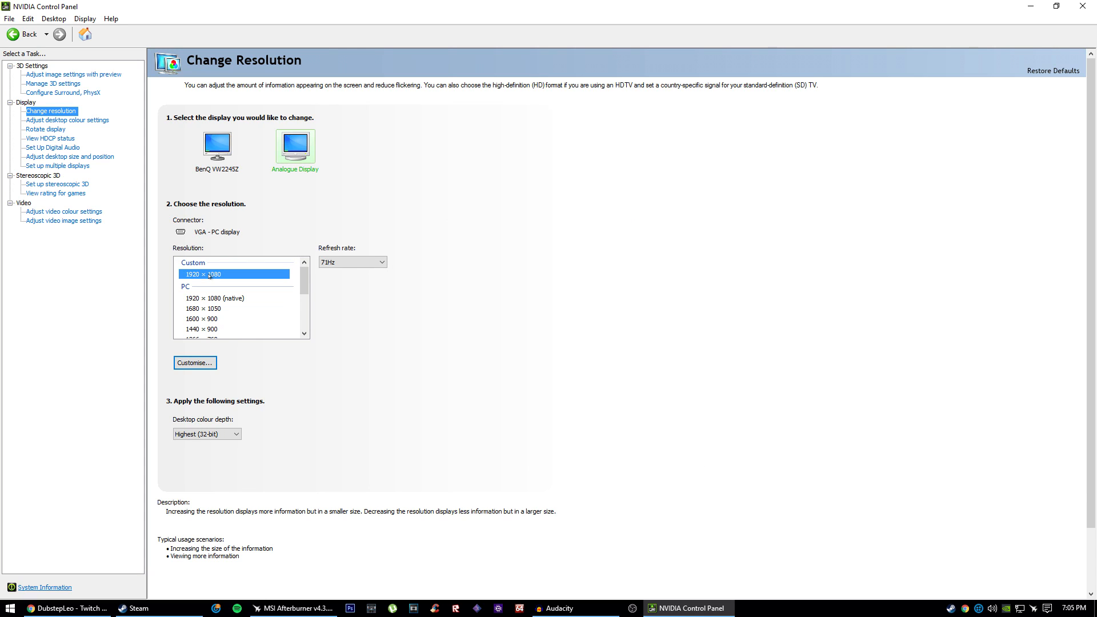
pyautogui.click(233, 273)
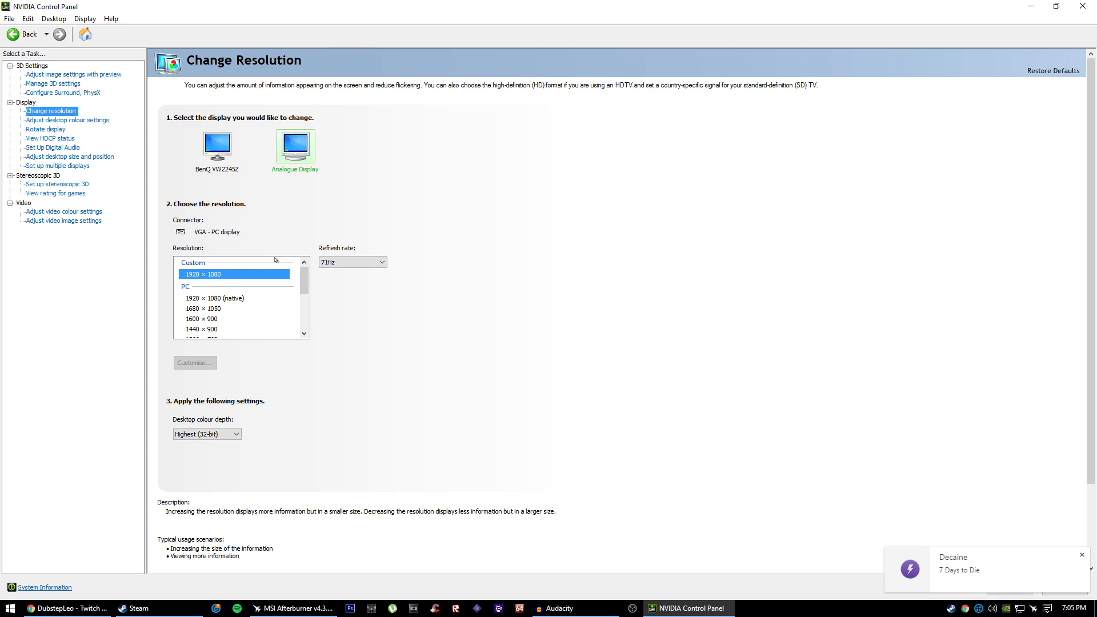
pyautogui.click(217, 143)
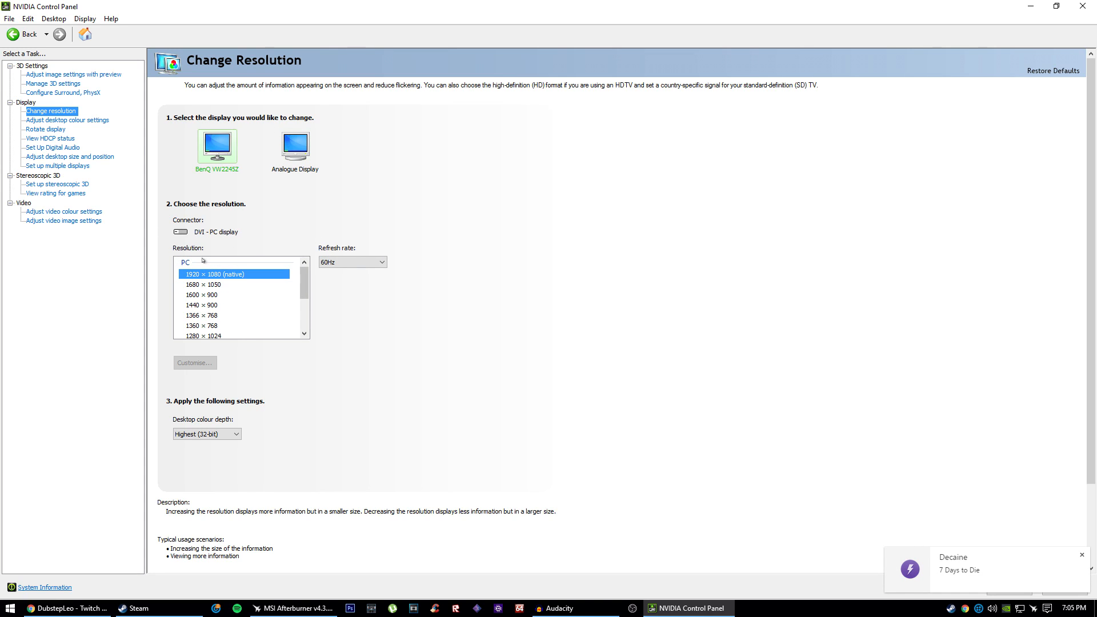
pyautogui.click(295, 144)
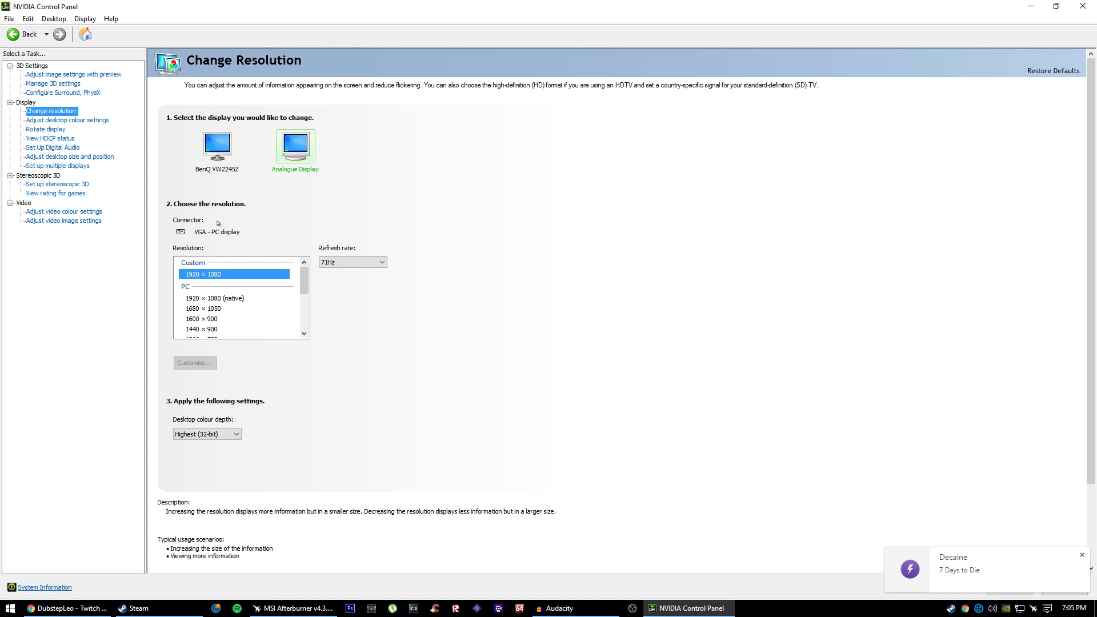
pyautogui.click(217, 142)
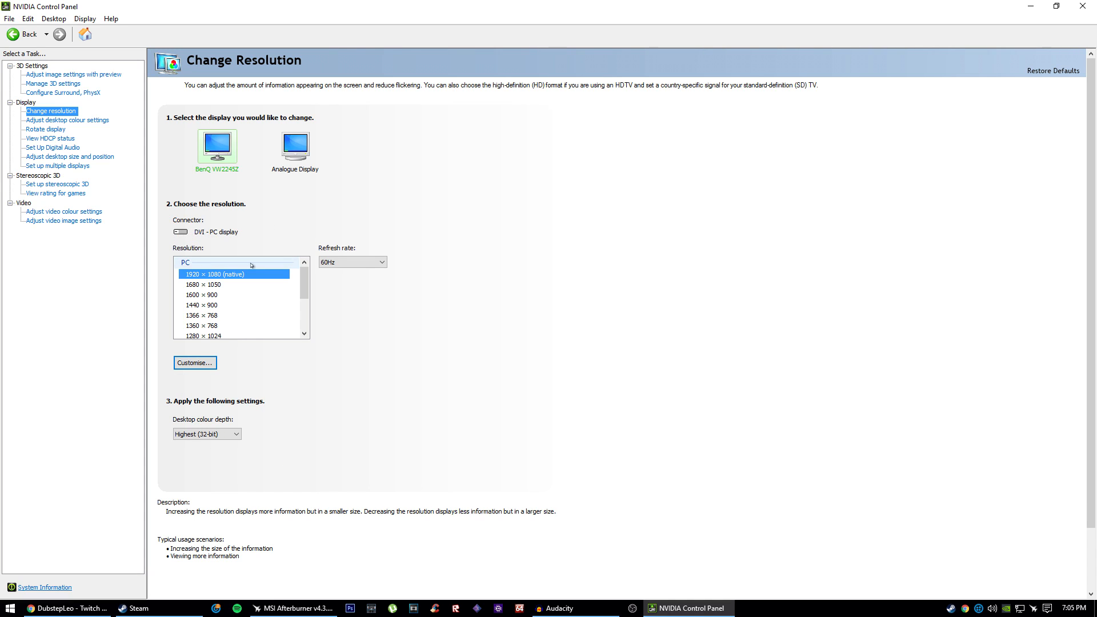
pyautogui.click(65, 220)
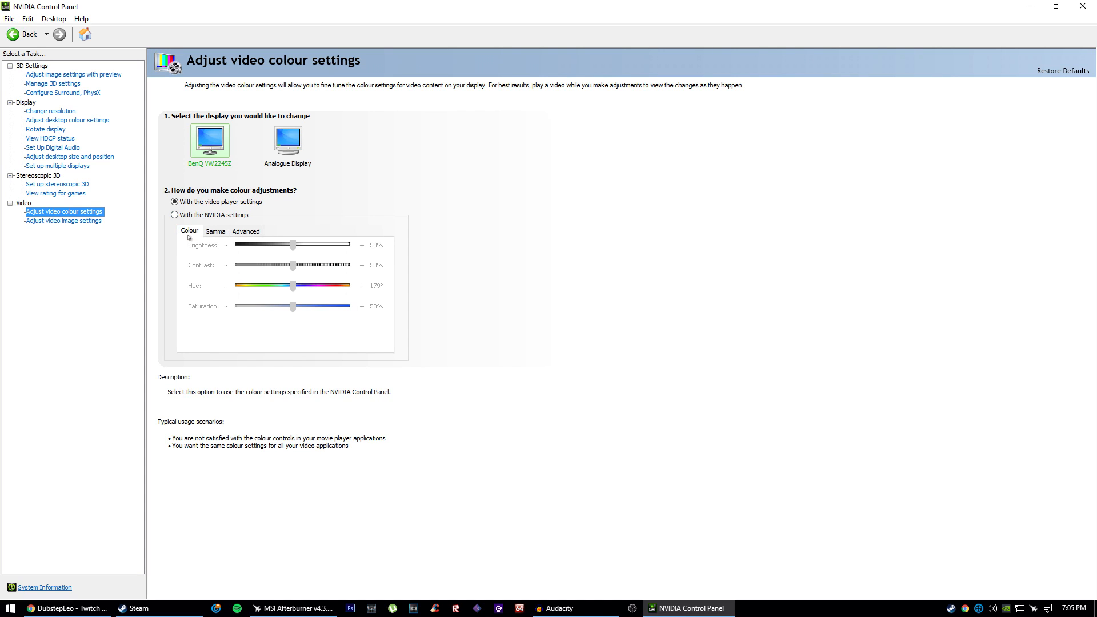
pyautogui.moveTo(63, 221)
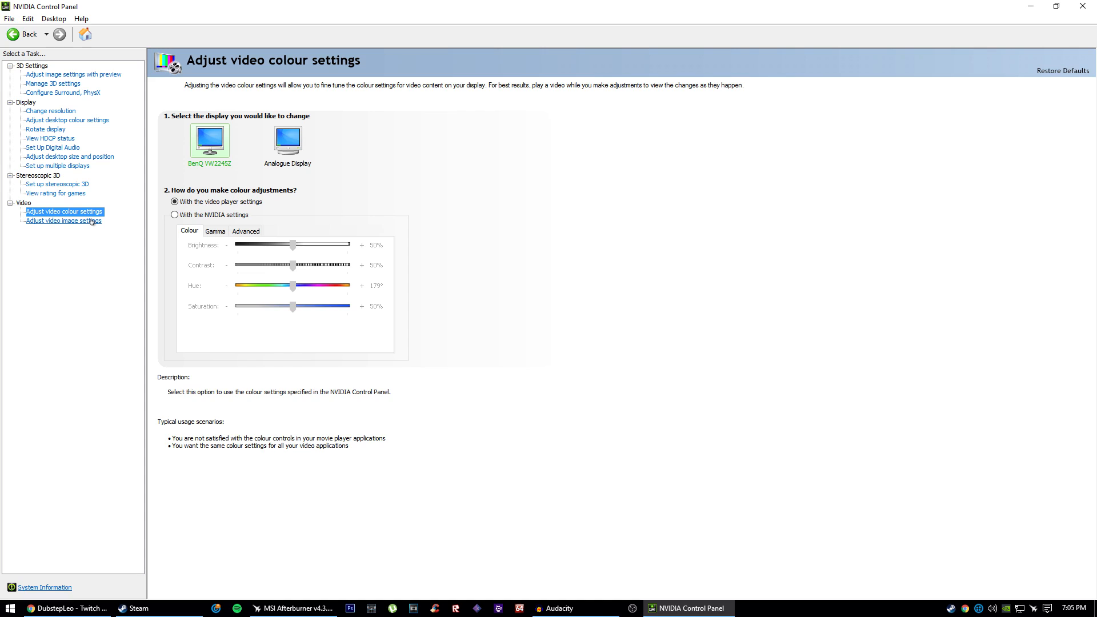
# Review the video image settings page, then go to Set Up Stereoscopic 3D
pyautogui.click(63, 221)
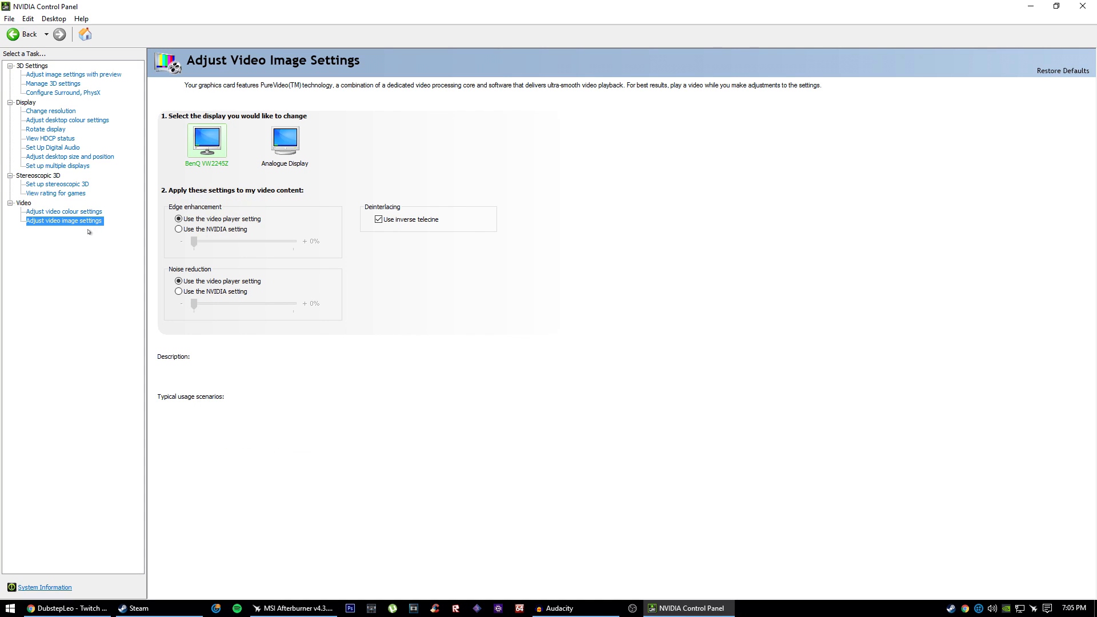
pyautogui.moveTo(408, 211)
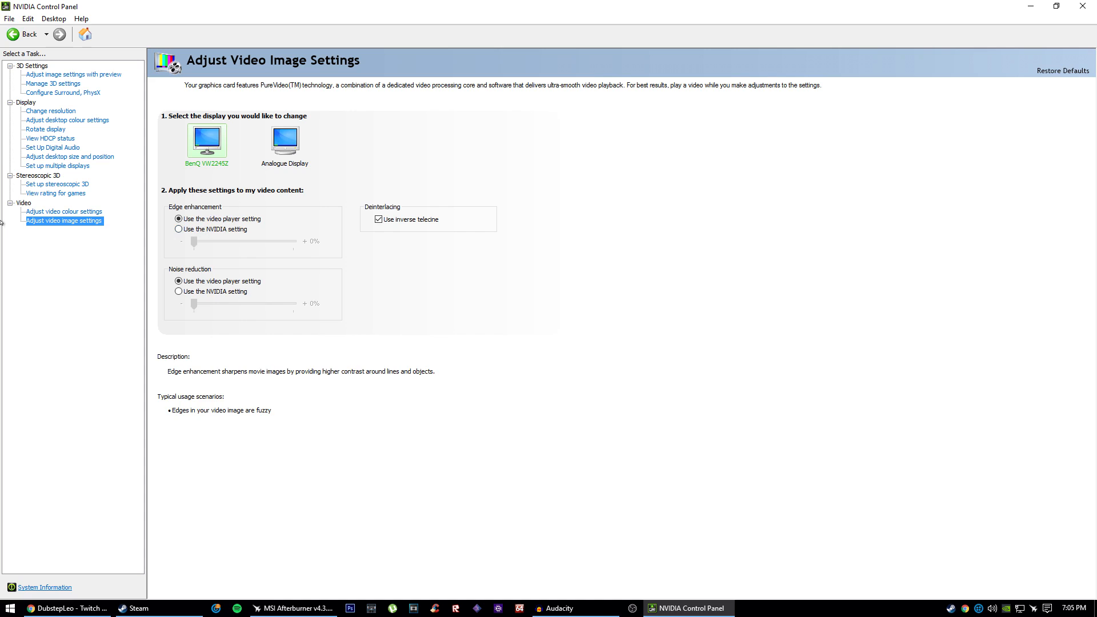
pyautogui.click(57, 184)
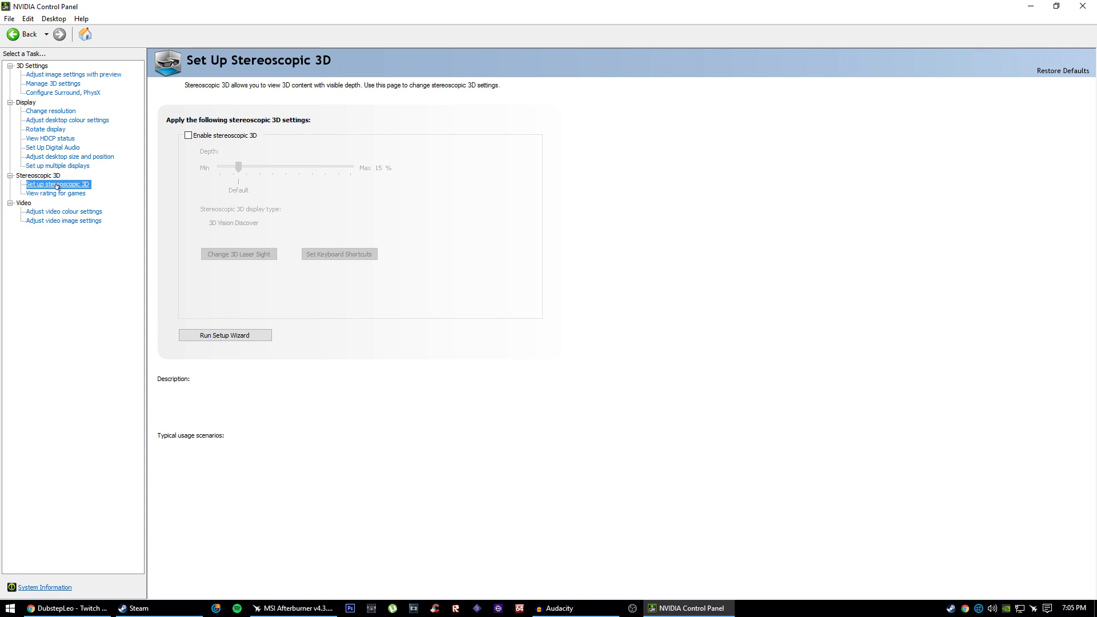
# View stereoscopic 3D game ratings, then move to the image settings preview page
pyautogui.click(55, 193)
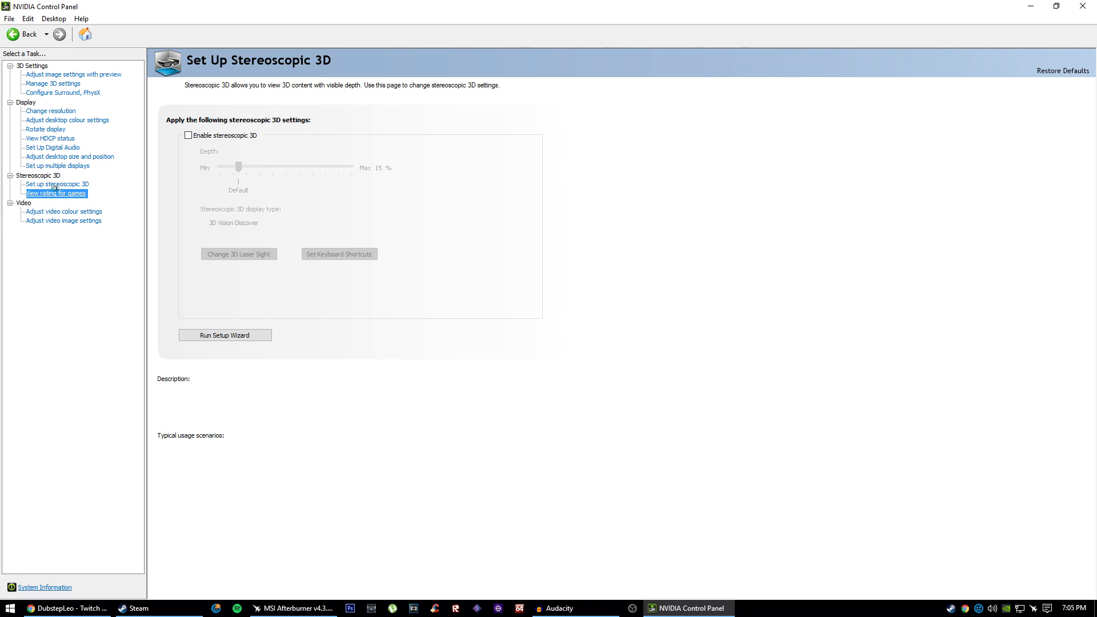
pyautogui.click(56, 194)
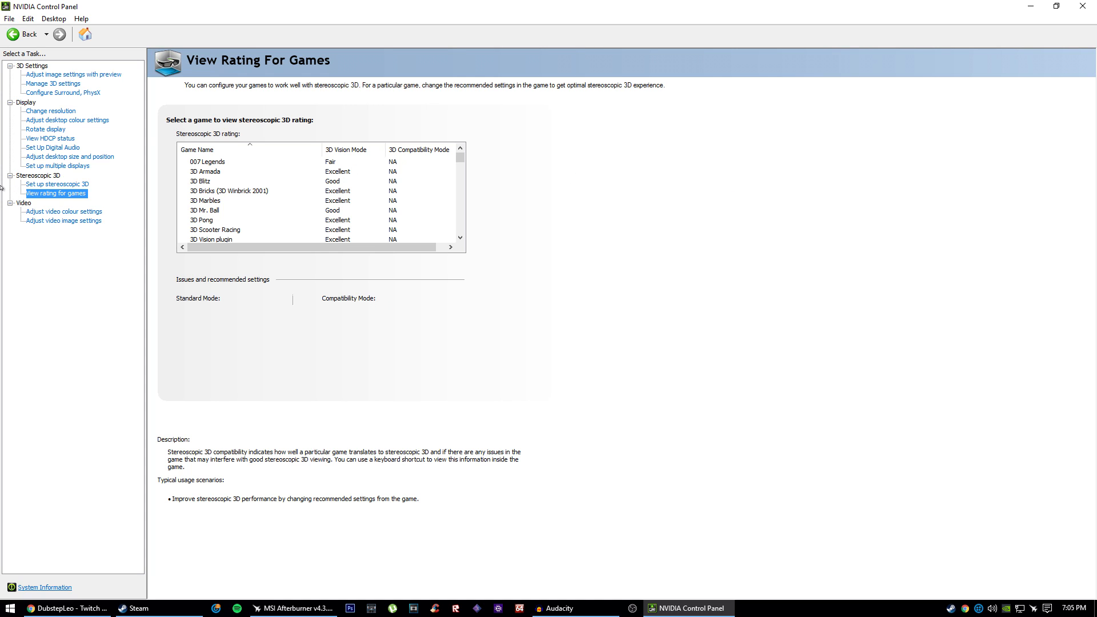
pyautogui.moveTo(242, 103)
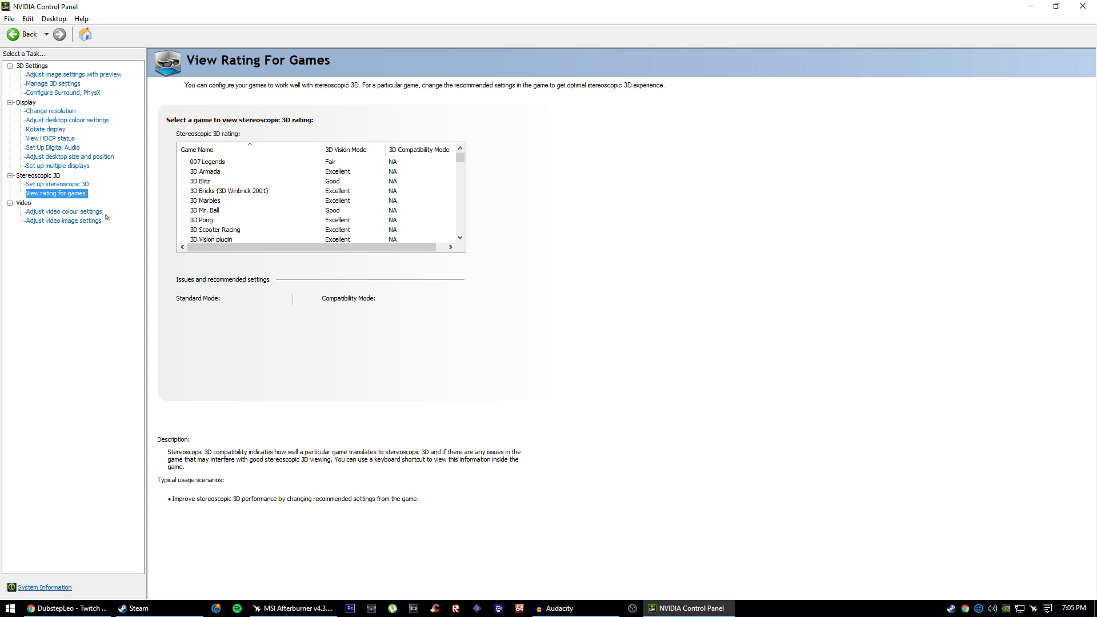
pyautogui.moveTo(53, 74)
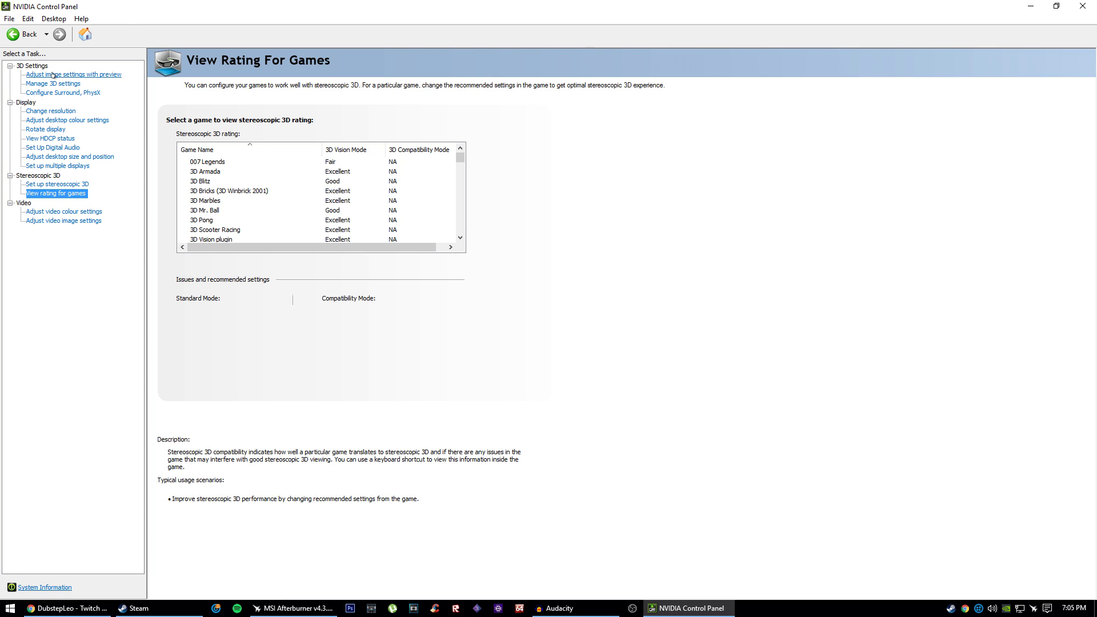
pyautogui.click(72, 74)
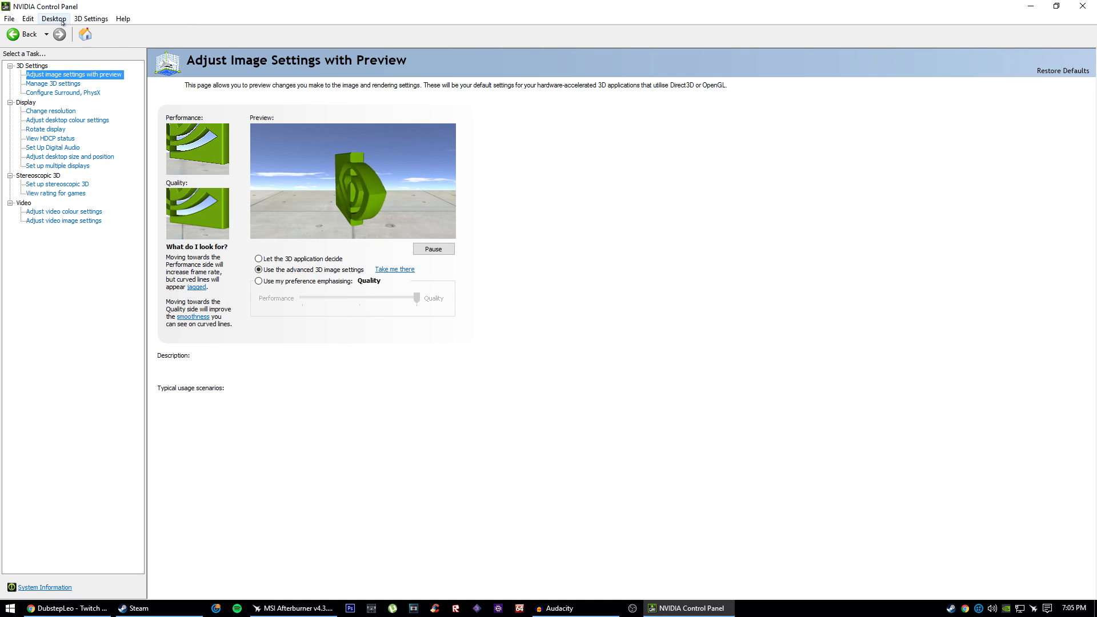
# Browse the Help menu options and dismiss the menu
pyautogui.click(122, 18)
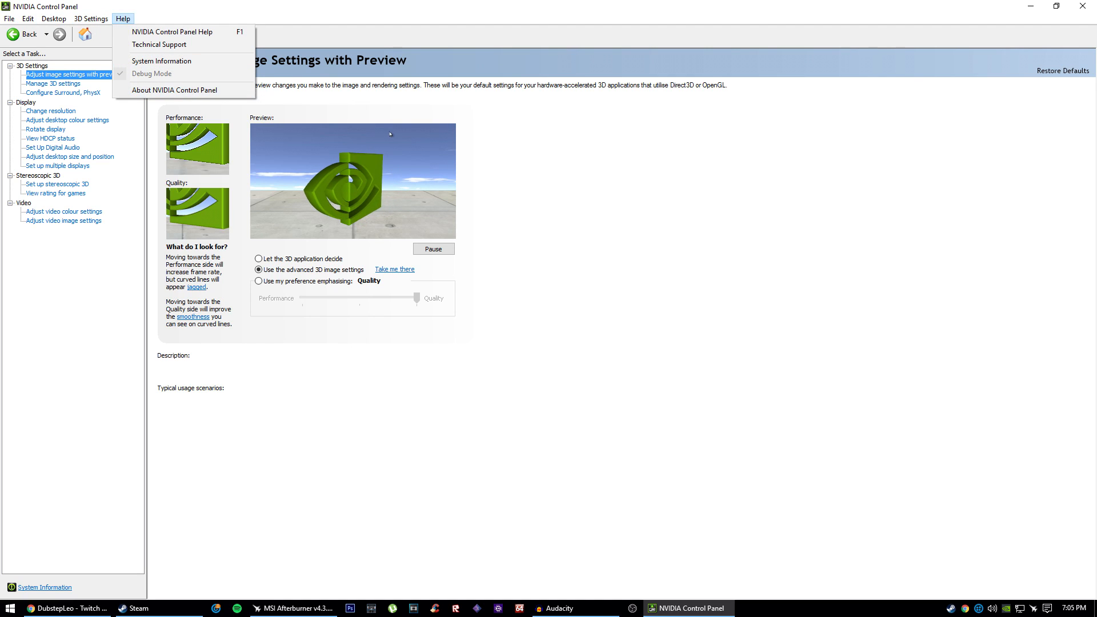
pyautogui.click(515, 198)
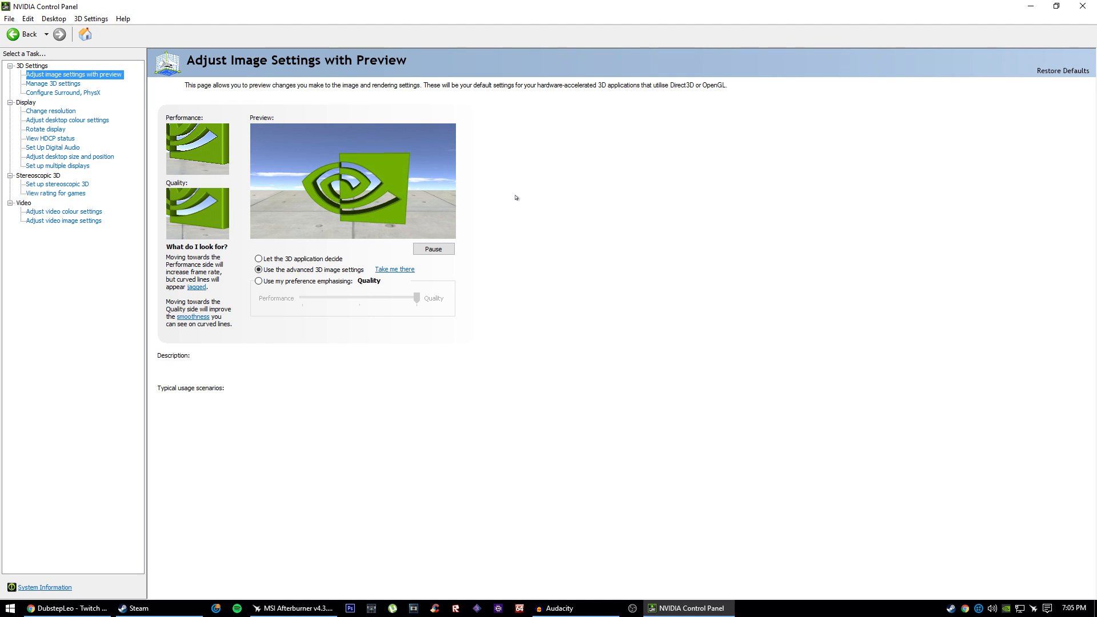